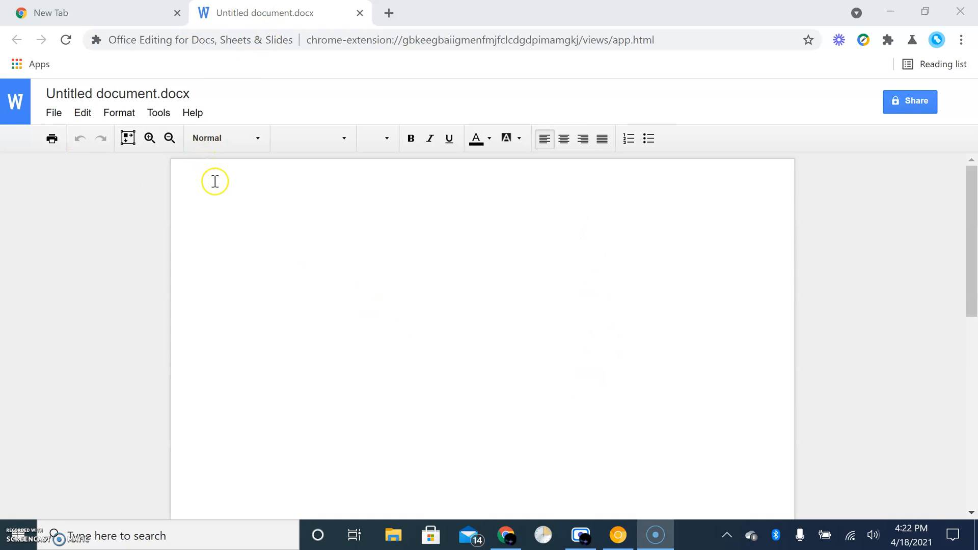
{"action": "mouse_move", "coordinate": [214, 206]}
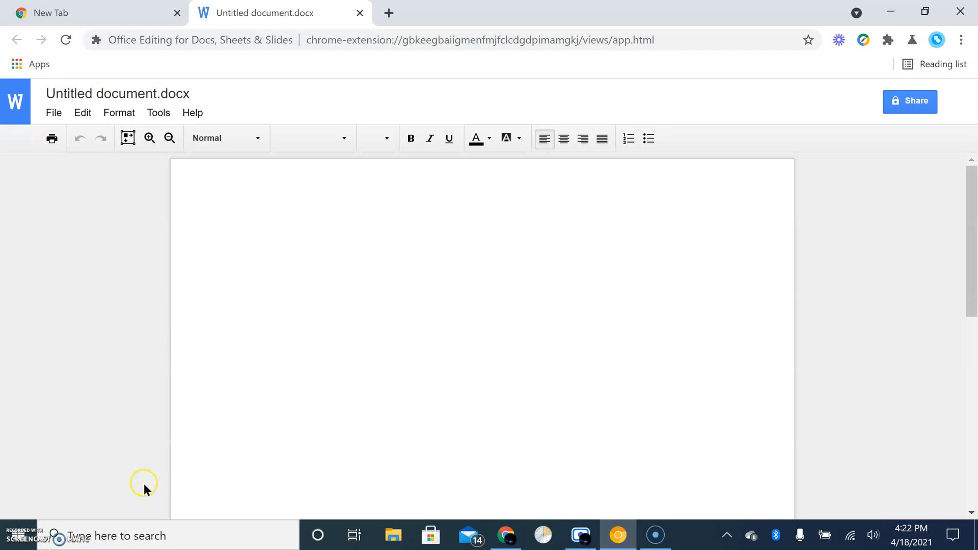
{"action": "mouse_move", "coordinate": [647, 362]}
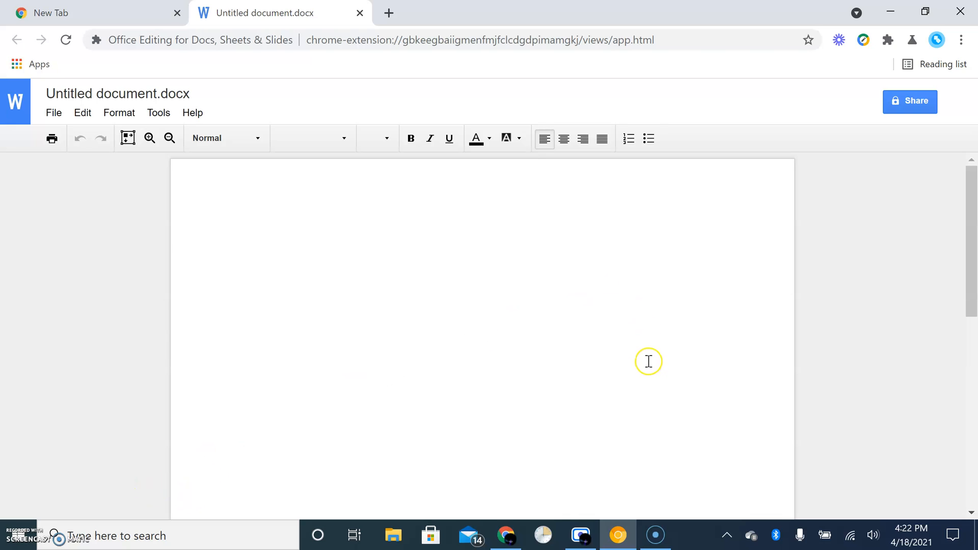
{"action": "mouse_move", "coordinate": [449, 306]}
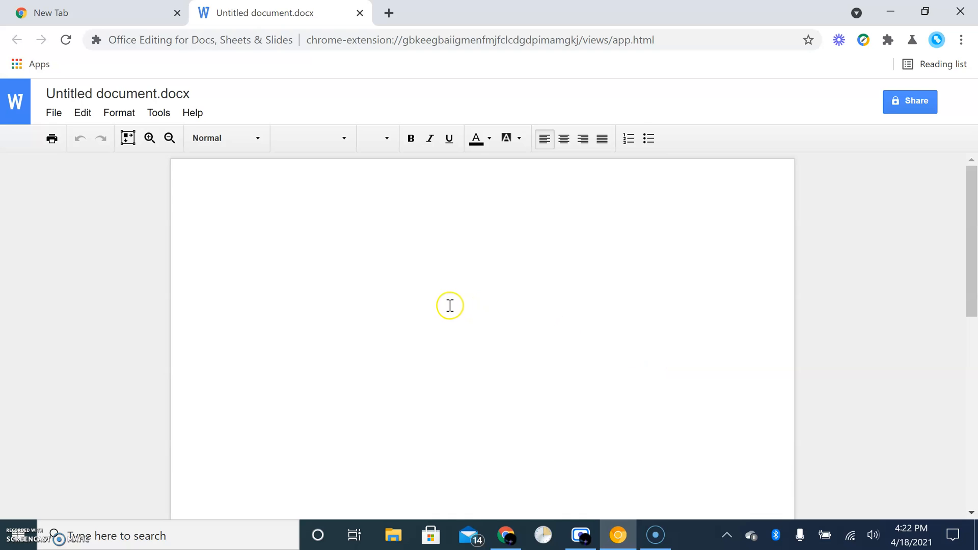
Step: Type the first tabbed row: NES, 8 Bit Console, Super Mario Bros, Duck Hunt
{"action": "left_click", "coordinate": [244, 239]}
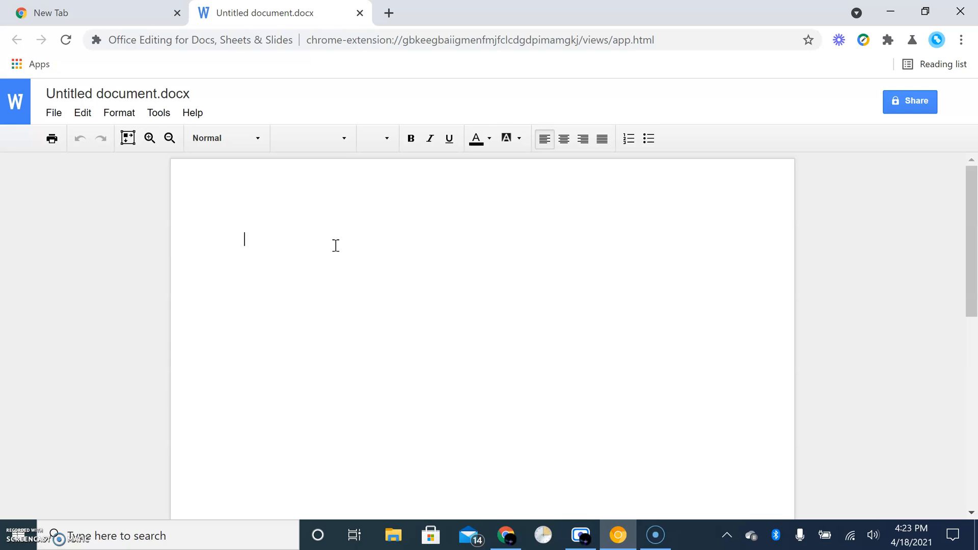
{"action": "type", "text": "NES"}
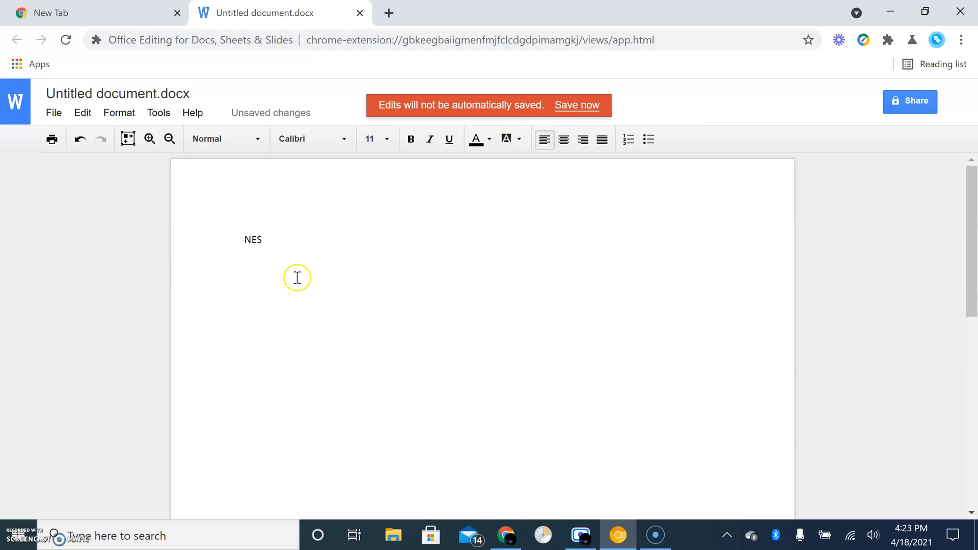
{"action": "mouse_move", "coordinate": [343, 300]}
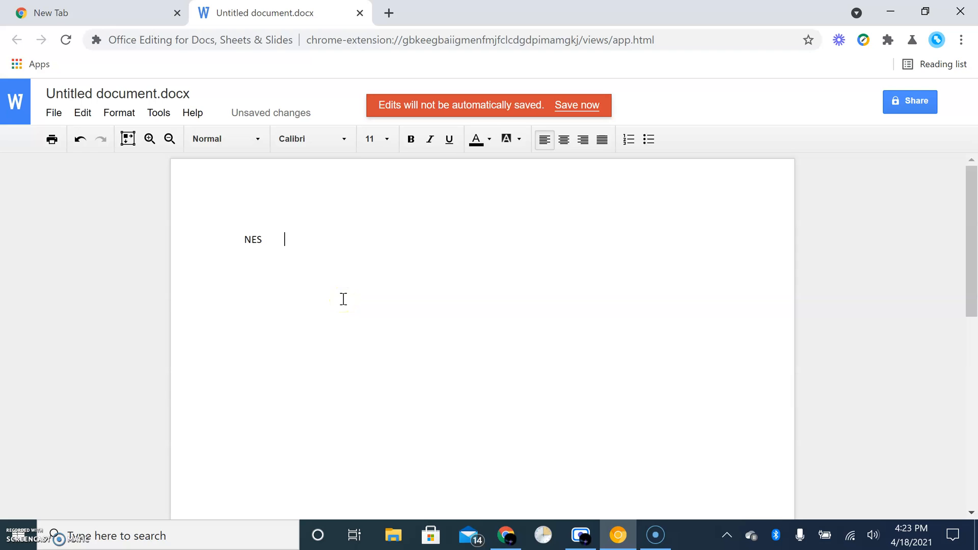
{"action": "type", "text": "8"}
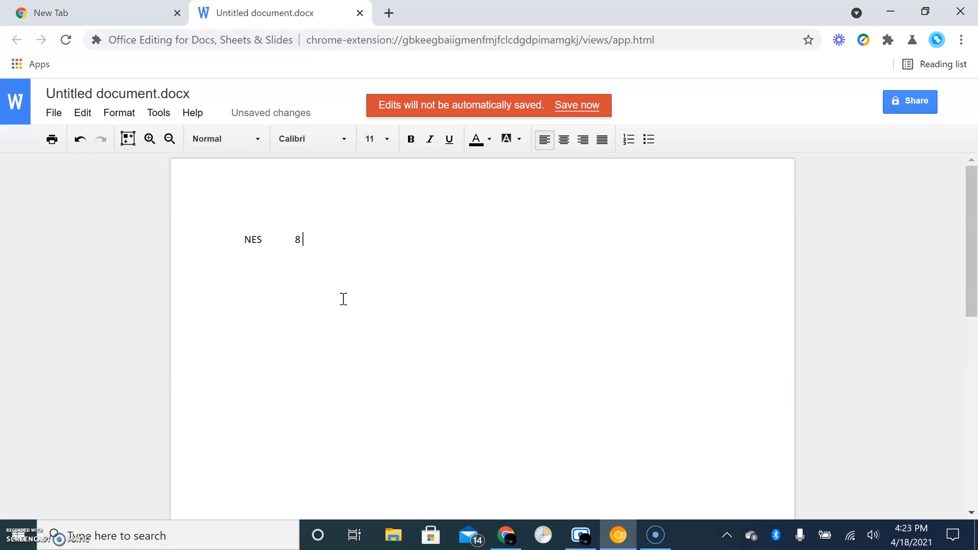
{"action": "type", "text": "Bit Console"}
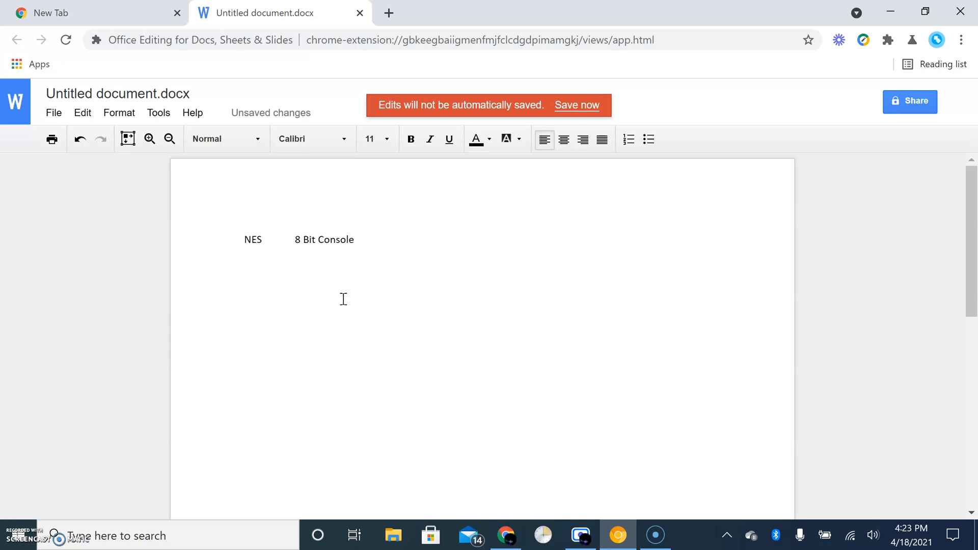
{"action": "type", "text": "Supe"}
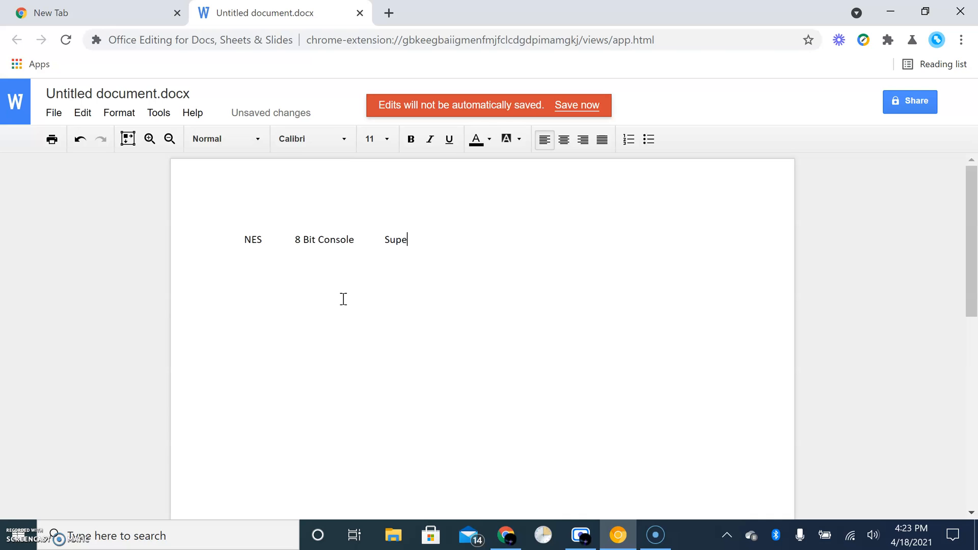
{"action": "type", "text": "r MArio Bros"}
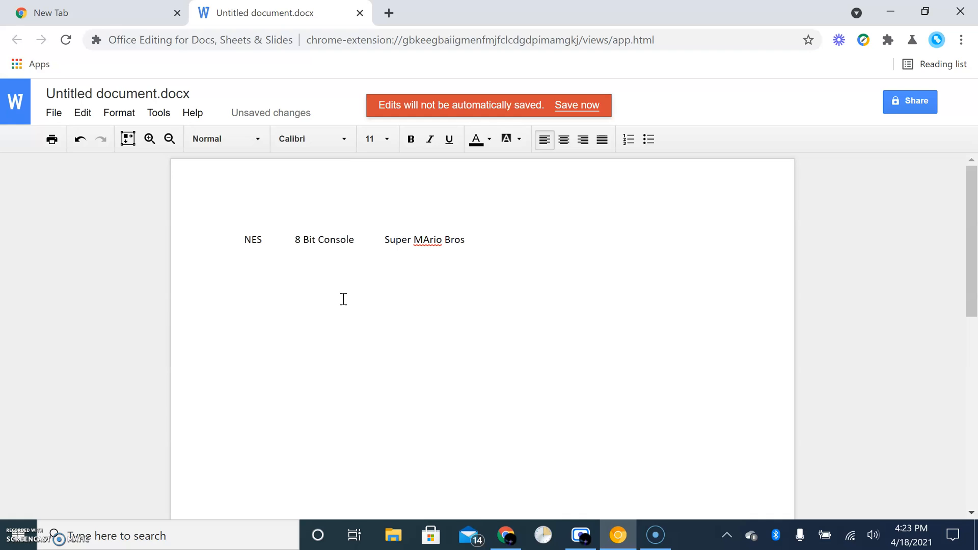
{"action": "type", "text": "D"}
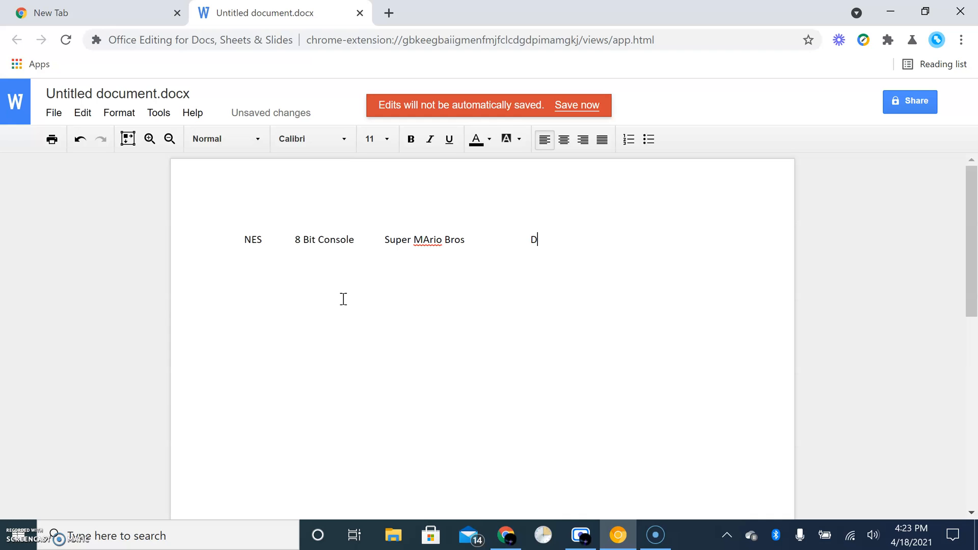
{"action": "type", "text": "uck Hunt"}
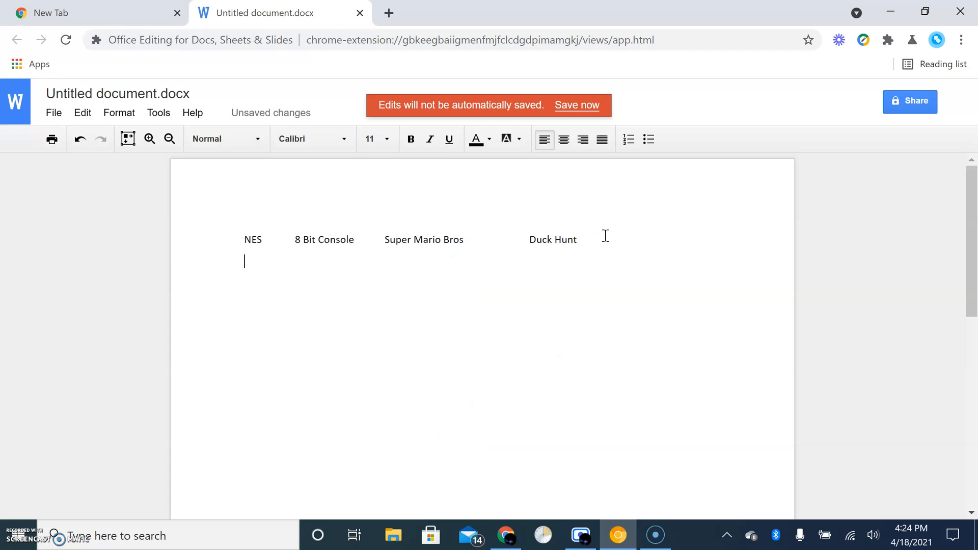
Step: Type SNES, 16 Bit Console and Super Mario World as tabbed columns
{"action": "type", "text": "SNES"}
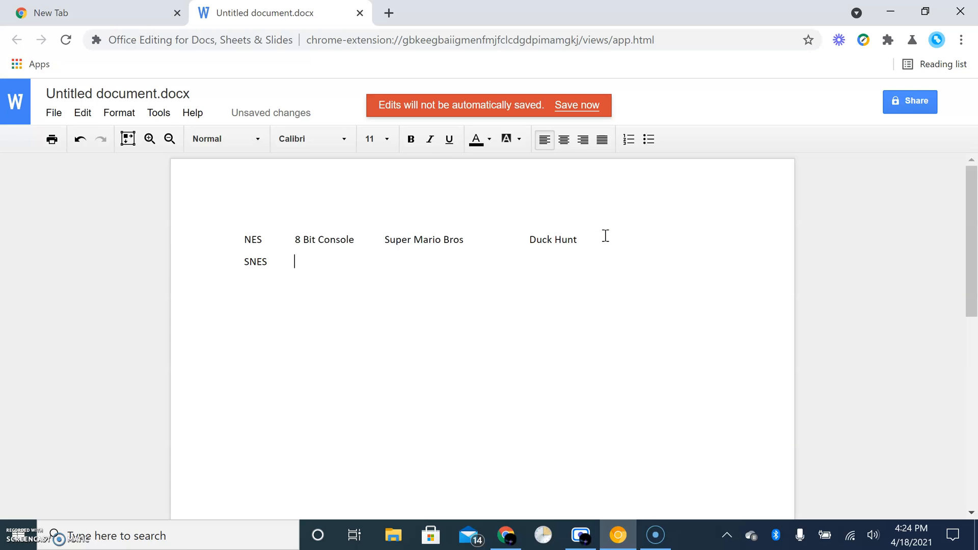
{"action": "type", "text": "16 But"}
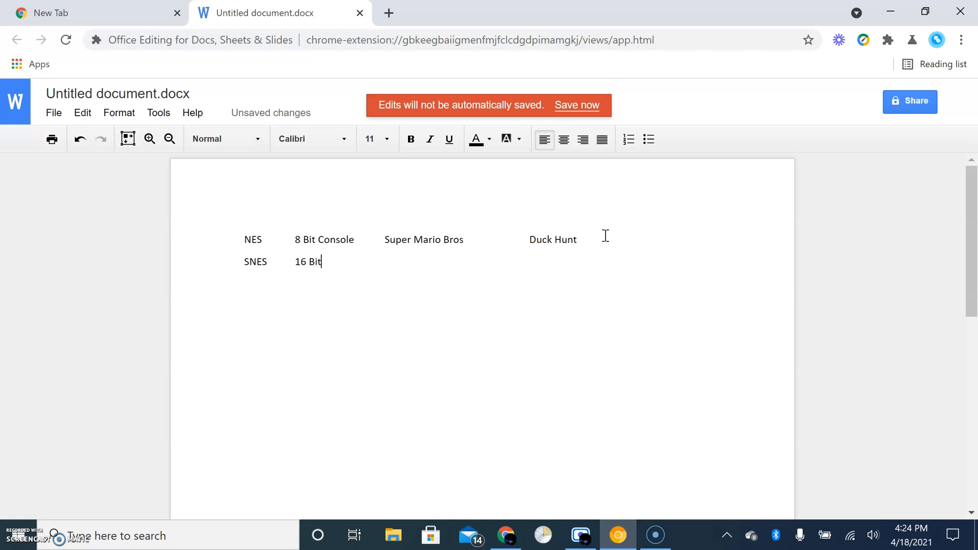
{"action": "type", "text": "Consoe"}
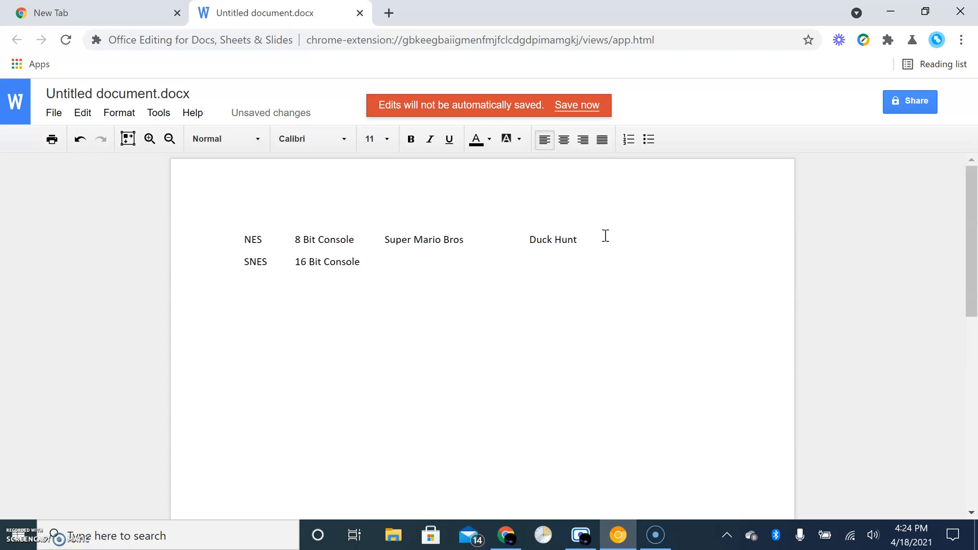
{"action": "type", "text": "Sup"}
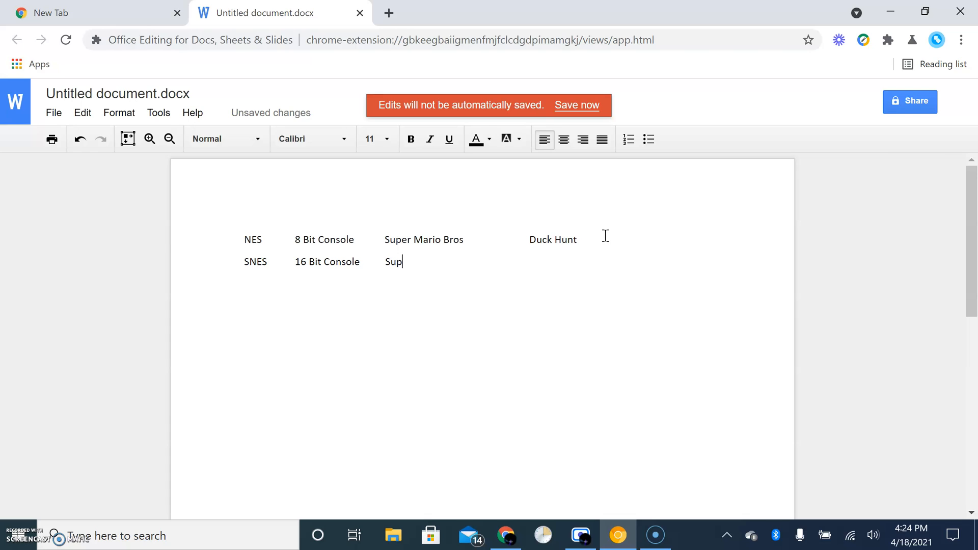
{"action": "type", "text": "er MArio"}
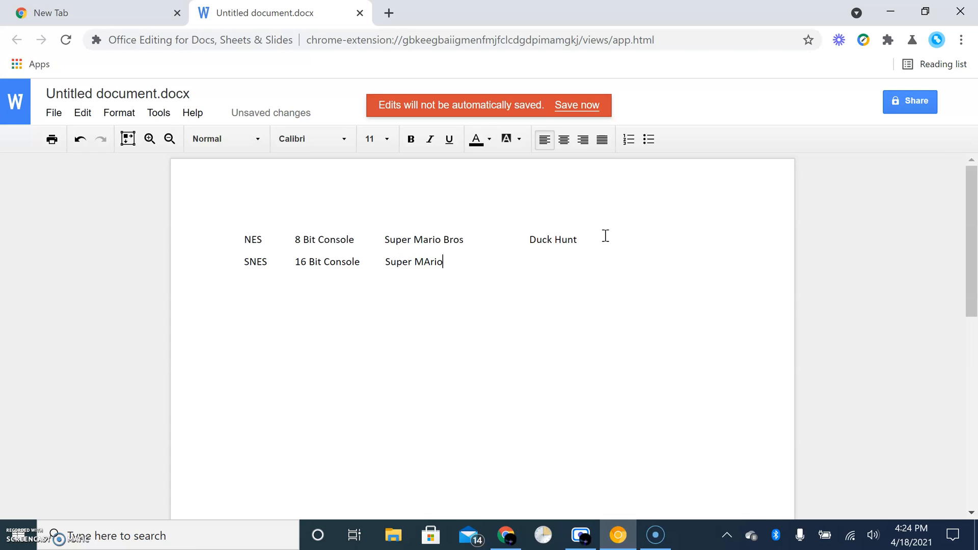
{"action": "type", "text": "World"}
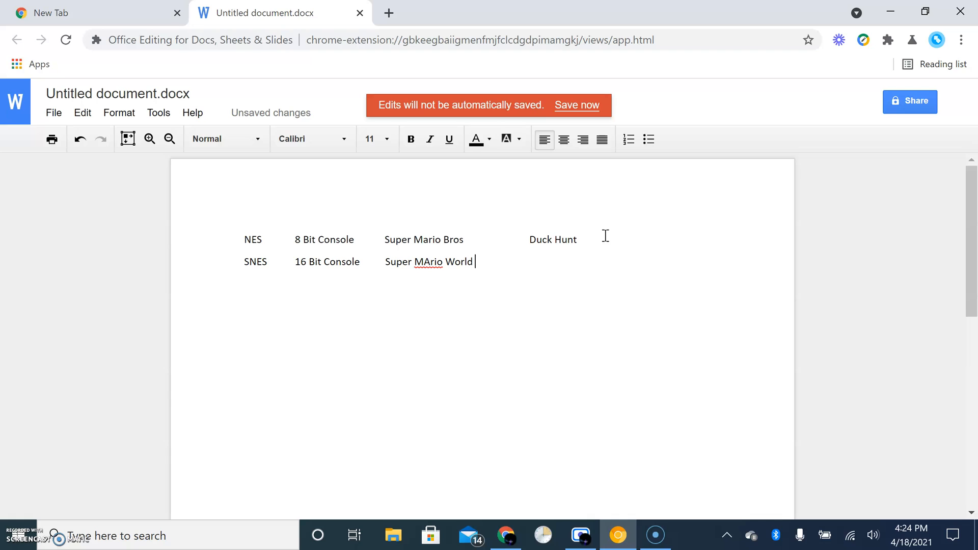
Step: Add the Zelda title after Super Mario World in the SNES row
{"action": "left_click", "coordinate": [428, 262]}
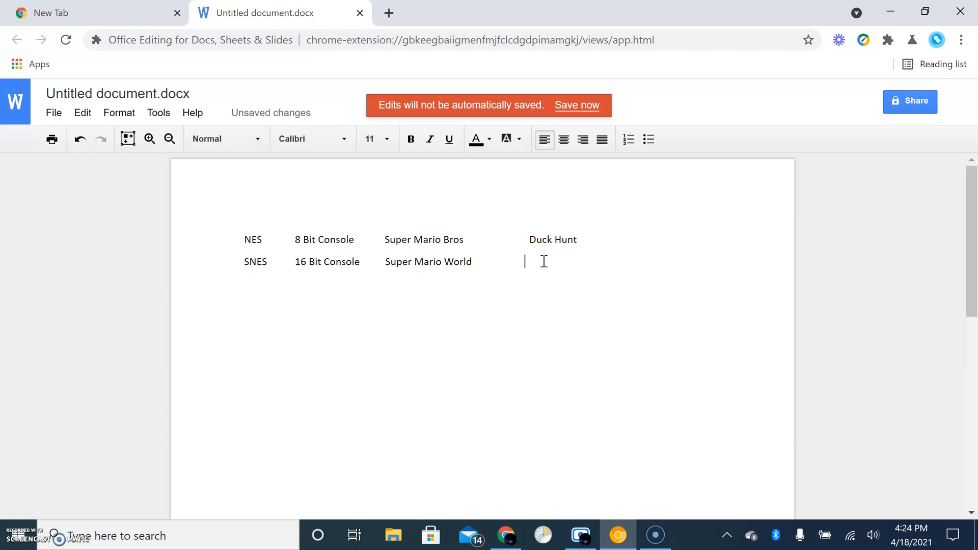
{"action": "type", "text": "The Le"}
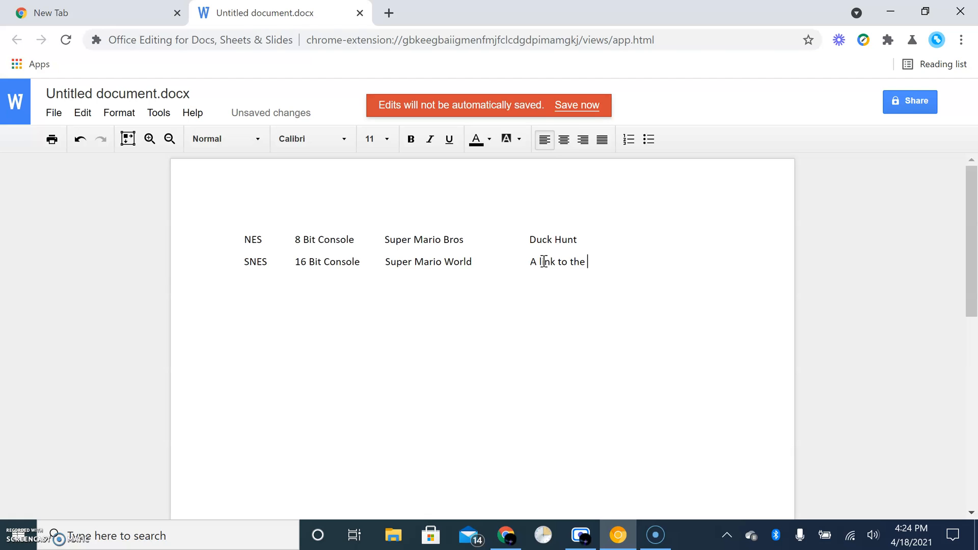
{"action": "type", "text": "PA"}
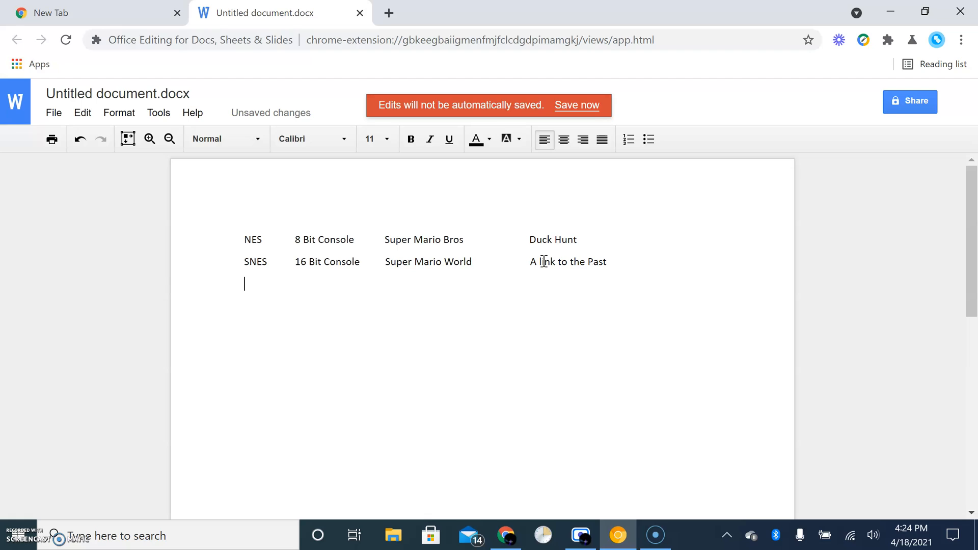
{"action": "type", "text": "n"}
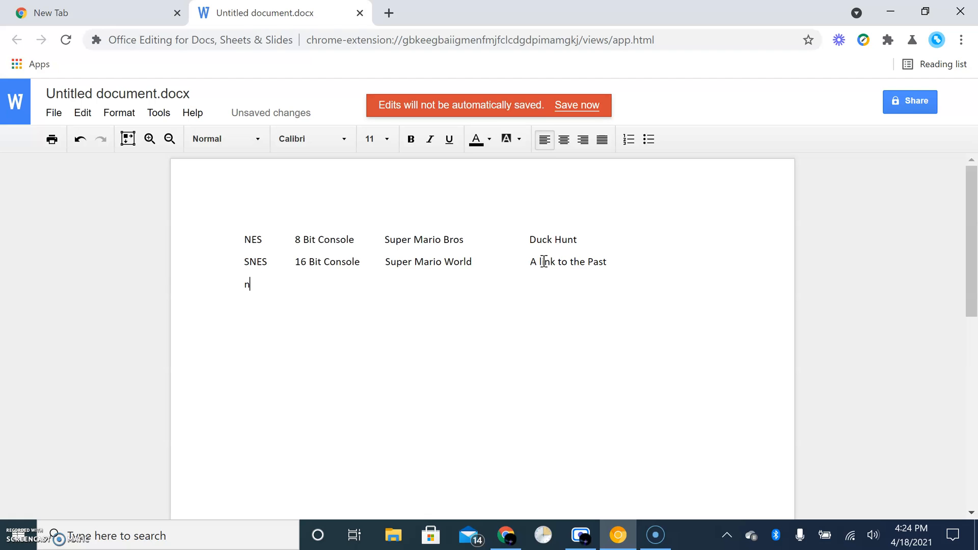
Step: Start the N64 row and type its 64 Bit Console spec
{"action": "type", "text": "N64"}
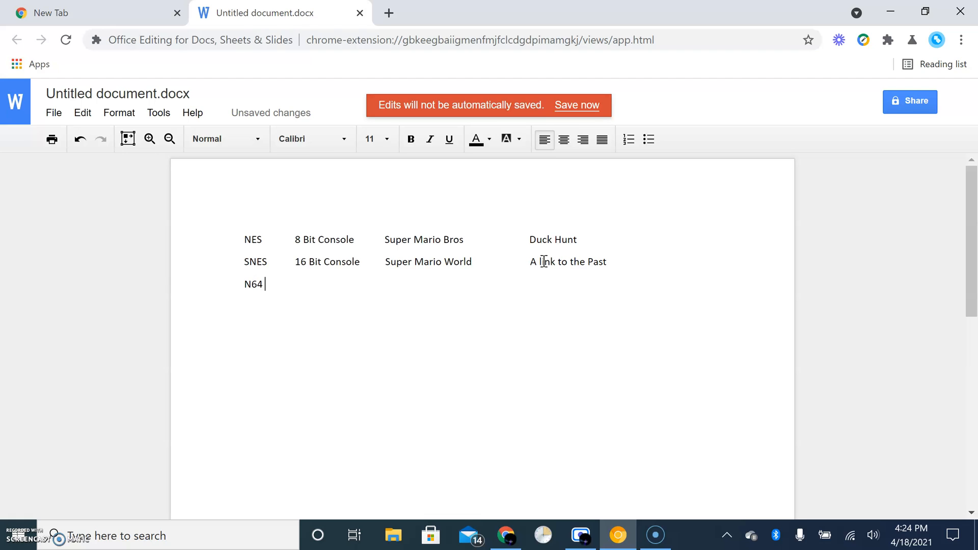
{"action": "key", "text": "Tab"}
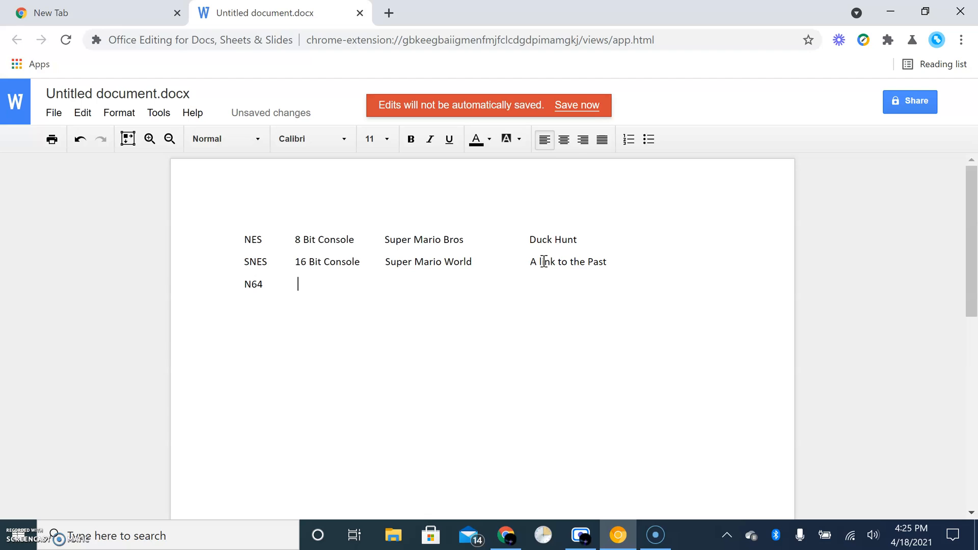
{"action": "type", "text": "64"}
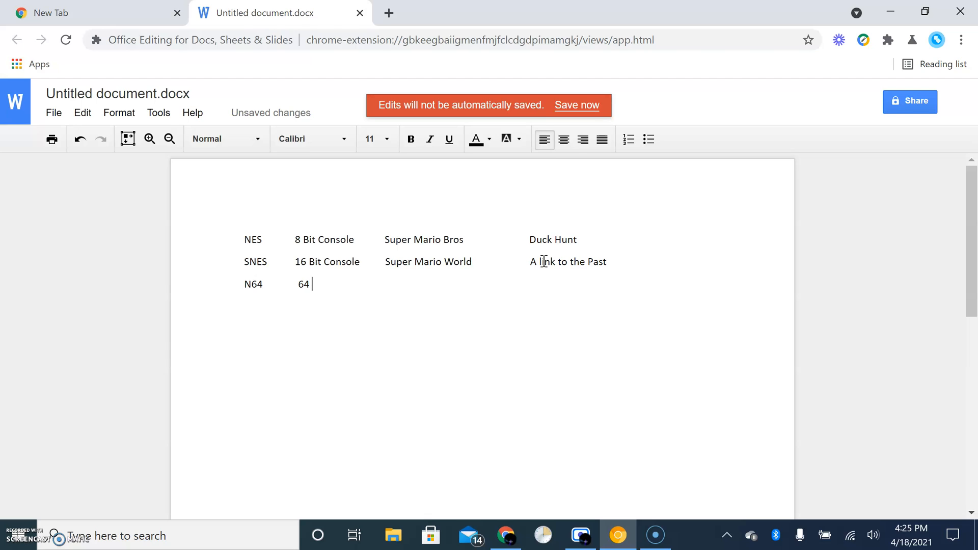
{"action": "key", "text": "Backspace"}
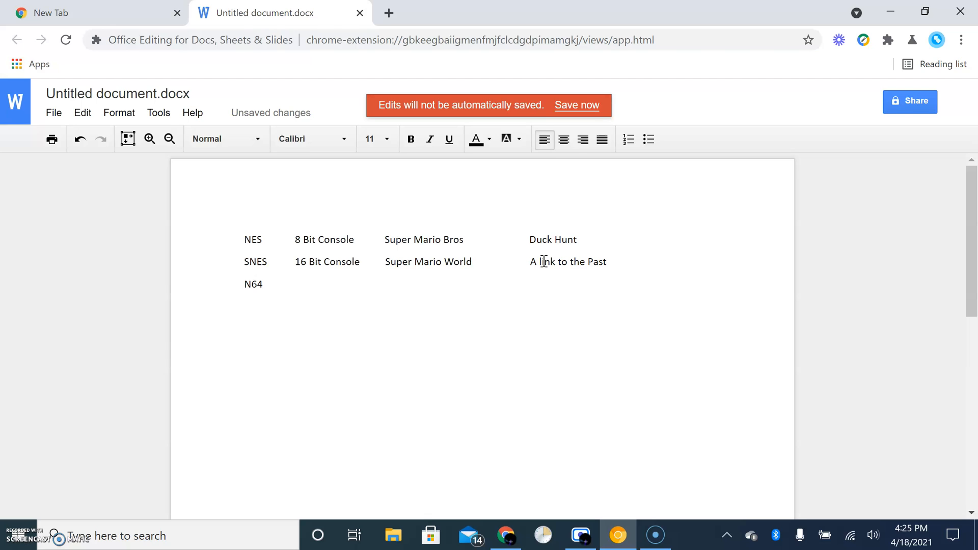
{"action": "type", "text": "But"}
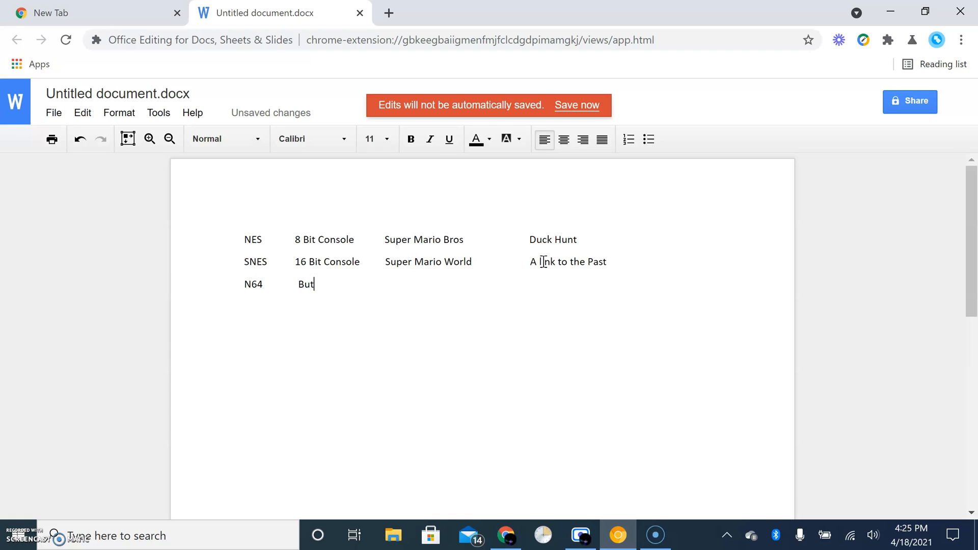
{"action": "type", "text": "Bit"}
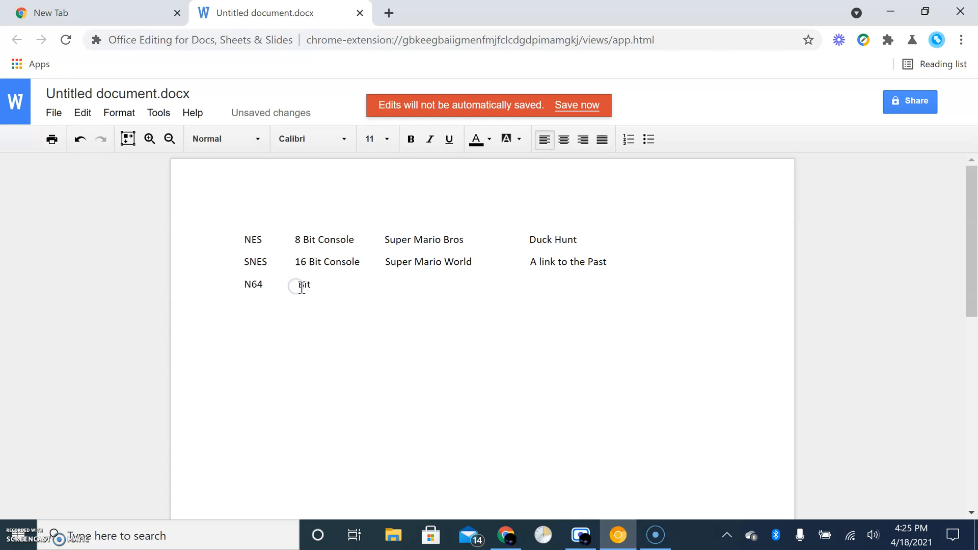
{"action": "type", "text": "64 Bit"}
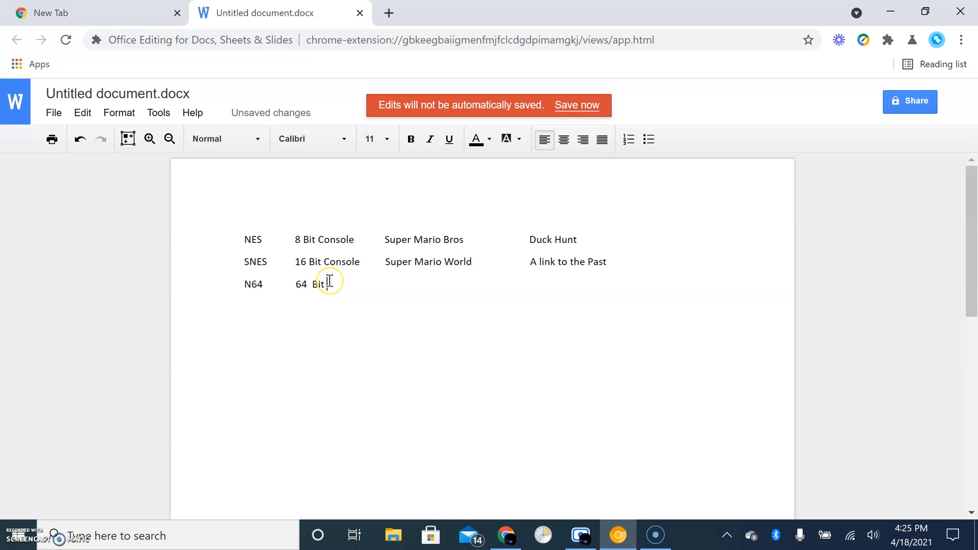
{"action": "type", "text": "onole"}
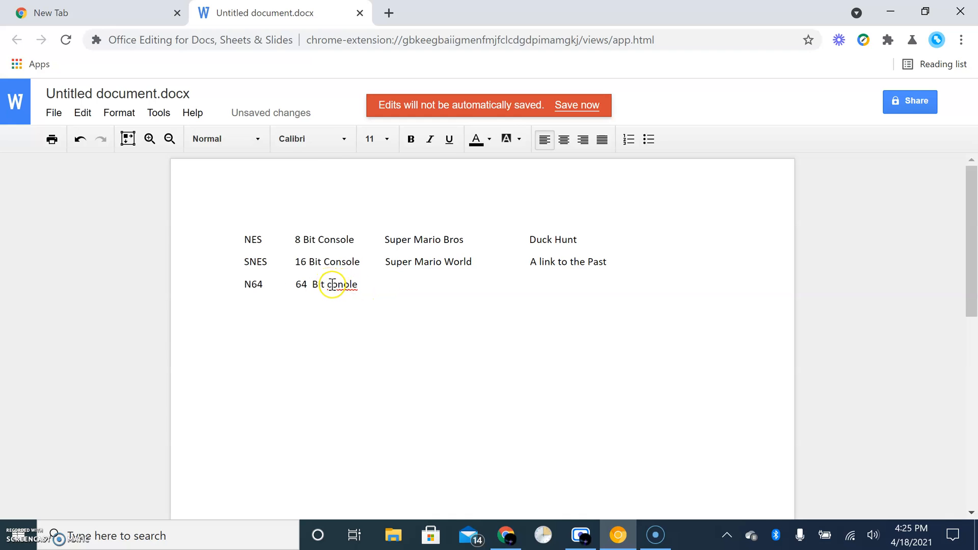
Step: Check spelling suggestions for Console and erase the spec text back to 6
{"action": "right_click", "coordinate": [337, 284]}
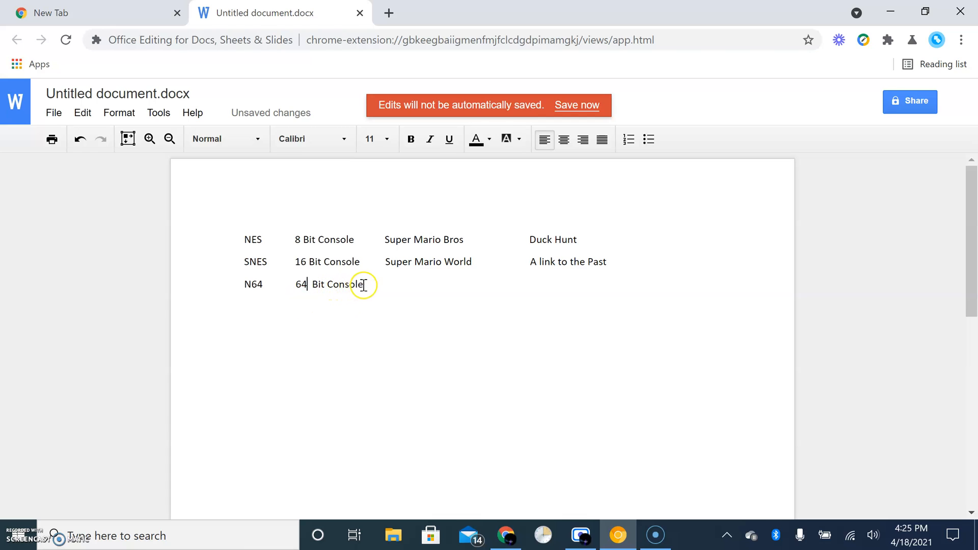
{"action": "type", "text": "48"}
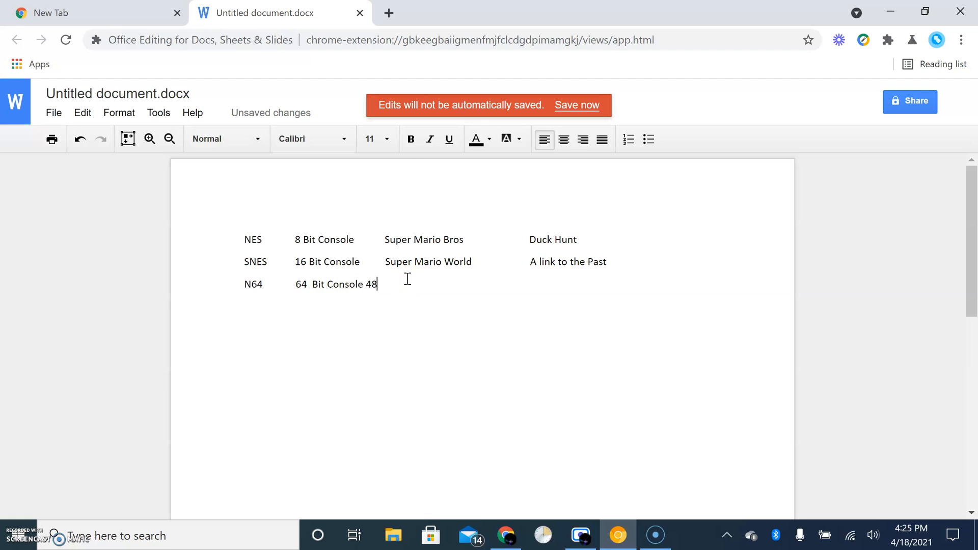
{"action": "key", "text": "Backspace"}
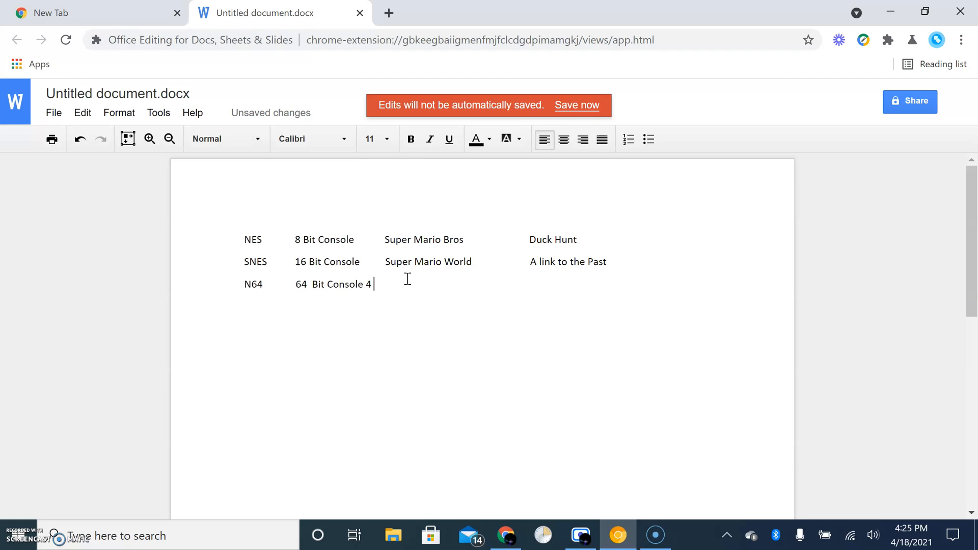
{"action": "key", "text": "Backspace"}
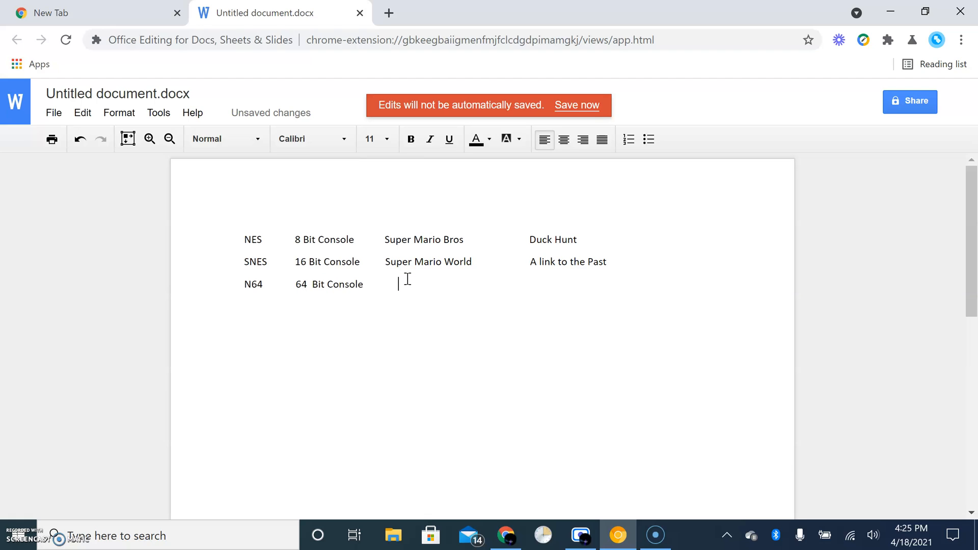
{"action": "type", "text": "36"}
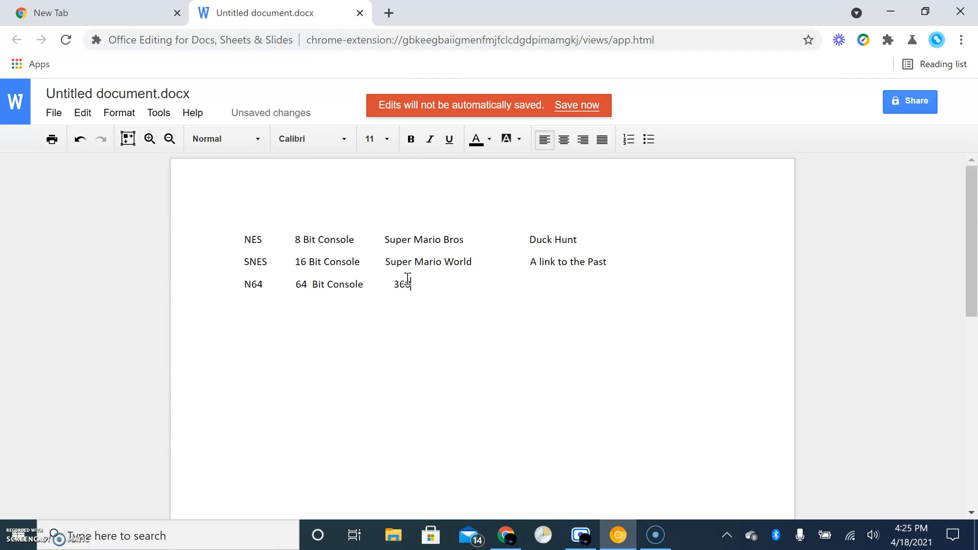
{"action": "key", "text": "Backspace"}
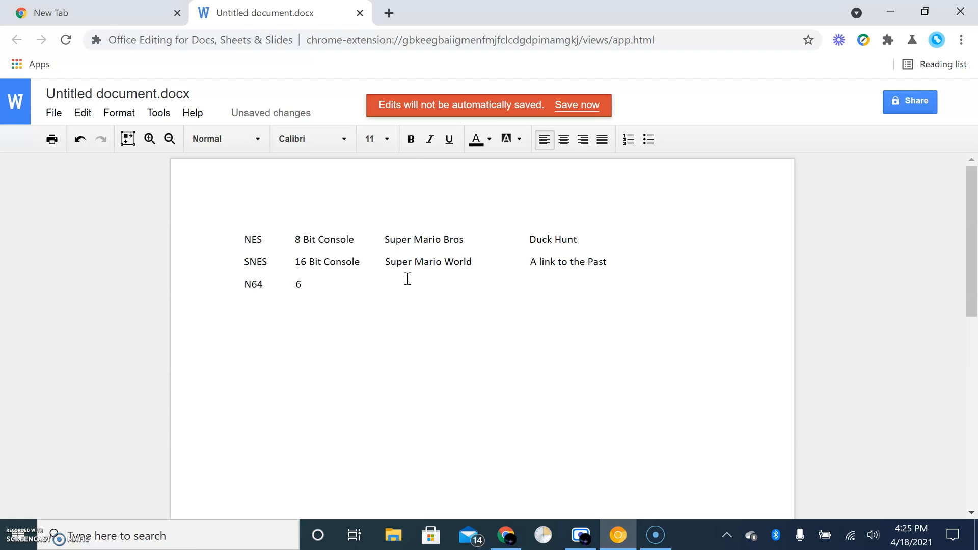
Step: Enter 360 Pixels (3D) and Super Mario 64, correcting MArio to Mario
{"action": "type", "text": "3"}
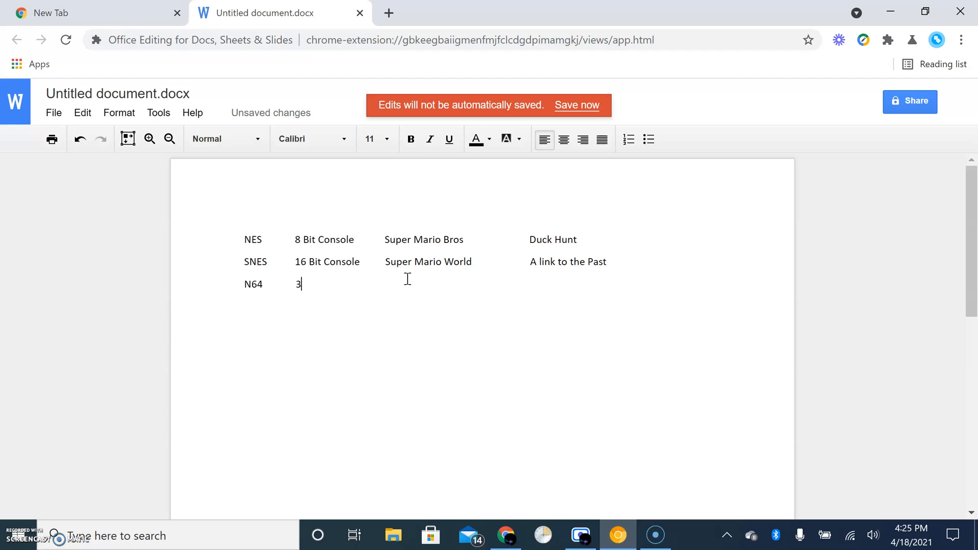
{"action": "type", "text": "60 Pix"}
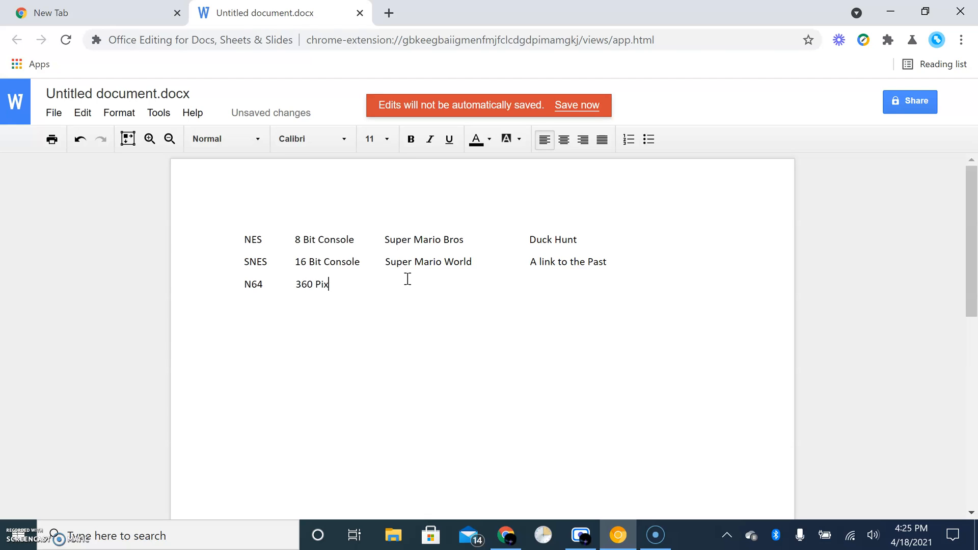
{"action": "type", "text": "els ("}
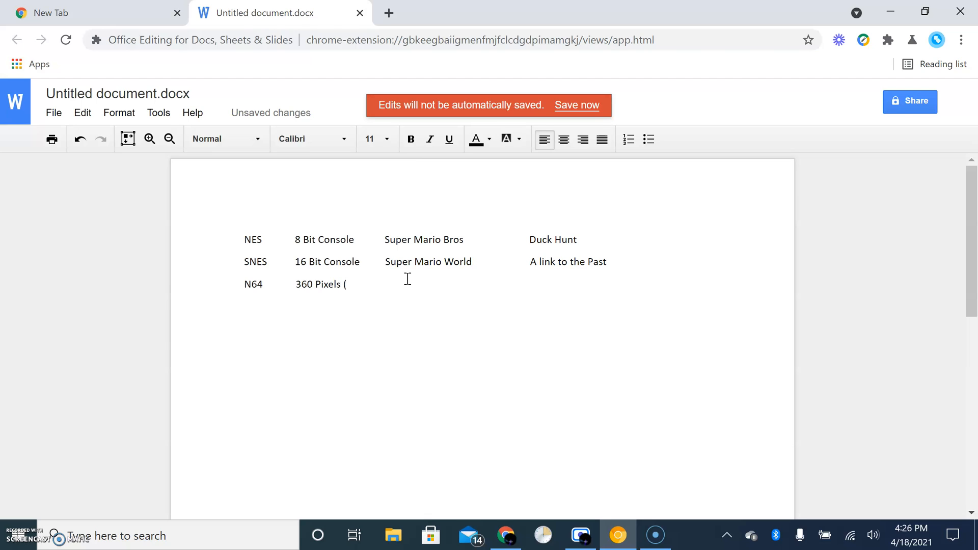
{"action": "type", "text": "3D)"}
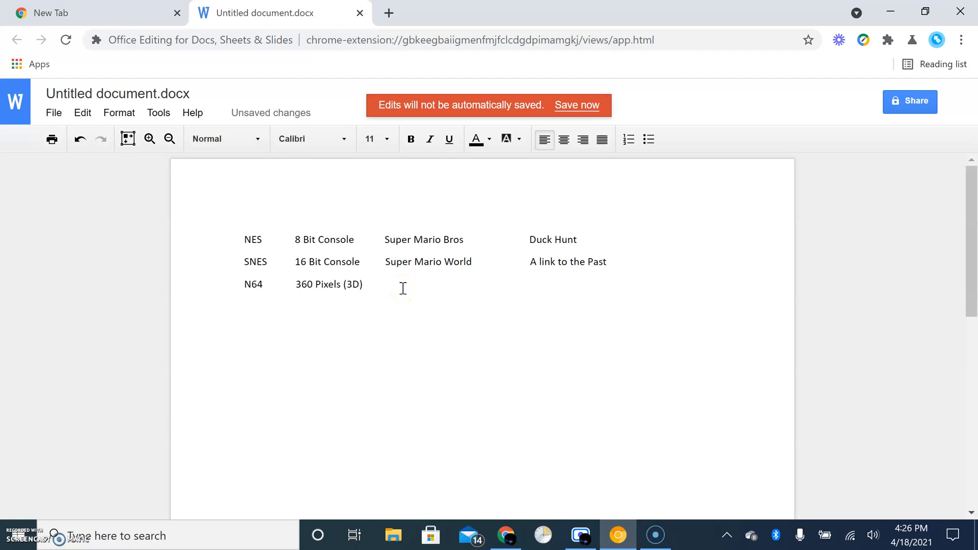
{"action": "type", "text": "Super MA"}
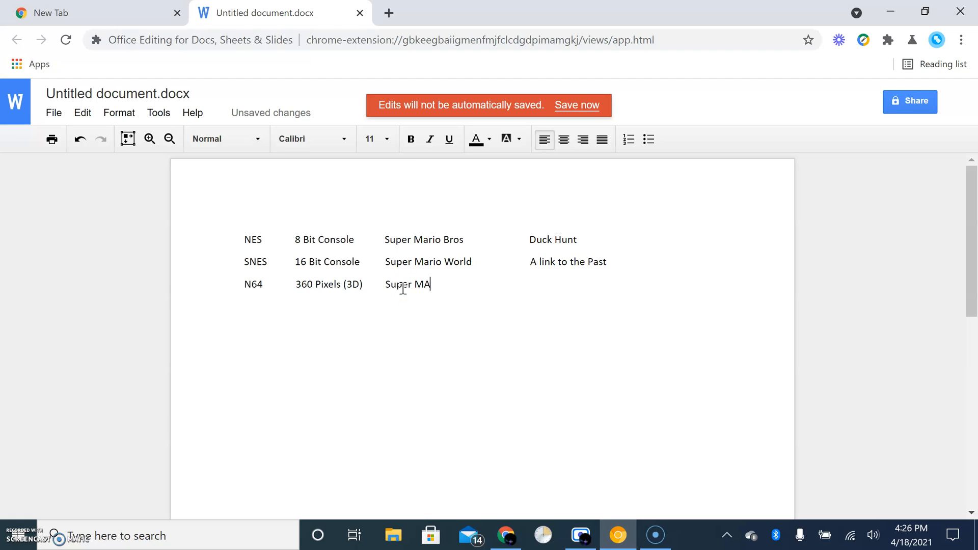
{"action": "type", "text": "rio 64"}
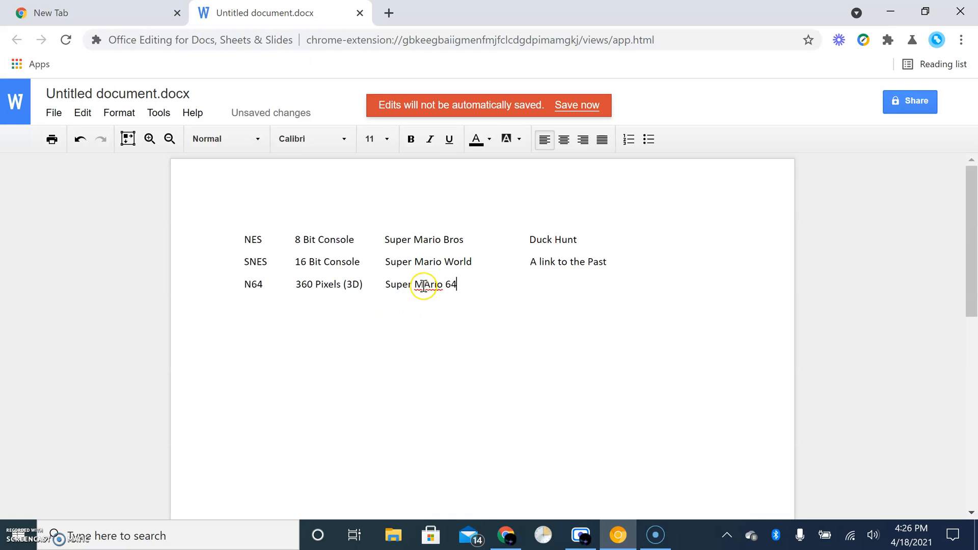
{"action": "right_click", "coordinate": [425, 284]}
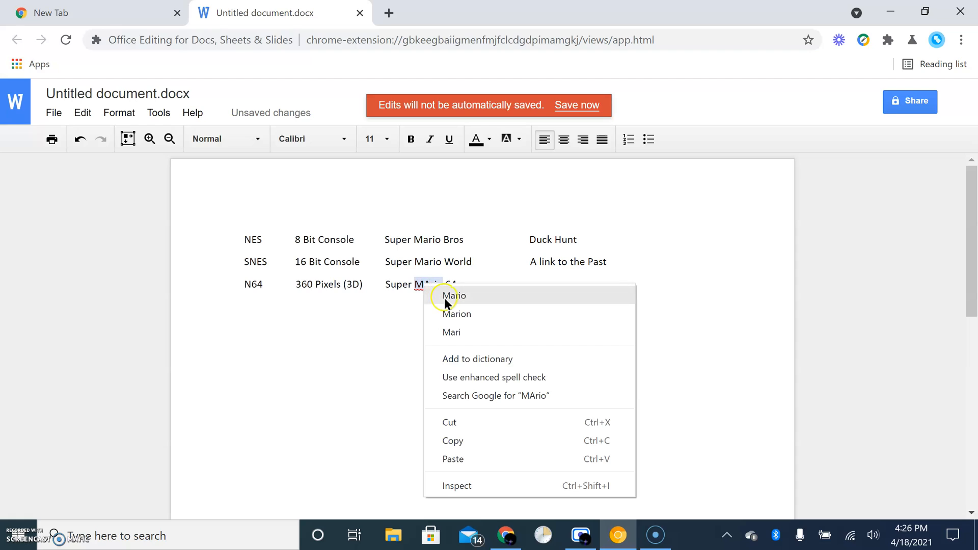
{"action": "left_click", "coordinate": [453, 295]}
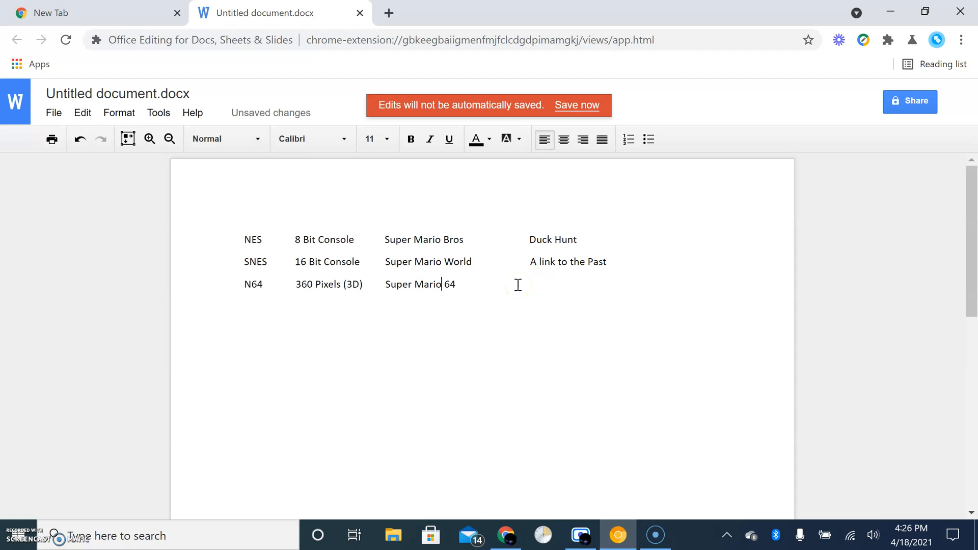
Step: Add Golden Eye 007 to end the N64 row
{"action": "key", "text": "enter"}
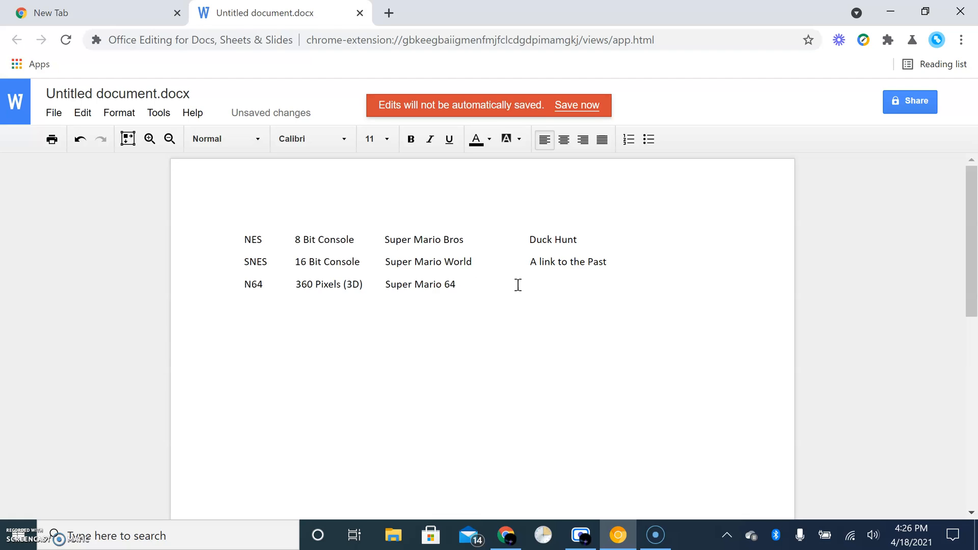
{"action": "type", "text": "Golden"}
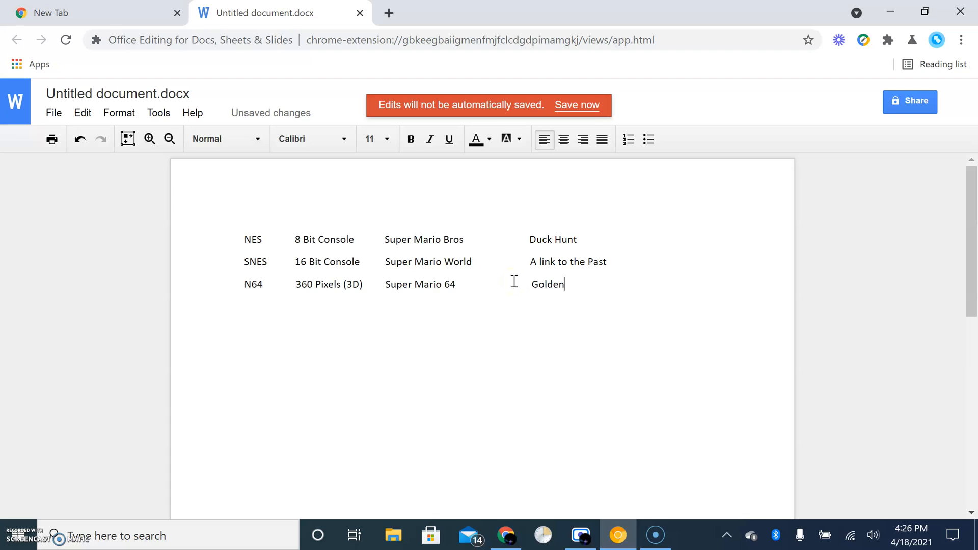
{"action": "type", "text": "Eye"}
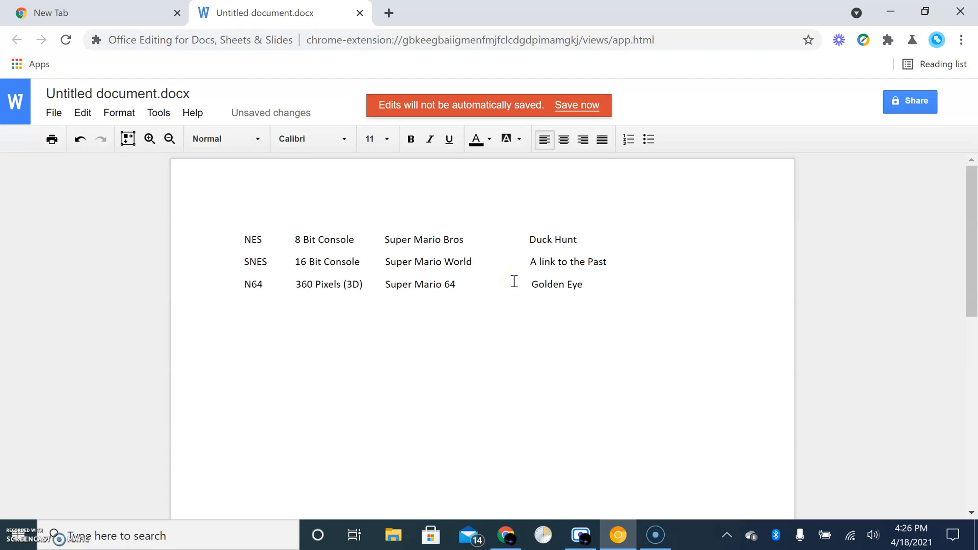
{"action": "type", "text": "007"}
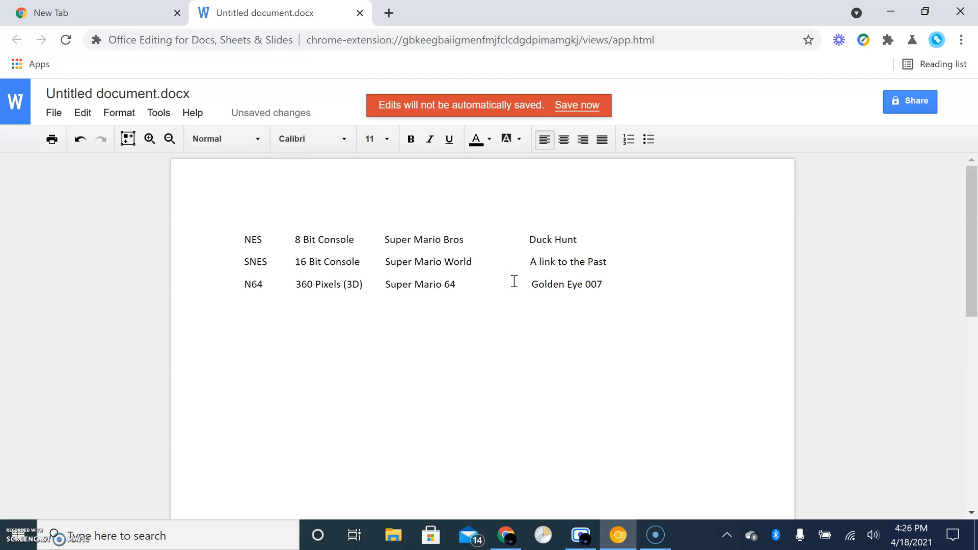
{"action": "left_click", "coordinate": [602, 284]}
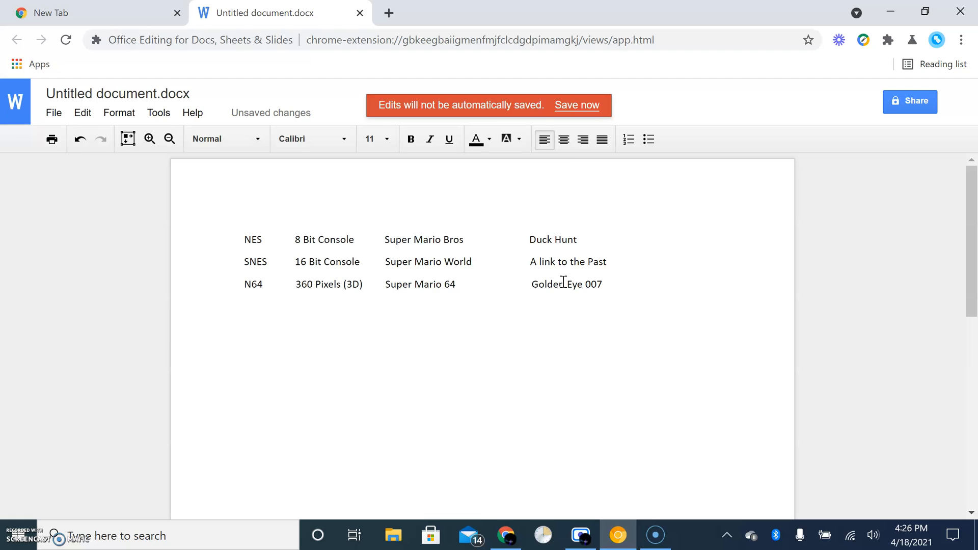
Step: Type the Cube row: Cube, 480 Pixel (3D), Super Smahs Bros Melee
{"action": "type", "text": "Cube"}
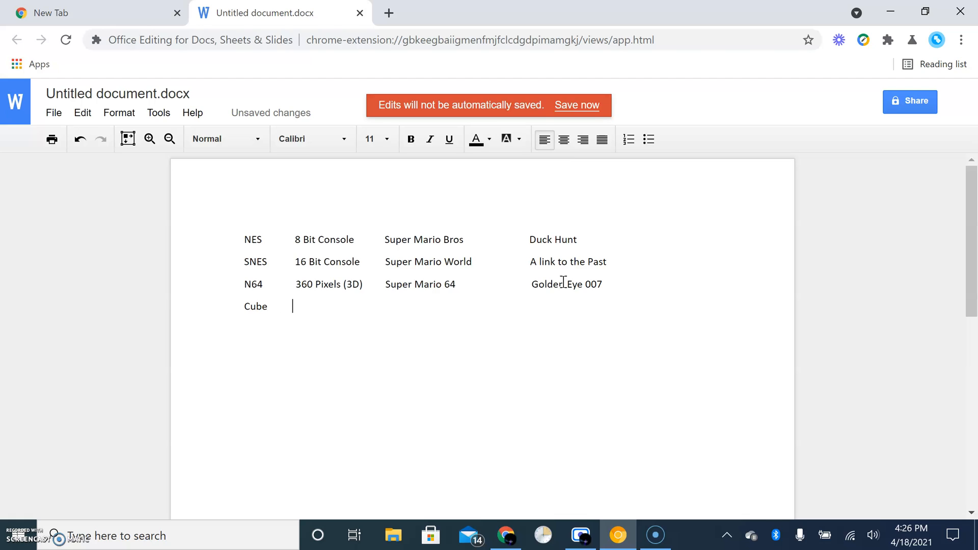
{"action": "type", "text": "48"}
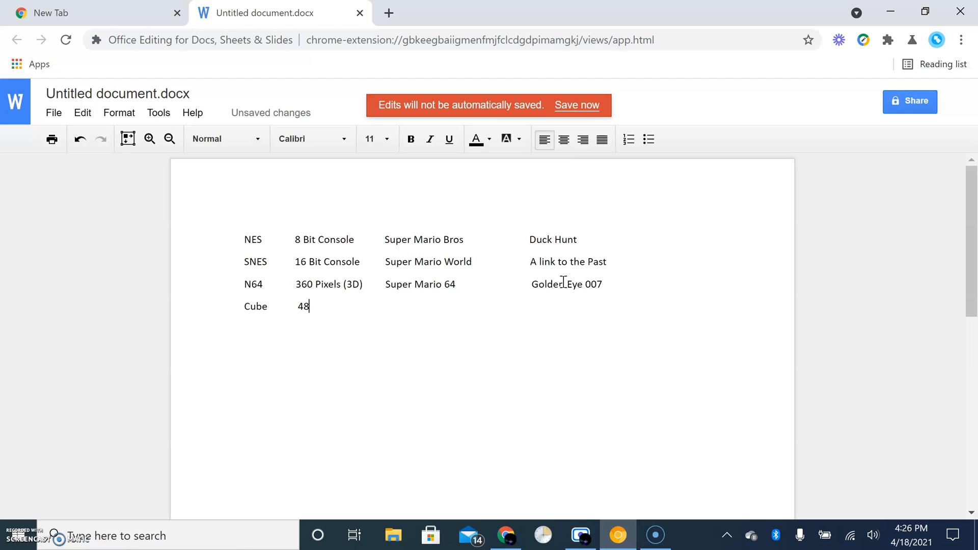
{"action": "type", "text": "0"}
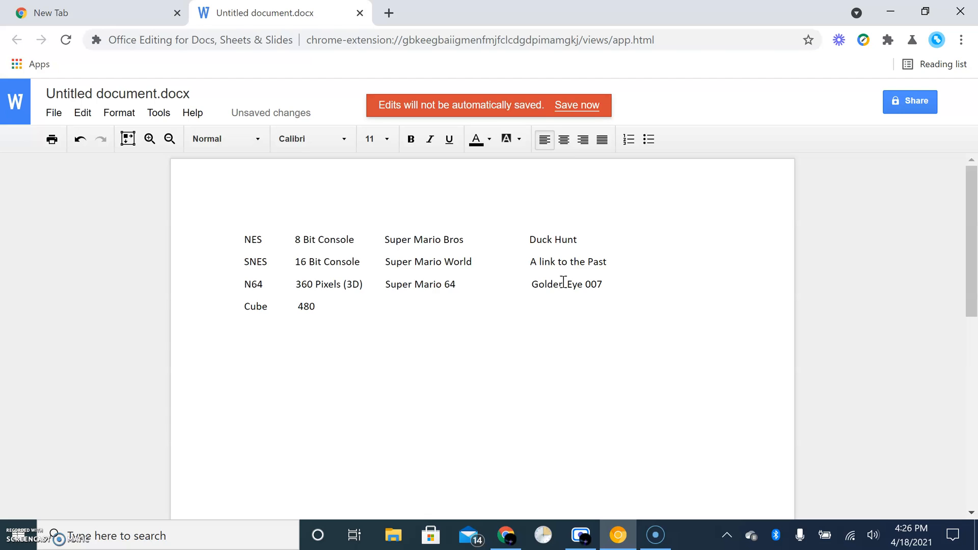
{"action": "type", "text": "Piz"}
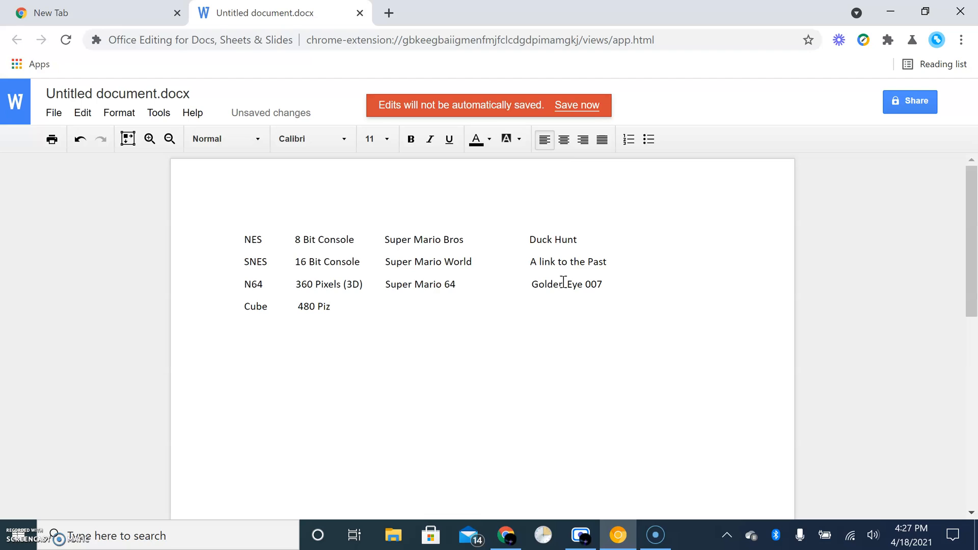
{"action": "type", "text": "el"}
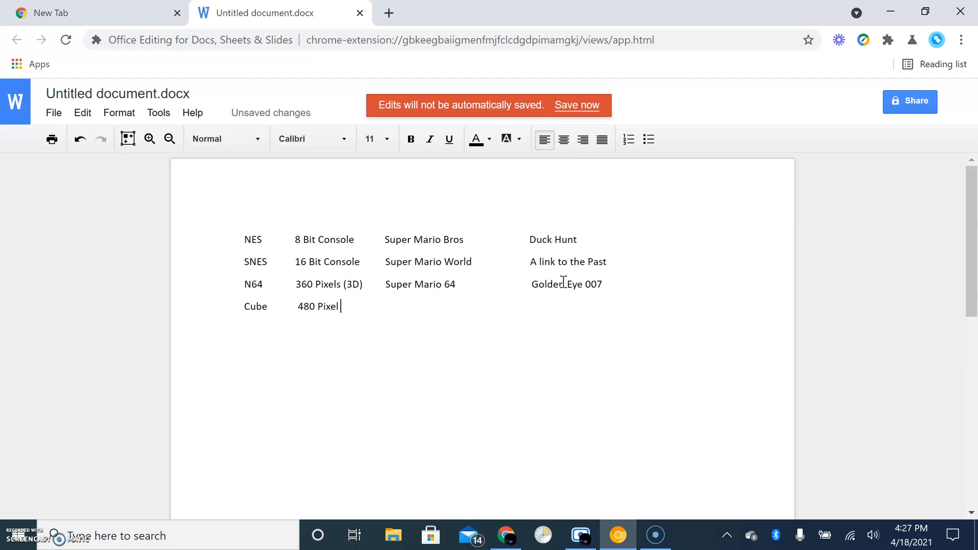
{"action": "type", "text": "("}
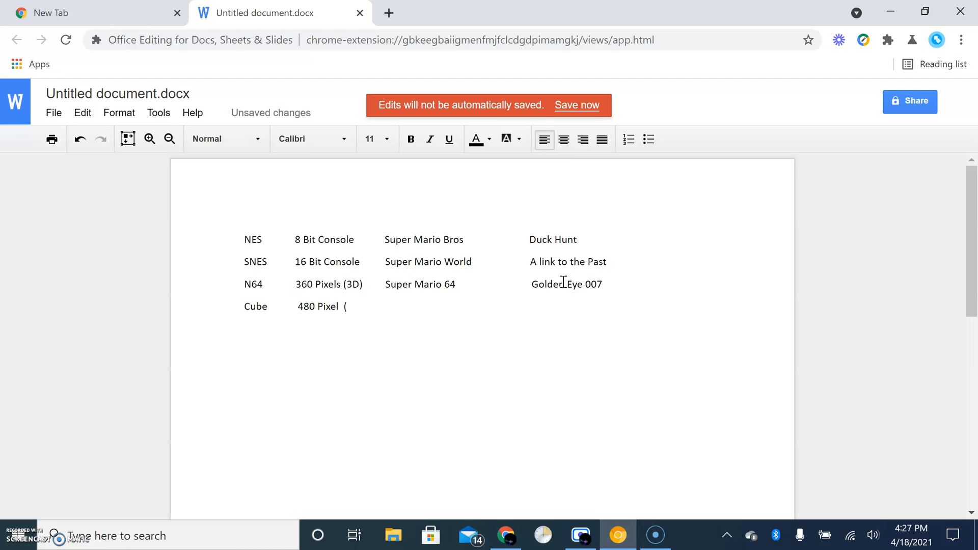
{"action": "type", "text": "3D"}
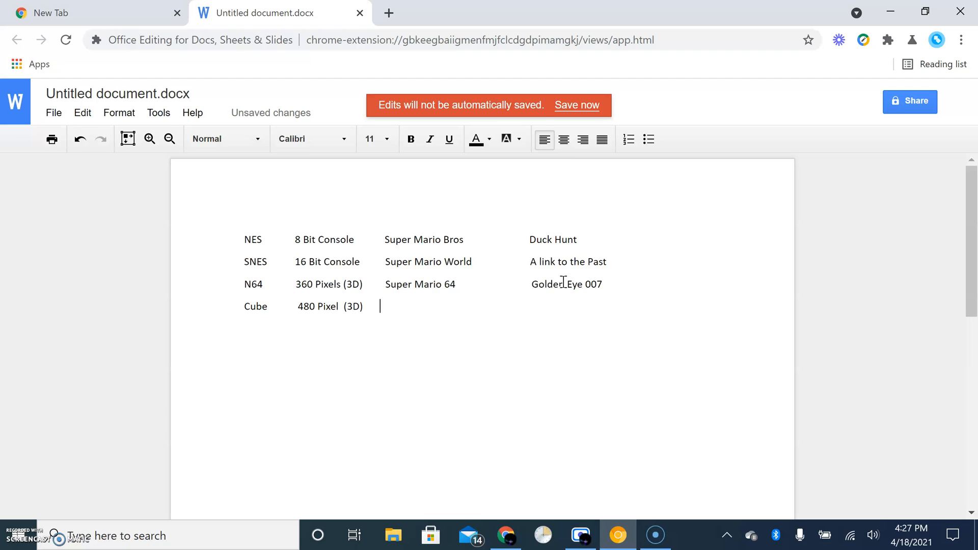
{"action": "type", "text": "s"}
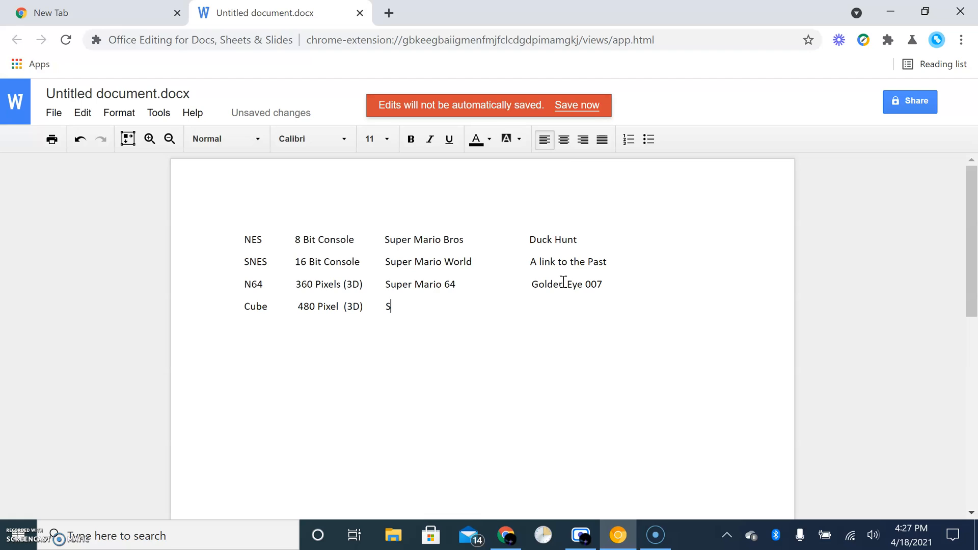
{"action": "type", "text": "uper Sma"}
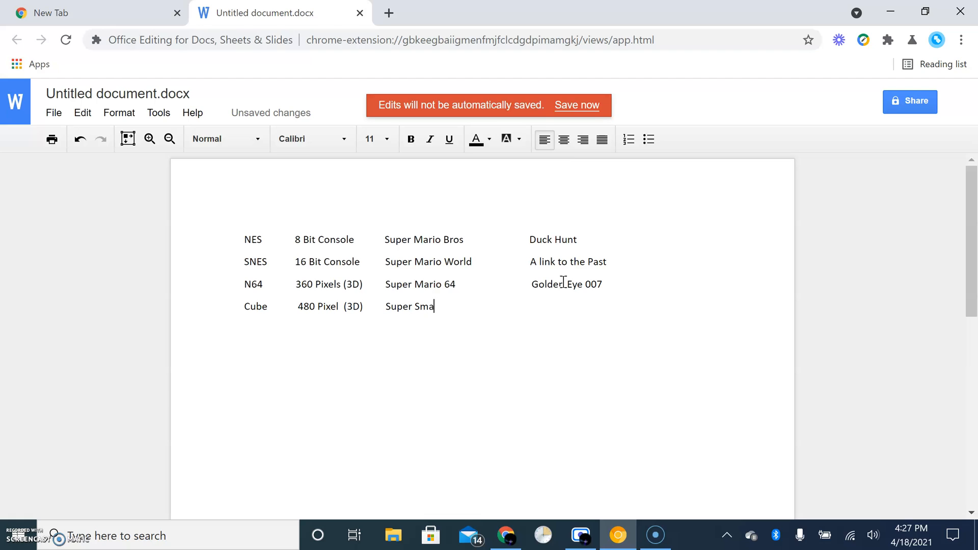
{"action": "type", "text": "hs Bros M"}
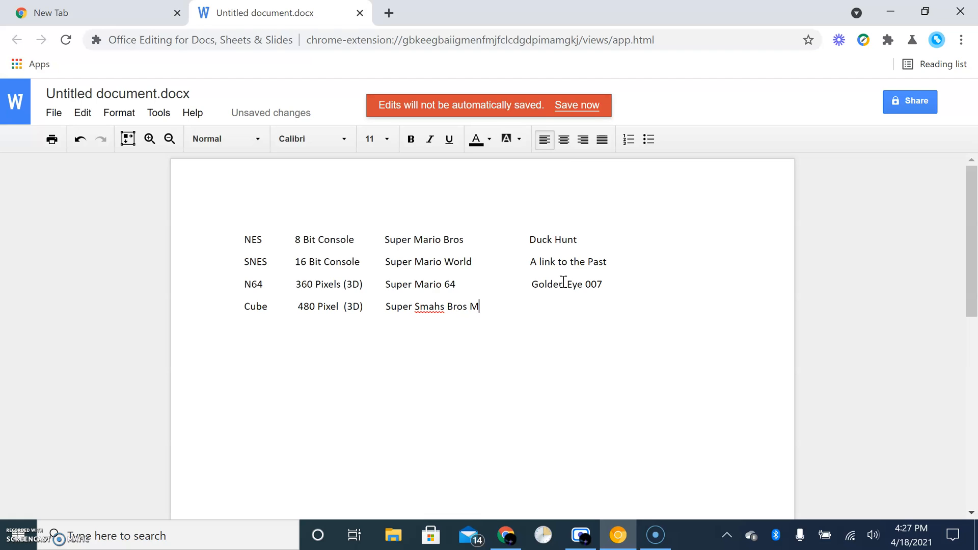
{"action": "type", "text": "elee"}
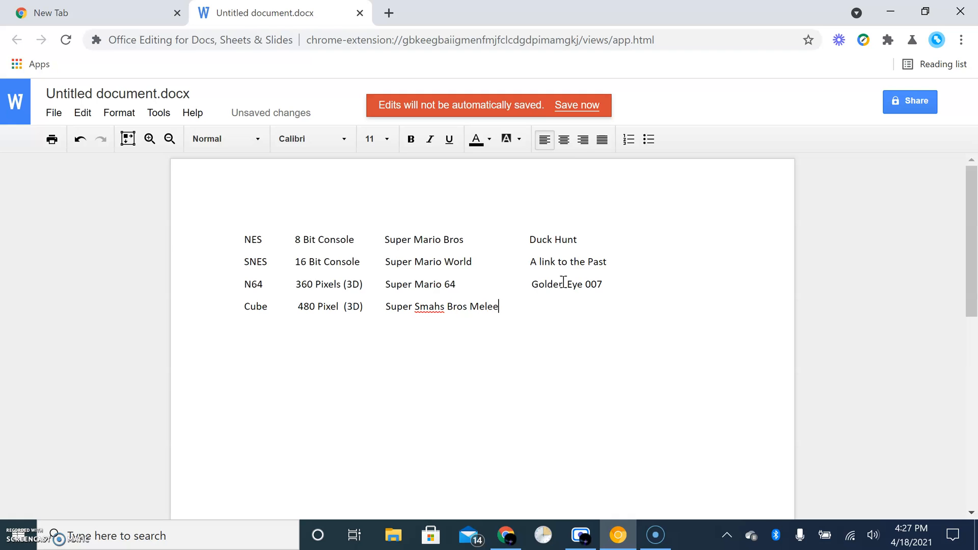
Step: Correct Smahs to Smash, then add Super Mario Sunshine and fix MArio
{"action": "right_click", "coordinate": [428, 306]}
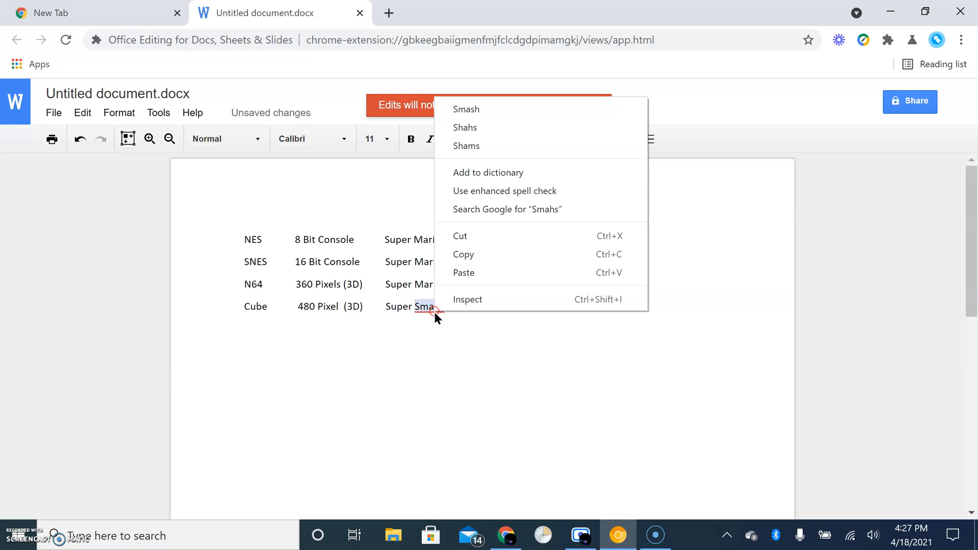
{"action": "left_click", "coordinate": [465, 108]}
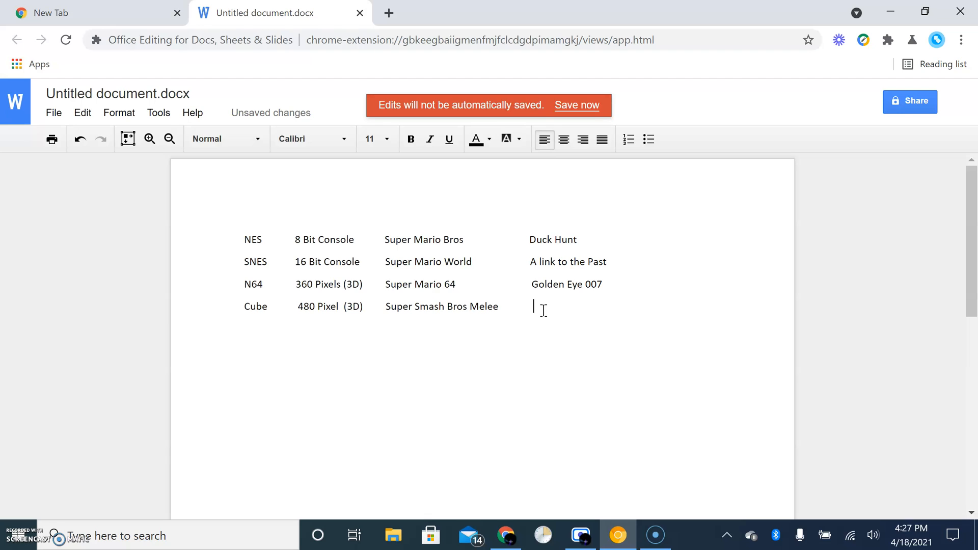
{"action": "type", "text": "Super"}
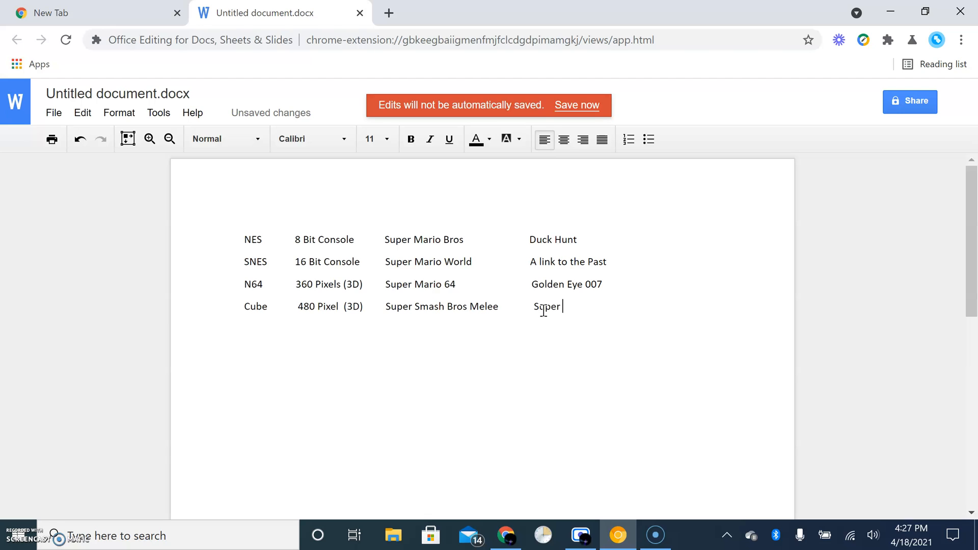
{"action": "type", "text": "MArio Sunshine"}
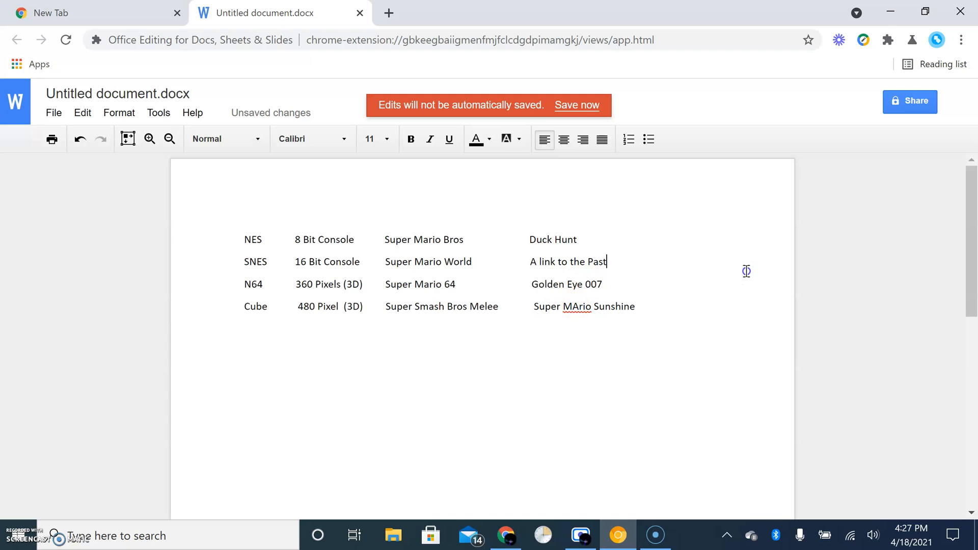
{"action": "right_click", "coordinate": [570, 306]}
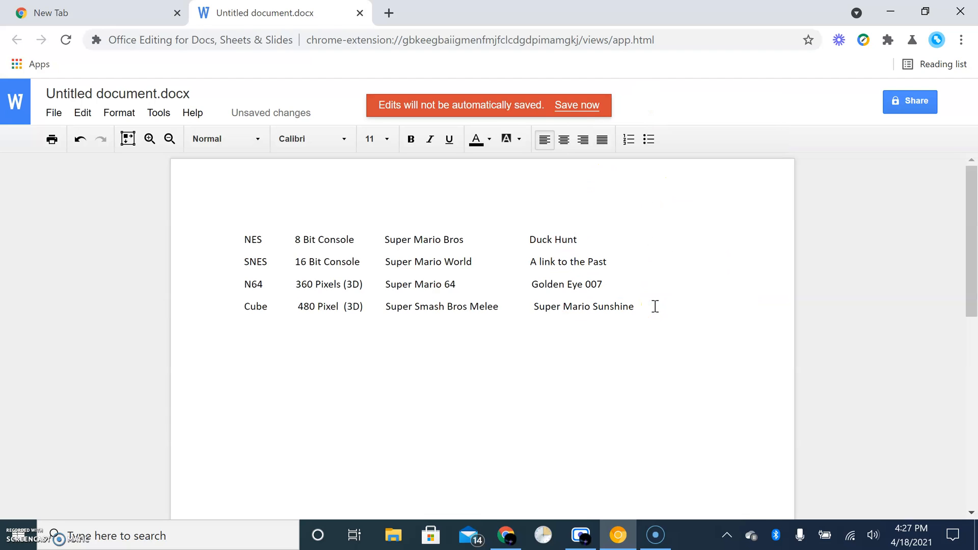
Step: Start the Wii row with Wii and 720 Pixel (3D)
{"action": "type", "text": "Wii"}
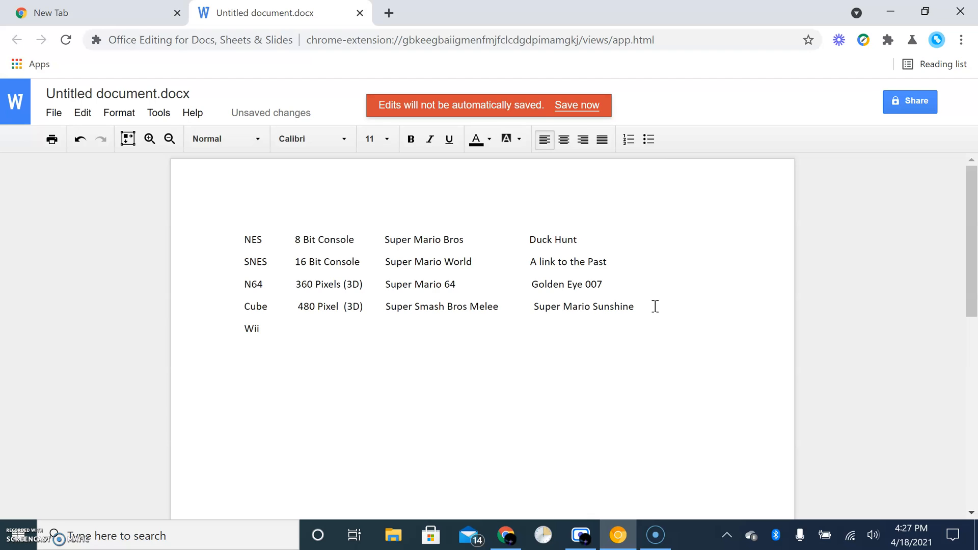
{"action": "left_click", "coordinate": [300, 328]}
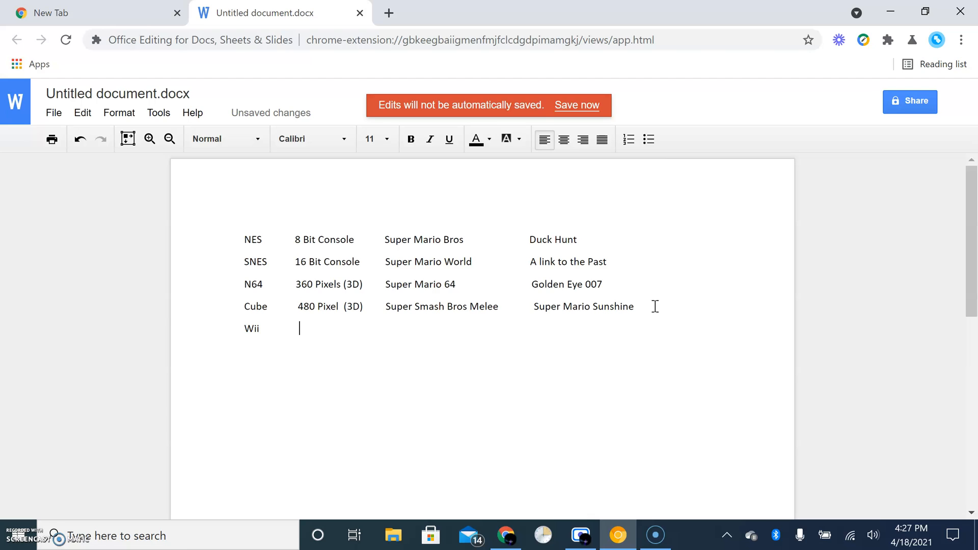
{"action": "type", "text": "720"}
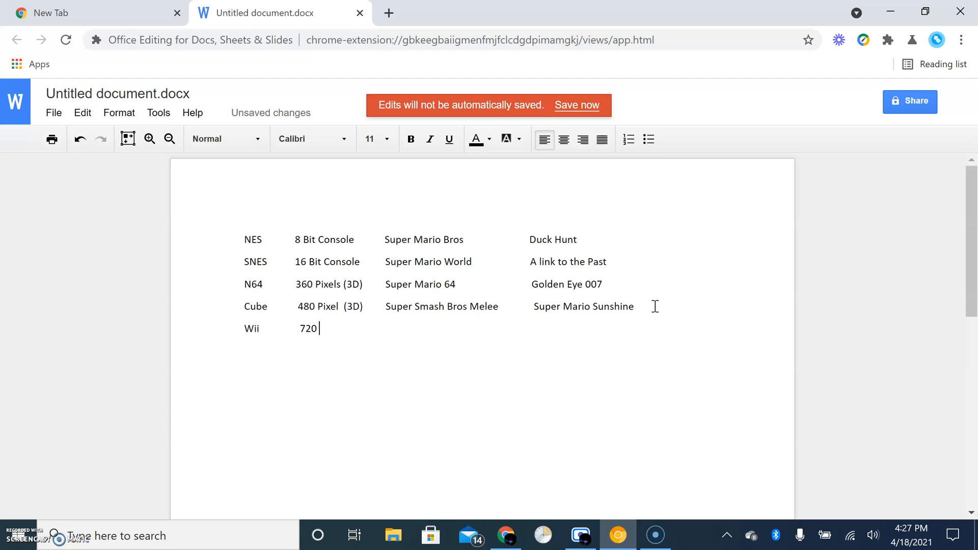
{"action": "type", "text": "Pixel"}
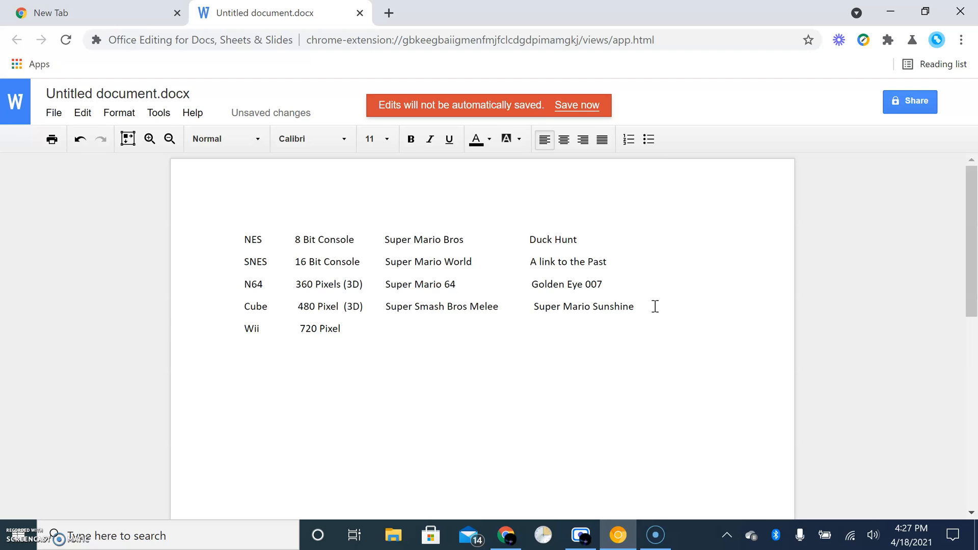
{"action": "type", "text": "(3D"}
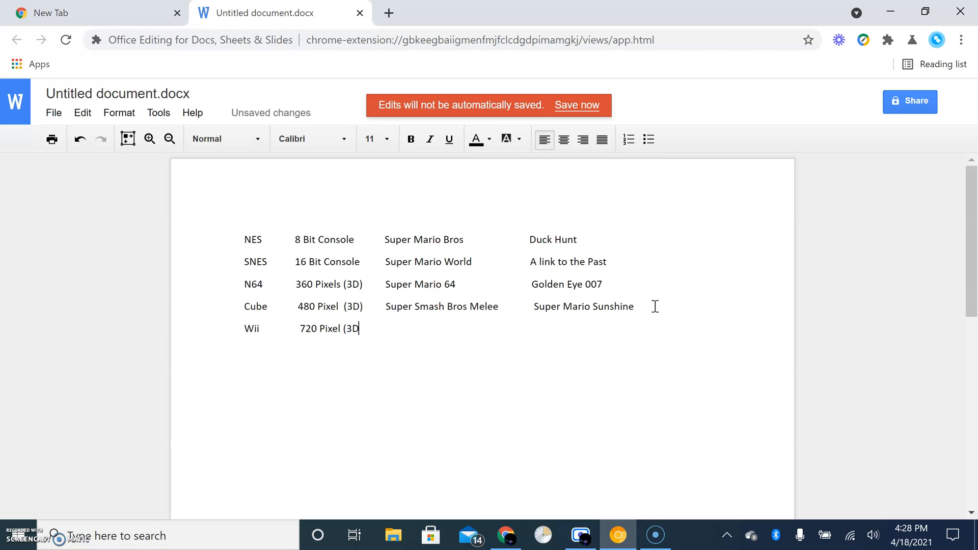
{"action": "type", "text": ")"}
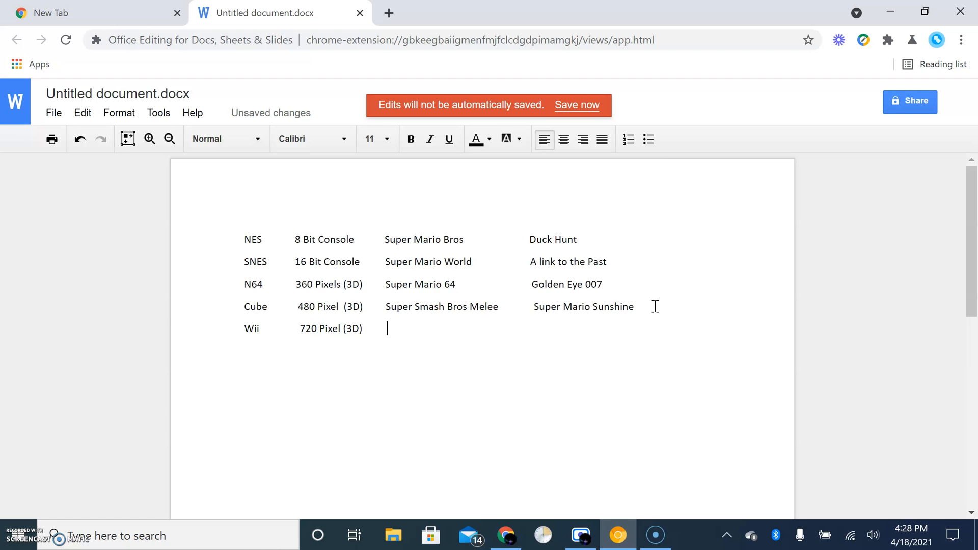
Step: Add Wii Sports and Wii Sports Resort, then begin typing Legend
{"action": "type", "text": "Wii S"}
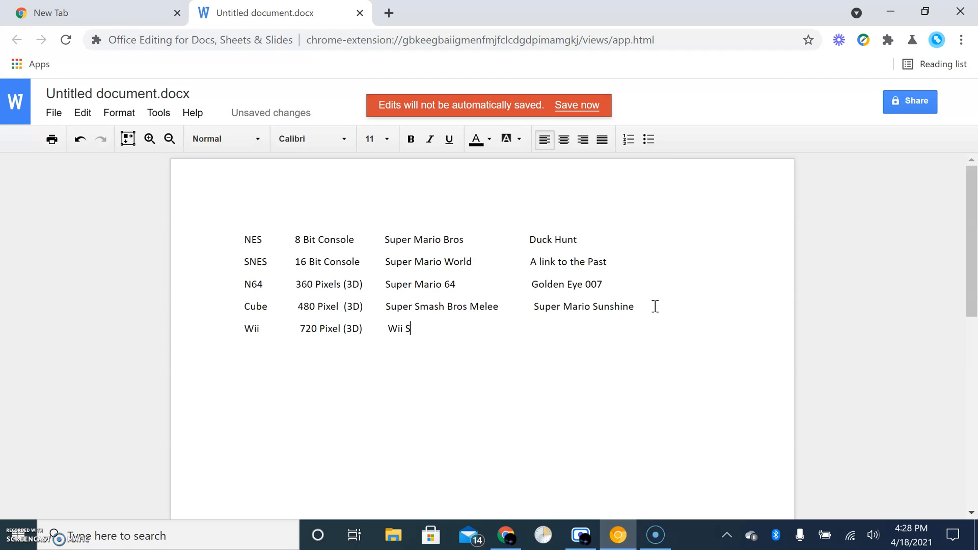
{"action": "type", "text": "ports"}
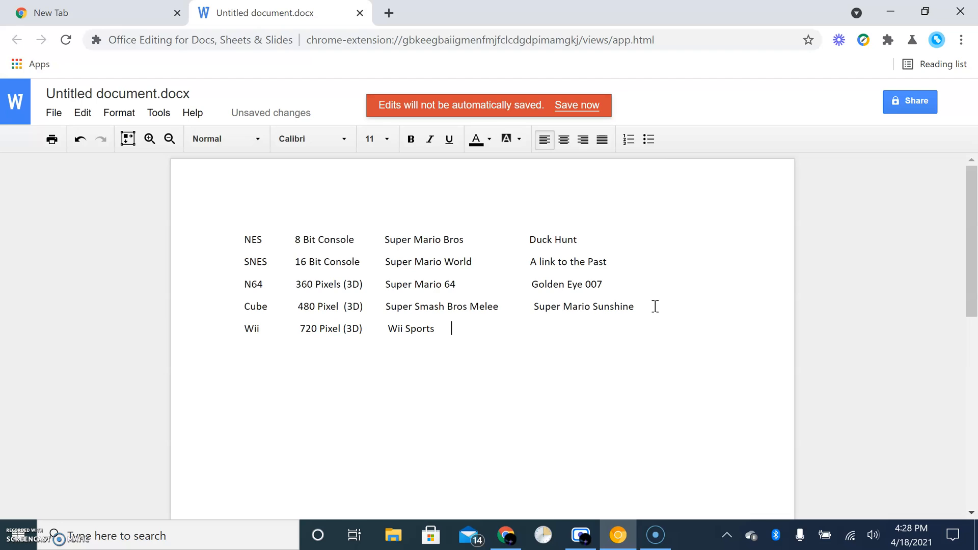
{"action": "type", "text": "Wii"}
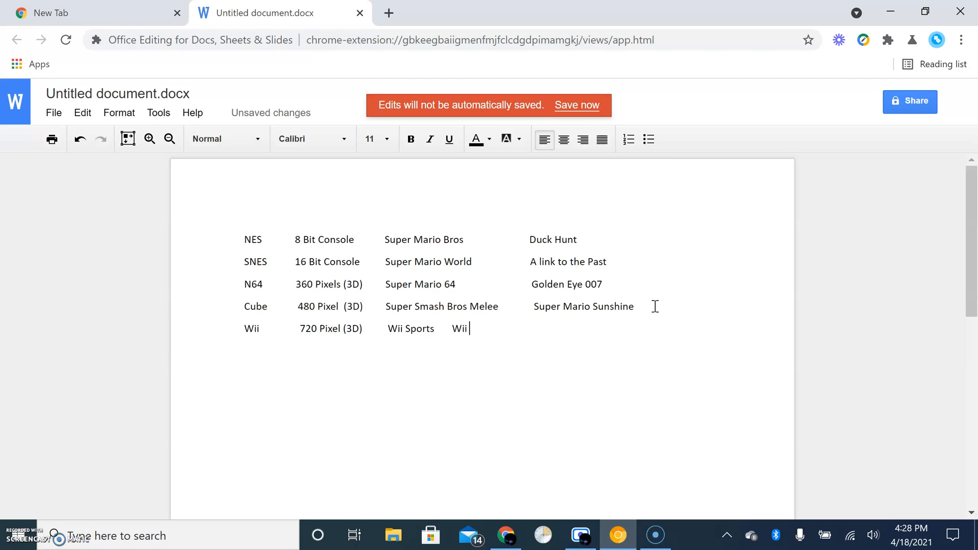
{"action": "type", "text": "Sports Res"}
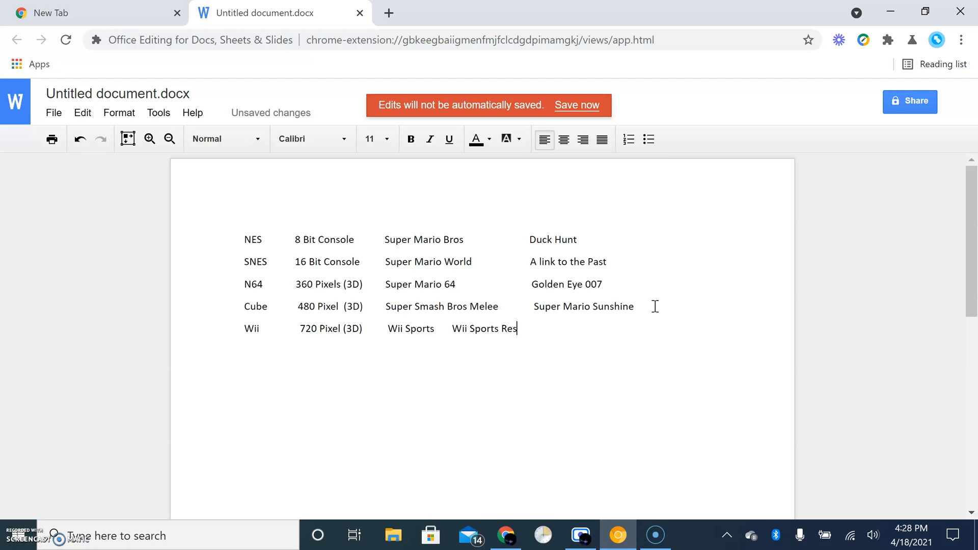
{"action": "type", "text": "ort"}
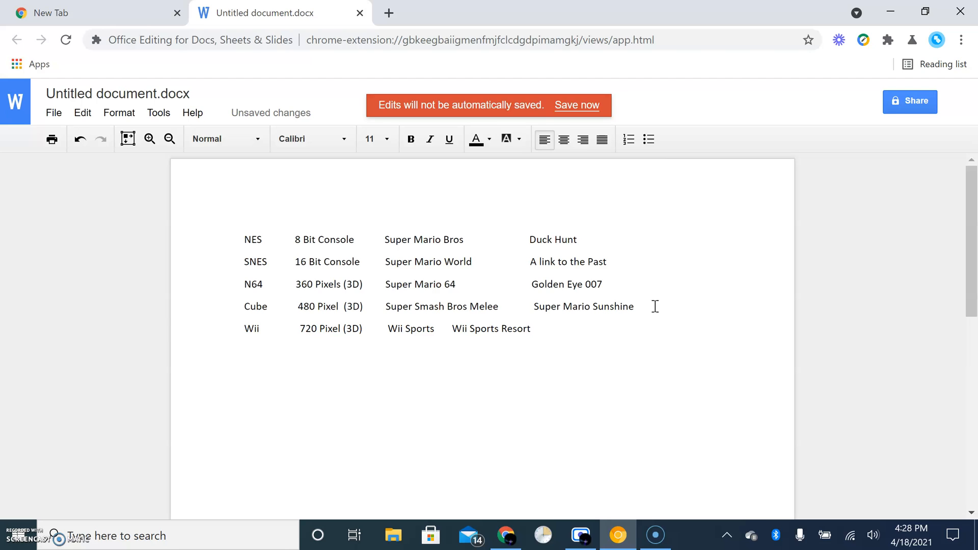
{"action": "type", "text": "Legend"}
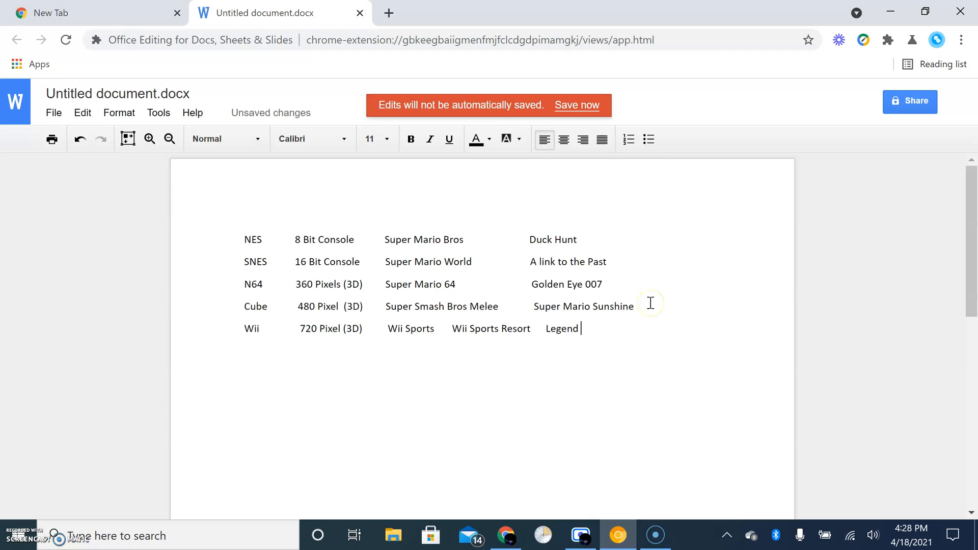
Step: Replace Legend with Skyward sword and add Super MArio Galaxy to the Wii row
{"action": "key", "text": "BackSpace"}
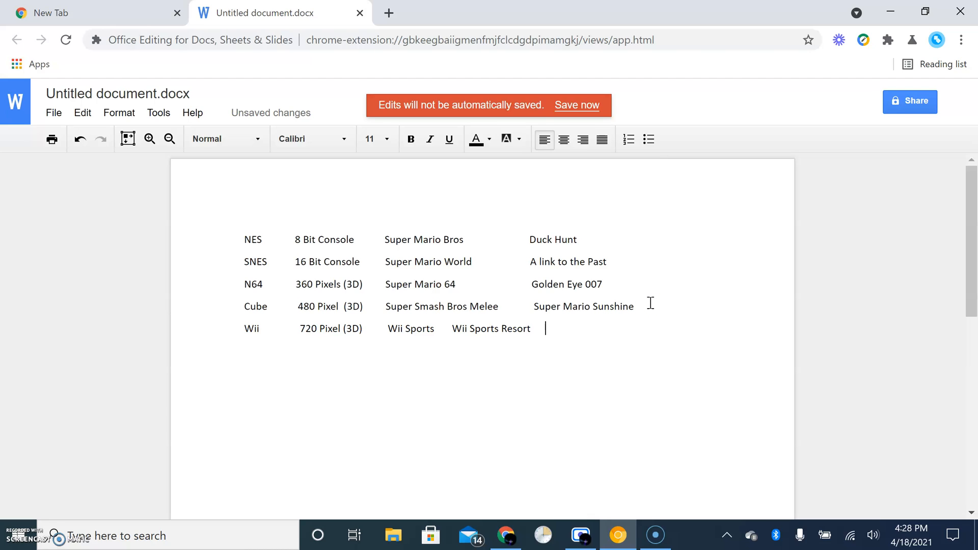
{"action": "type", "text": "Sj"}
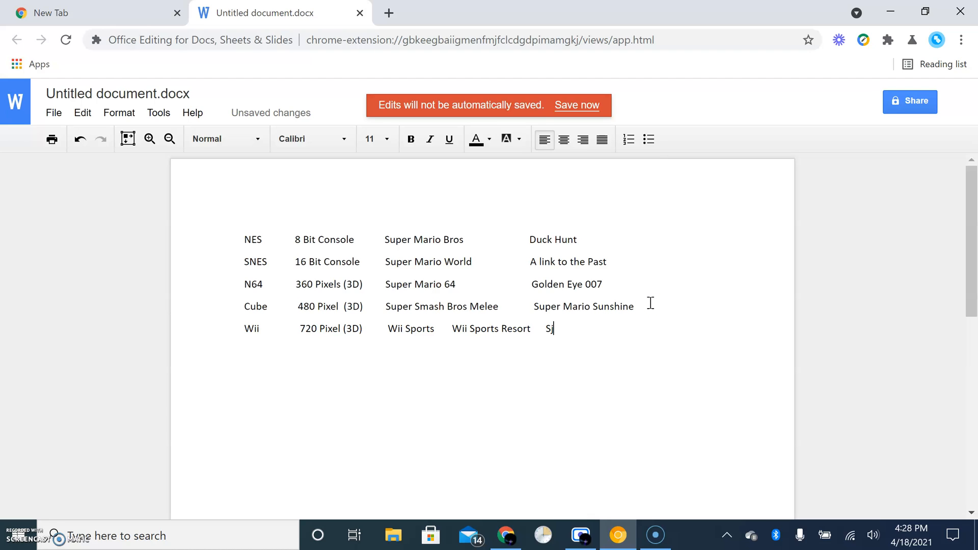
{"action": "type", "text": "kyward"}
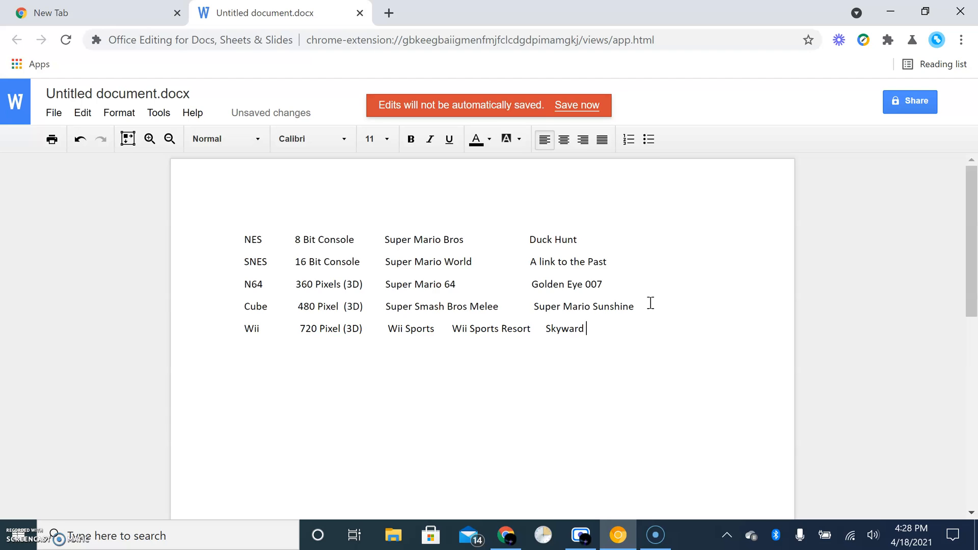
{"action": "type", "text": "sword"}
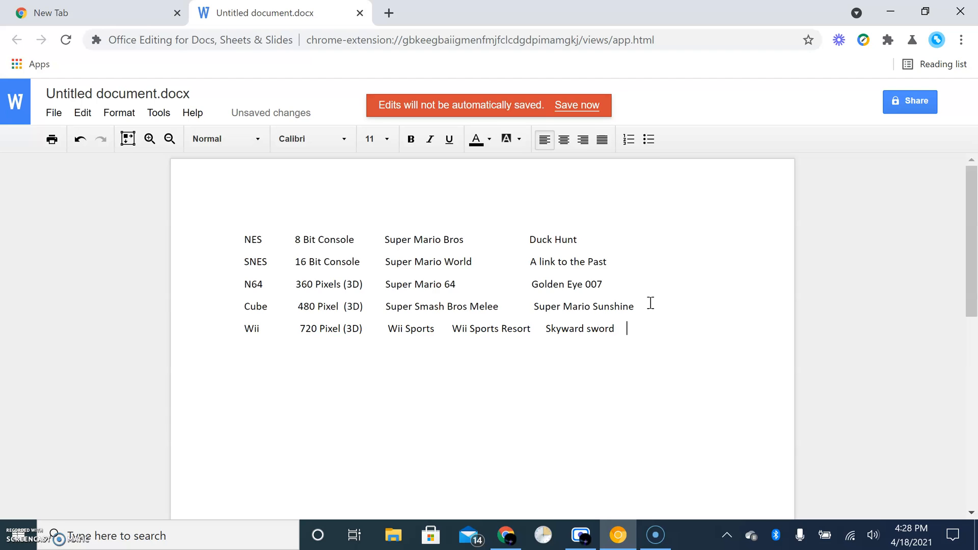
{"action": "type", "text": "Su"}
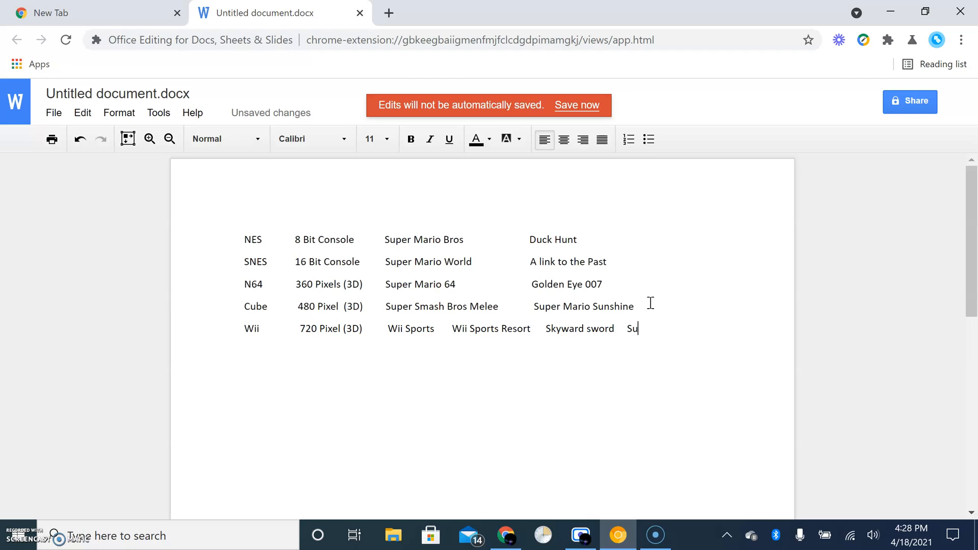
{"action": "type", "text": "per MArio"}
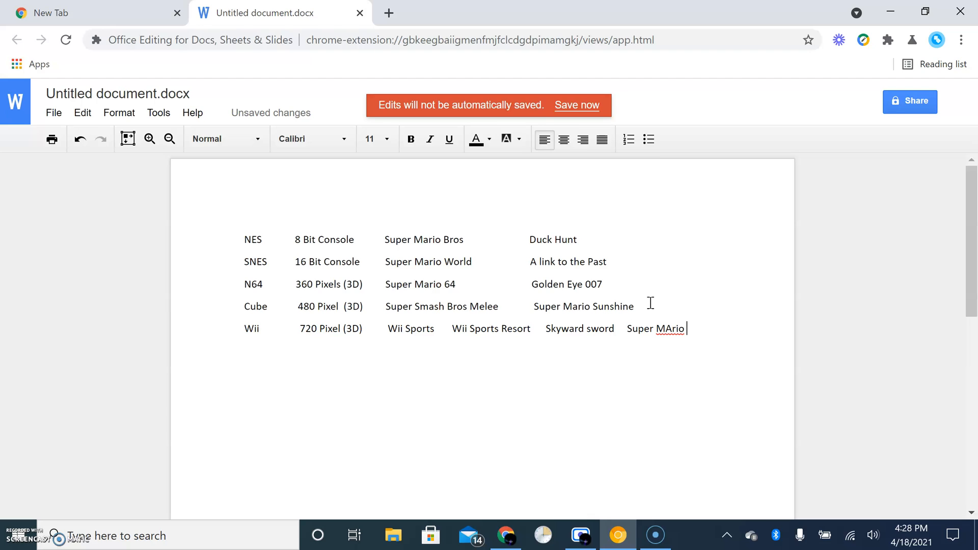
{"action": "type", "text": "Gl"}
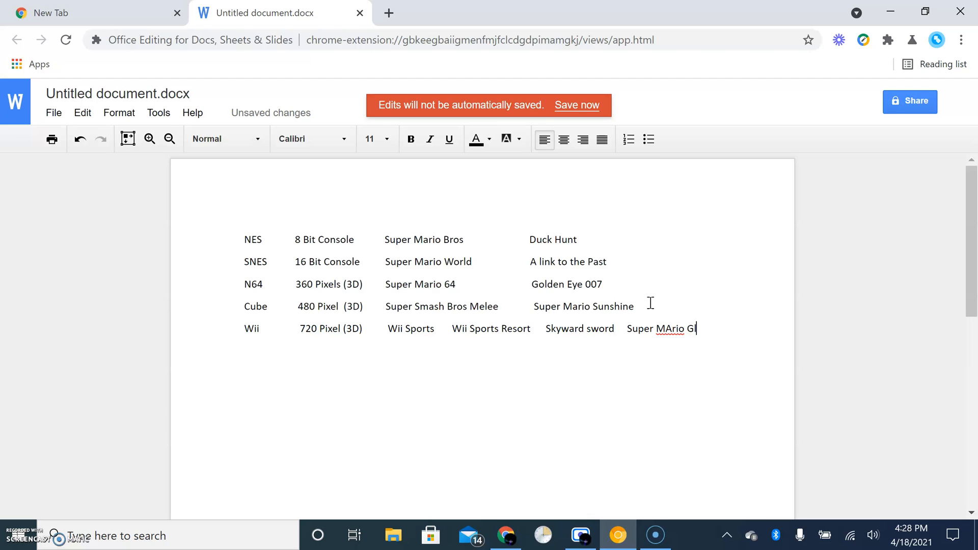
{"action": "type", "text": "alaxy"}
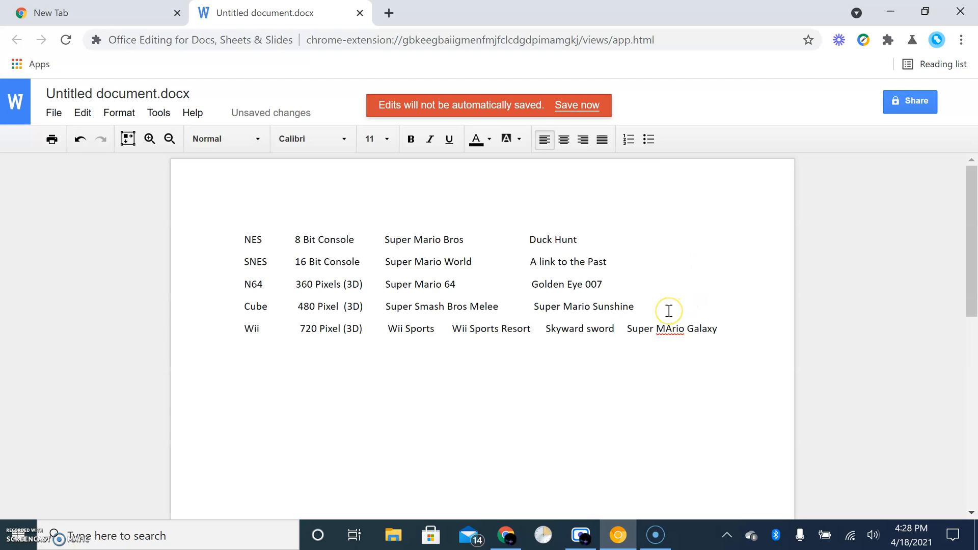
{"action": "left_click", "coordinate": [634, 306]}
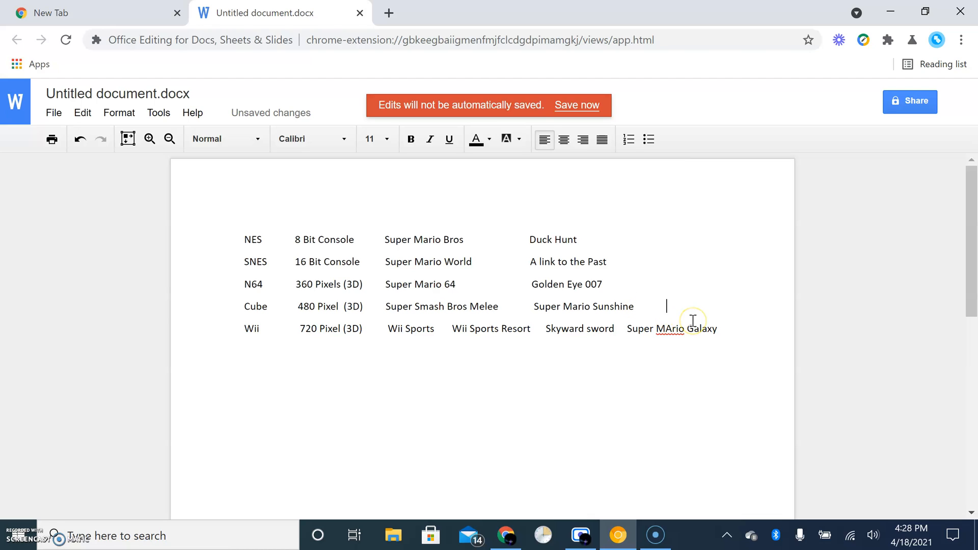
Step: Remove the stray letters after Super Mario Sunshine on the Cube row
{"action": "type", "text": "M"}
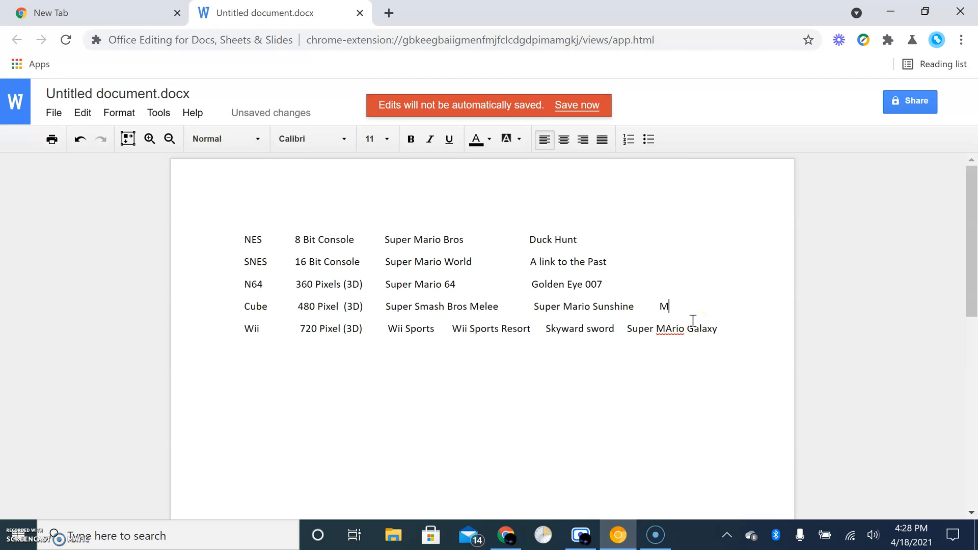
{"action": "type", "text": "ar"}
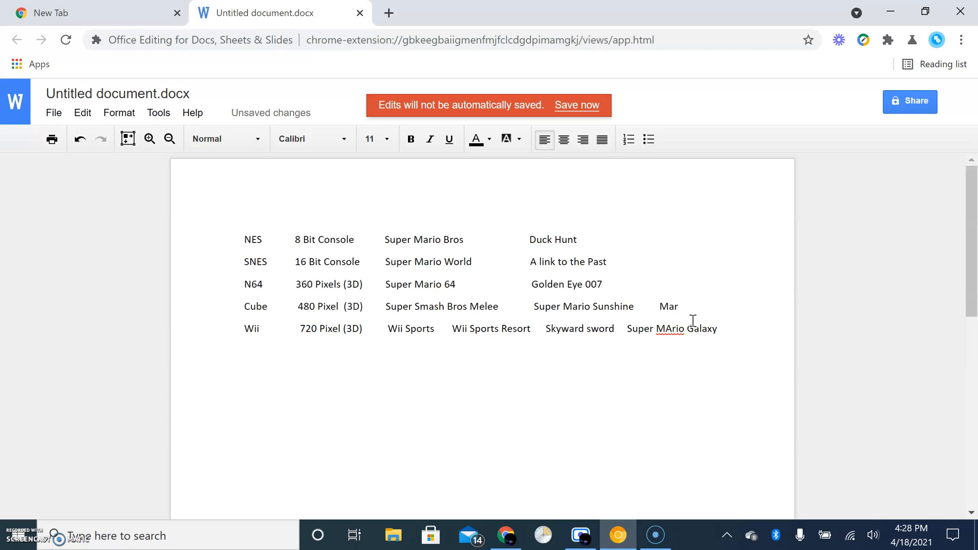
{"action": "type", "text": "io"}
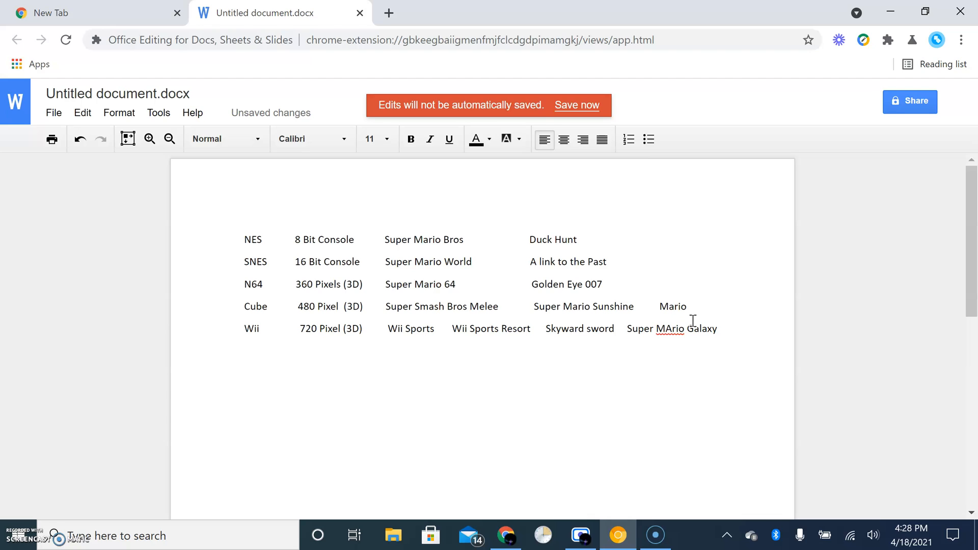
{"action": "key", "text": "BackSpace"}
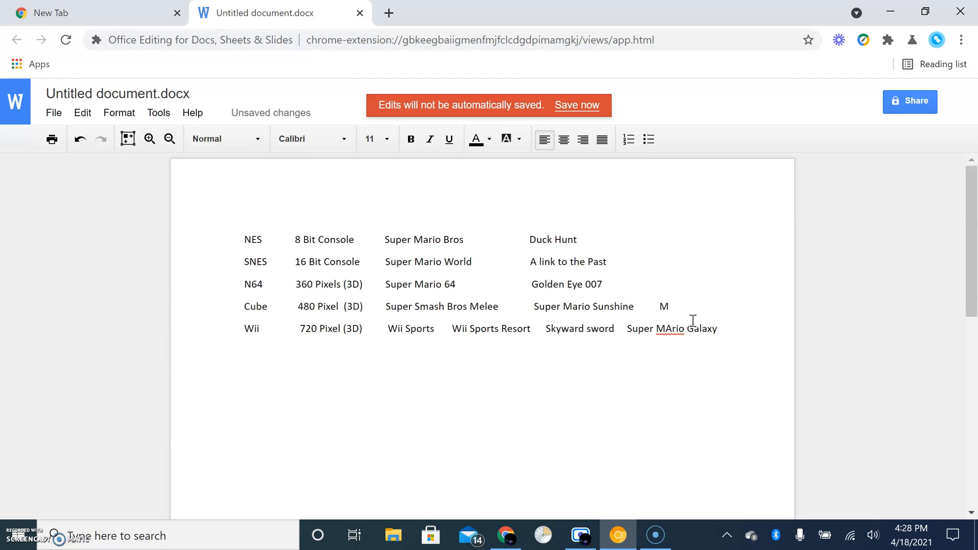
{"action": "key", "text": "backspace"}
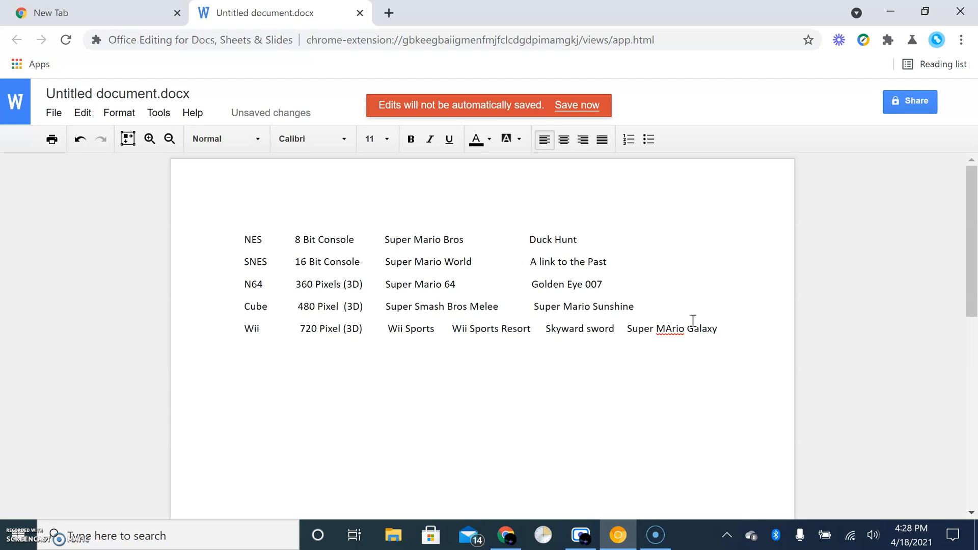
{"action": "left_click", "coordinate": [656, 306]}
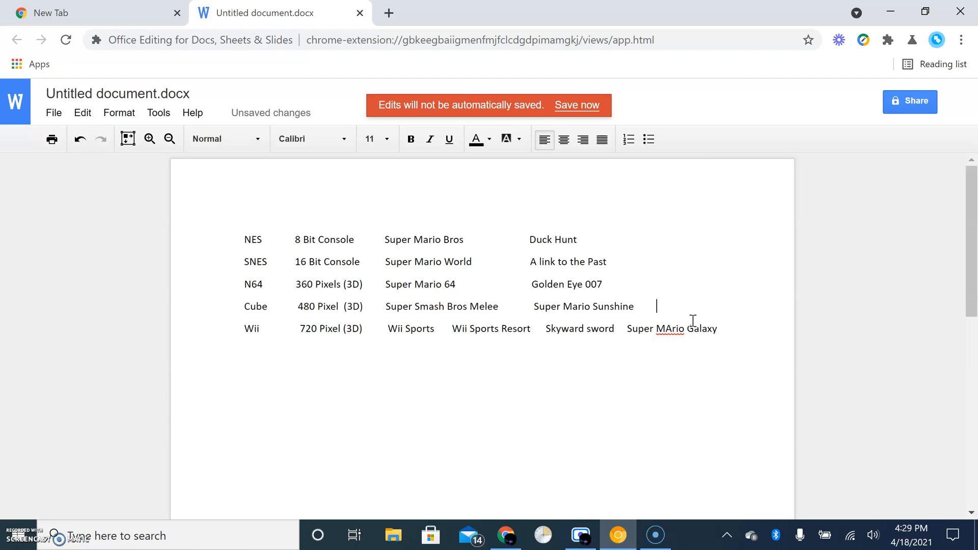
Step: Add Animal Crossing to the Cube row, fix Galaxy's Mario, start Wii U
{"action": "type", "text": "A"}
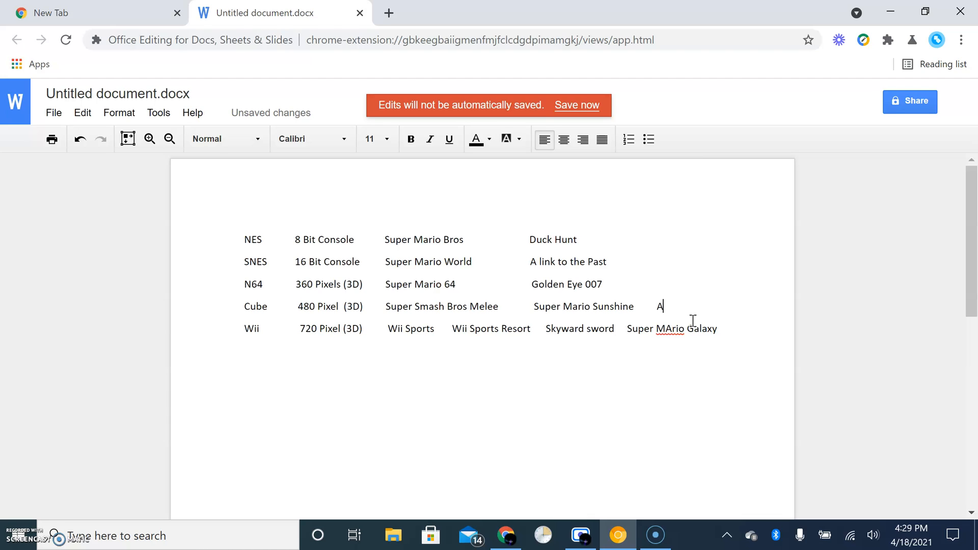
{"action": "type", "text": "nimal Crossi"}
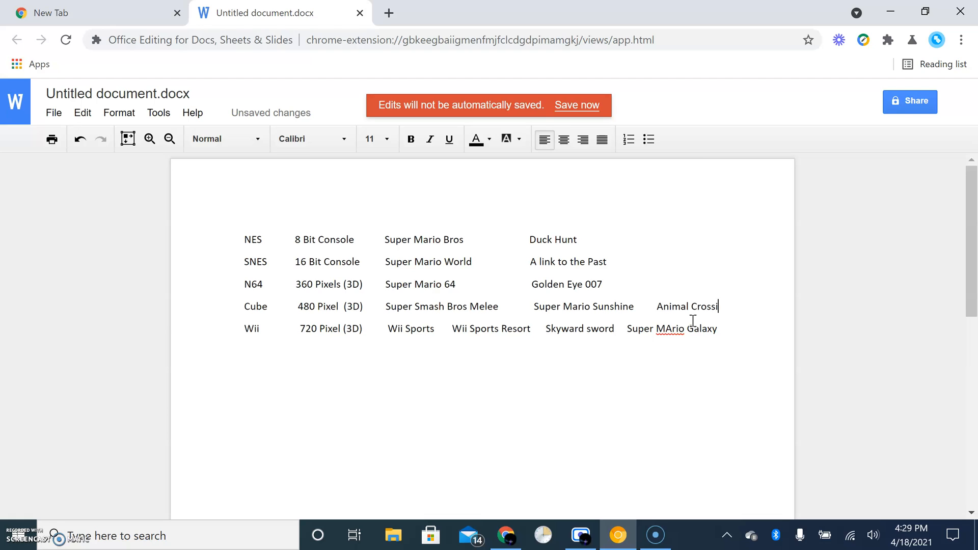
{"action": "type", "text": "ng"}
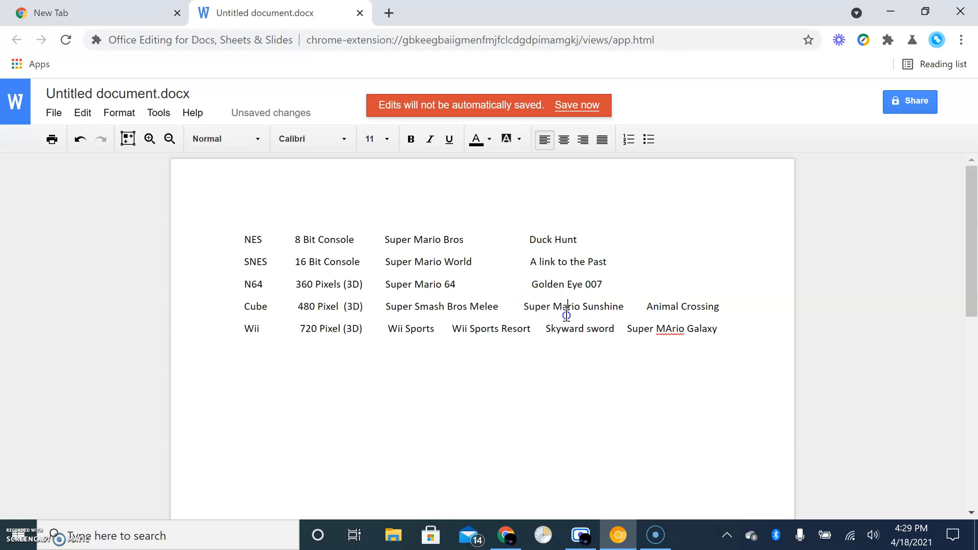
{"action": "right_click", "coordinate": [667, 329]}
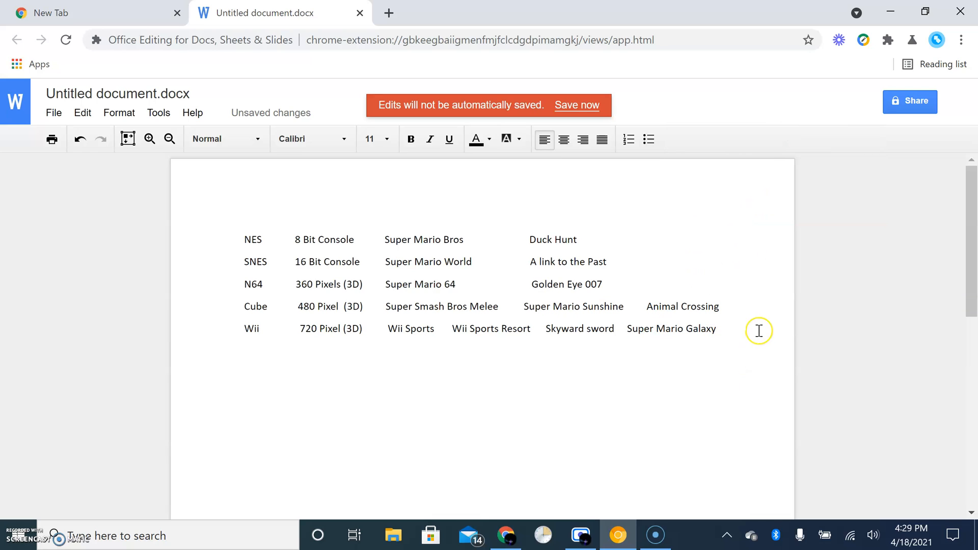
{"action": "type", "text": "Wii U"}
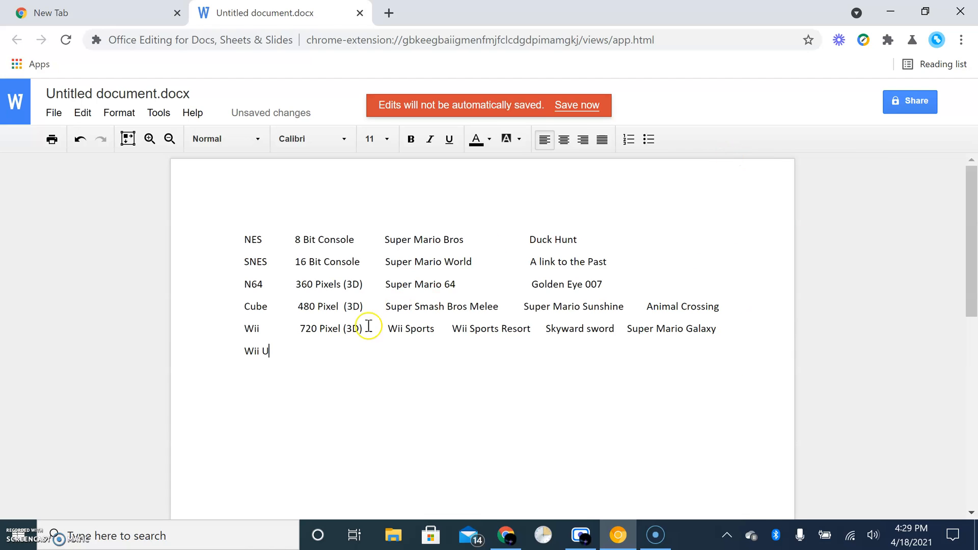
{"action": "mouse_move", "coordinate": [294, 417]}
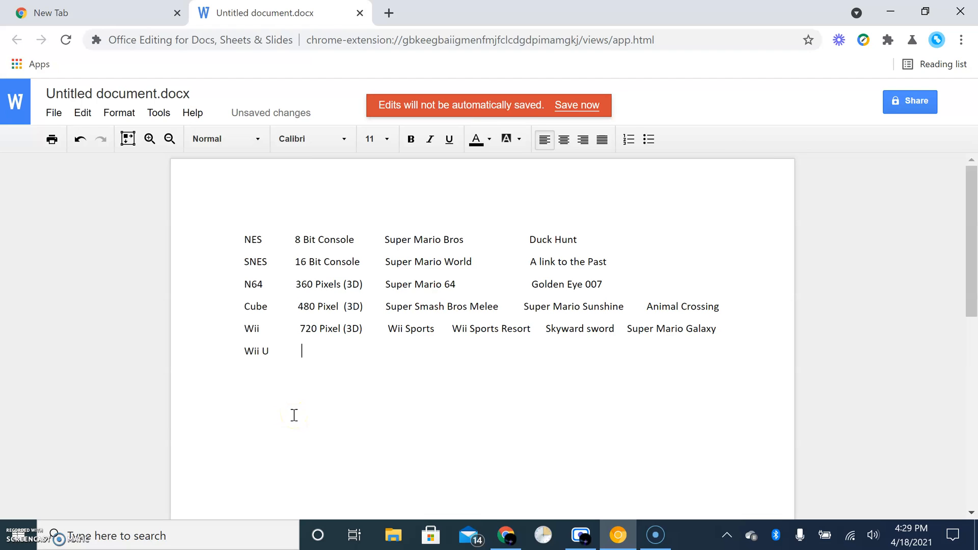
Step: Enter 1080 Pixel (HD) as the Wii U spec, replacing the mistyped HD
{"action": "type", "text": "HD"}
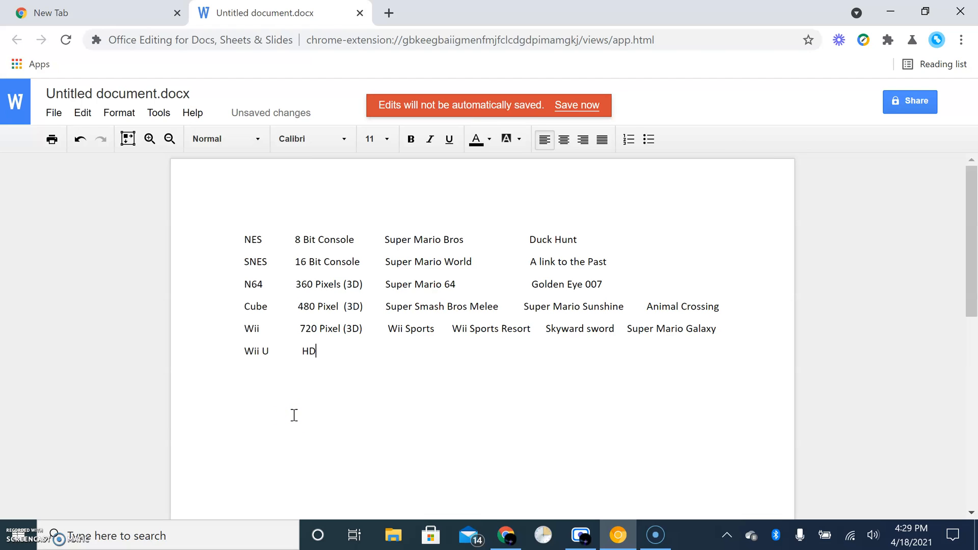
{"action": "key", "text": "Backspace"}
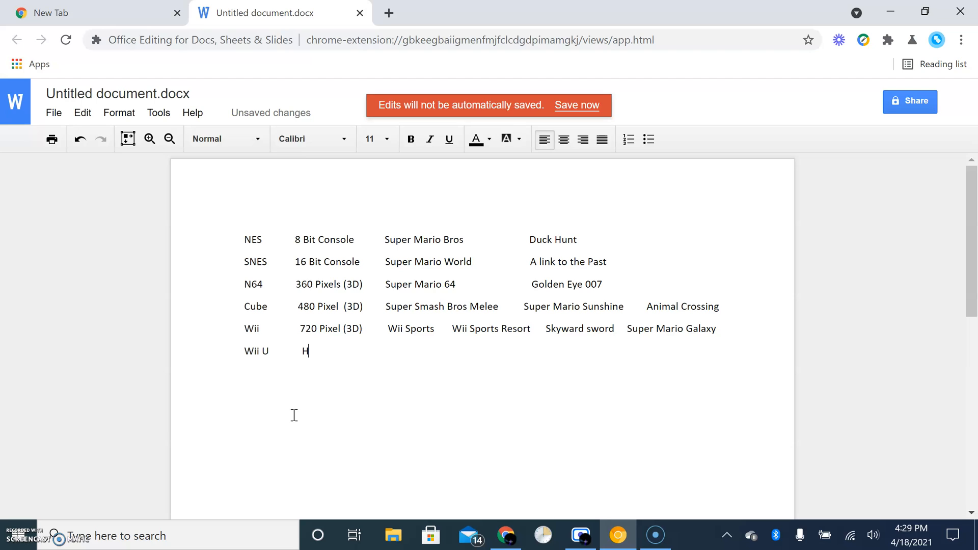
{"action": "key", "text": "Backspace"}
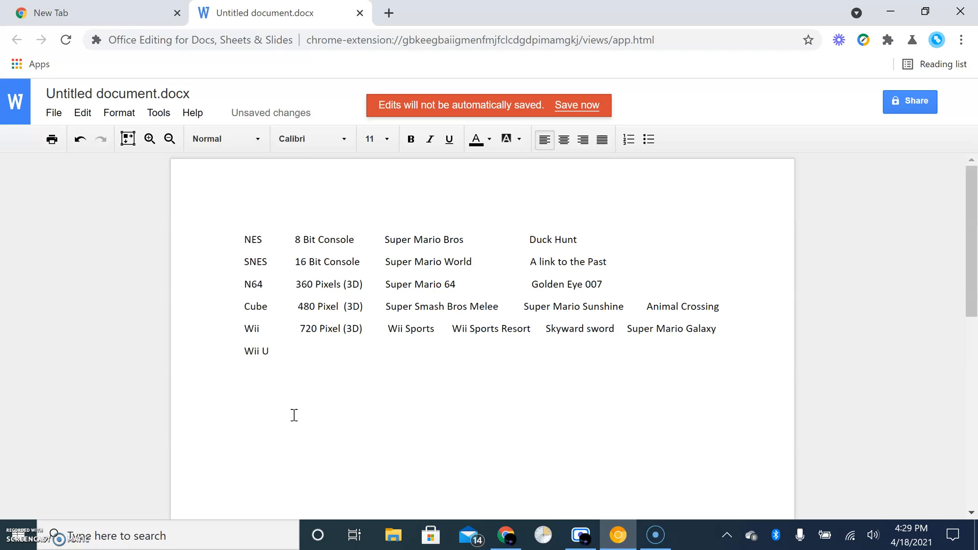
{"action": "type", "text": "108"}
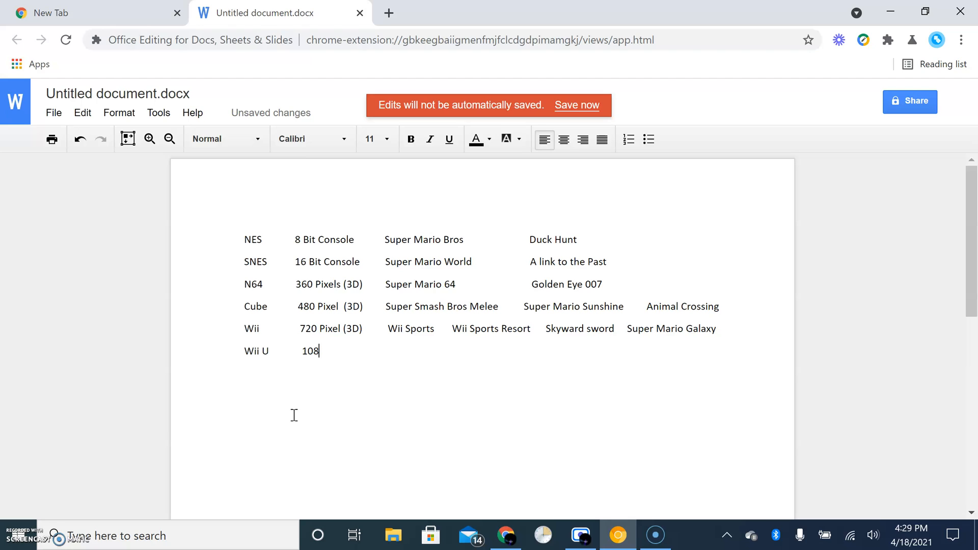
{"action": "type", "text": "0"}
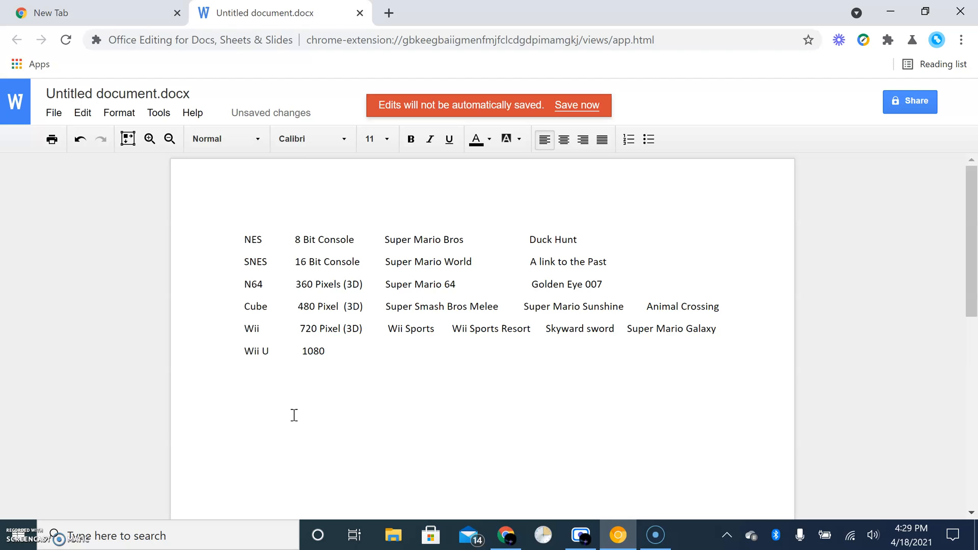
{"action": "type", "text": "Pixel"}
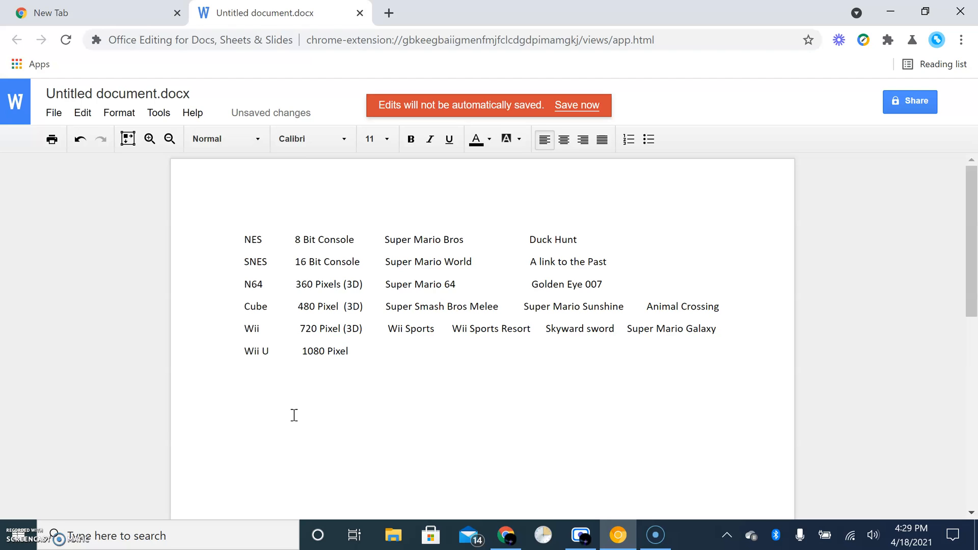
{"action": "type", "text": "(3"}
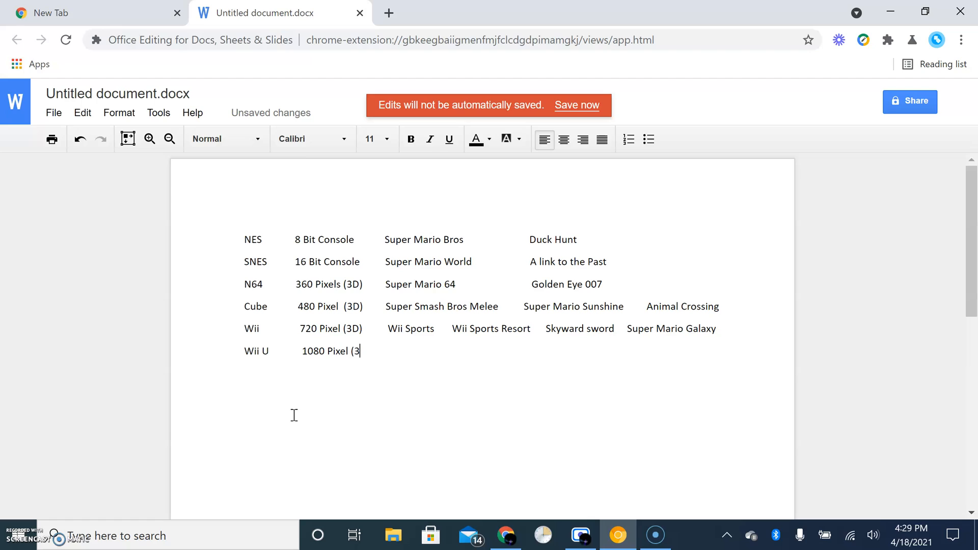
{"action": "type", "text": "HD"}
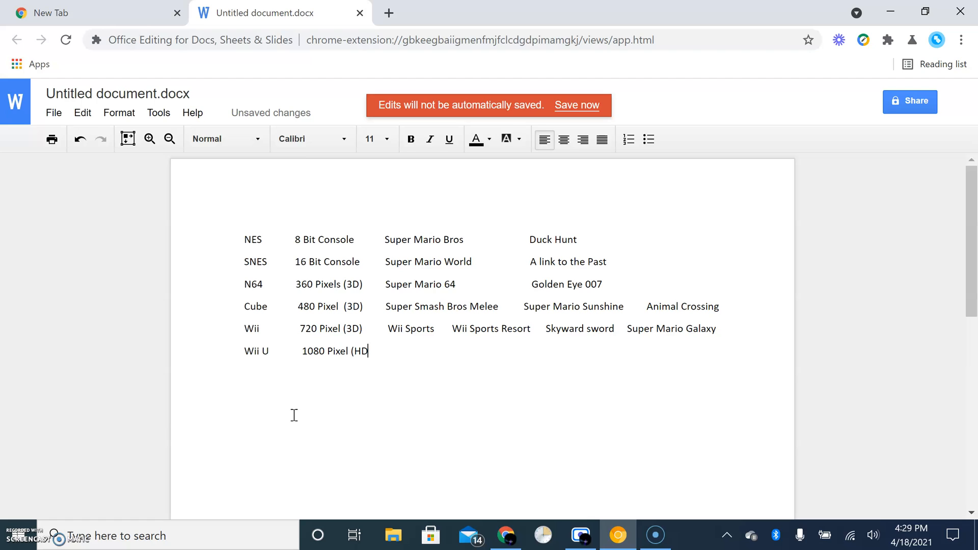
{"action": "type", "text": ")"}
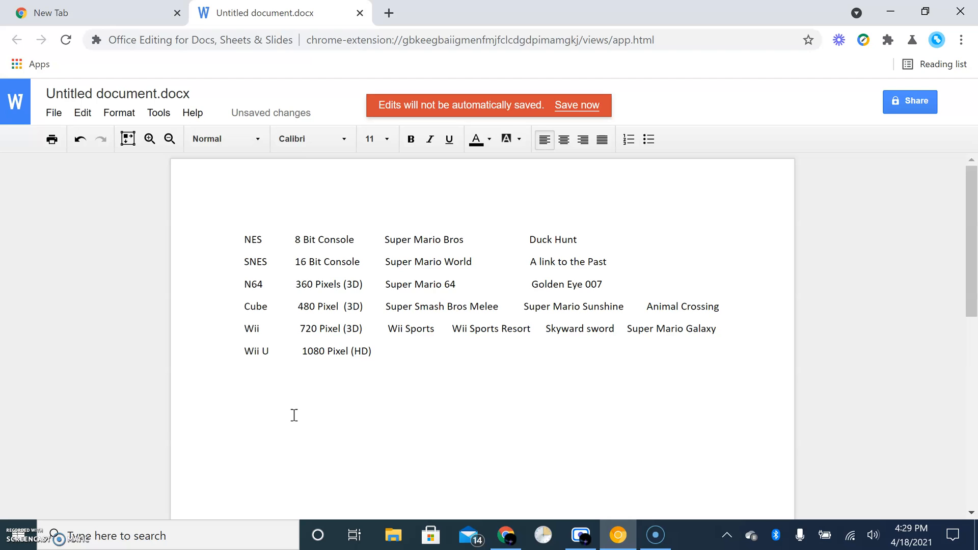
{"action": "left_click", "coordinate": [441, 350]}
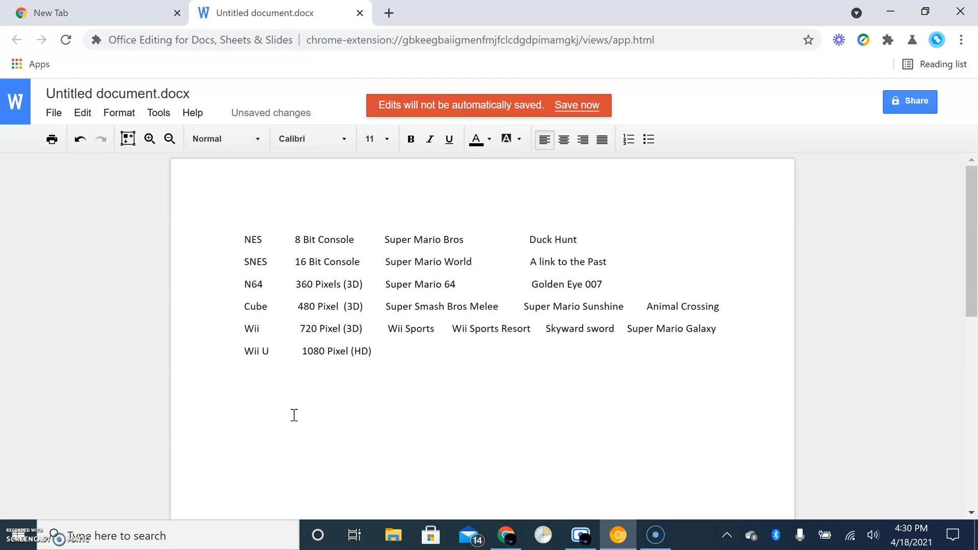
Step: Add New Super Mario Bros and Wii Sports Club to the Wii U row, fixing 'MArio'
{"action": "left_click", "coordinate": [442, 350]}
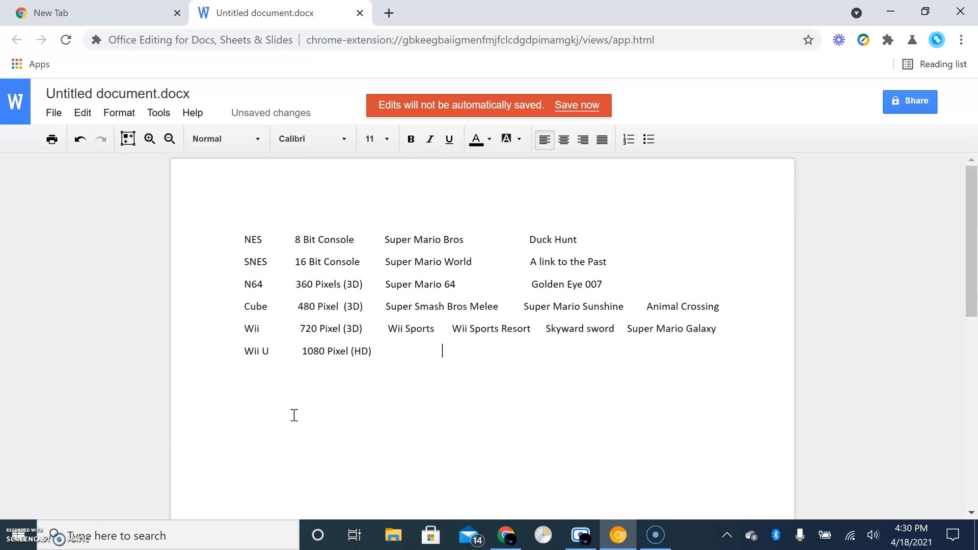
{"action": "type", "text": "nothin"}
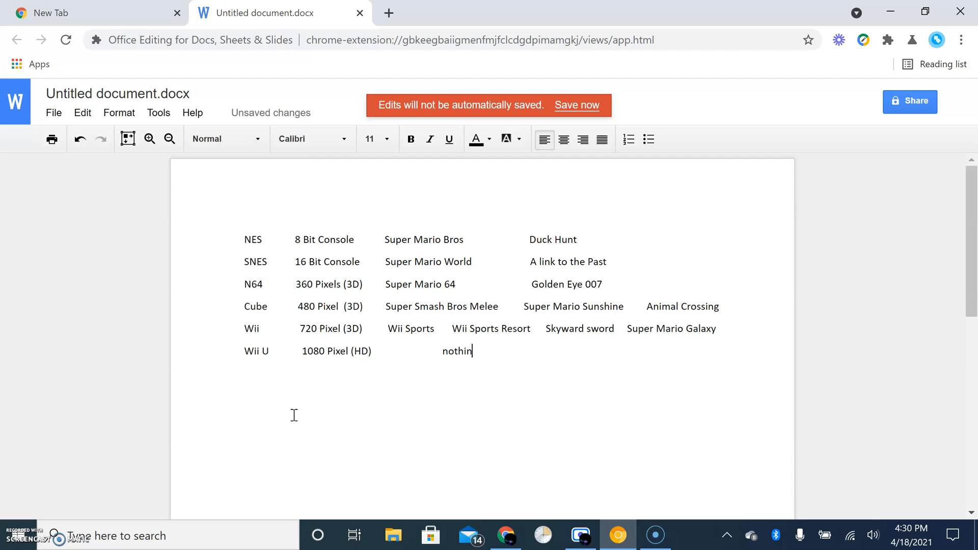
{"action": "key", "text": "backspace"}
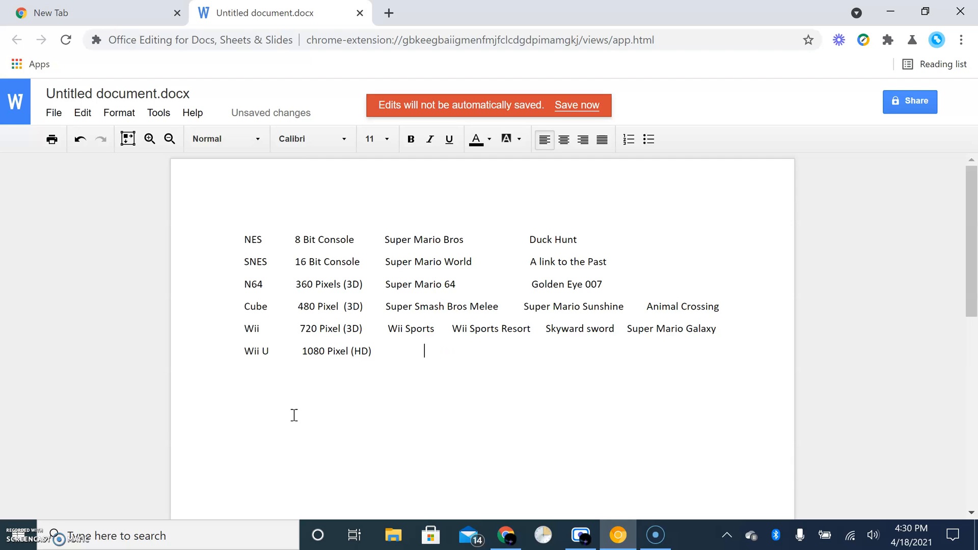
{"action": "type", "text": "New"}
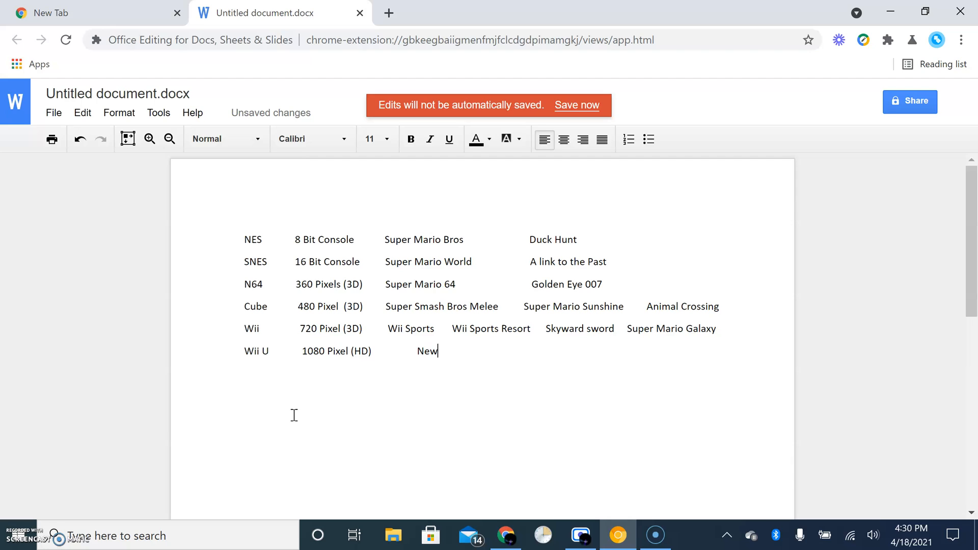
{"action": "type", "text": "Super MArio"}
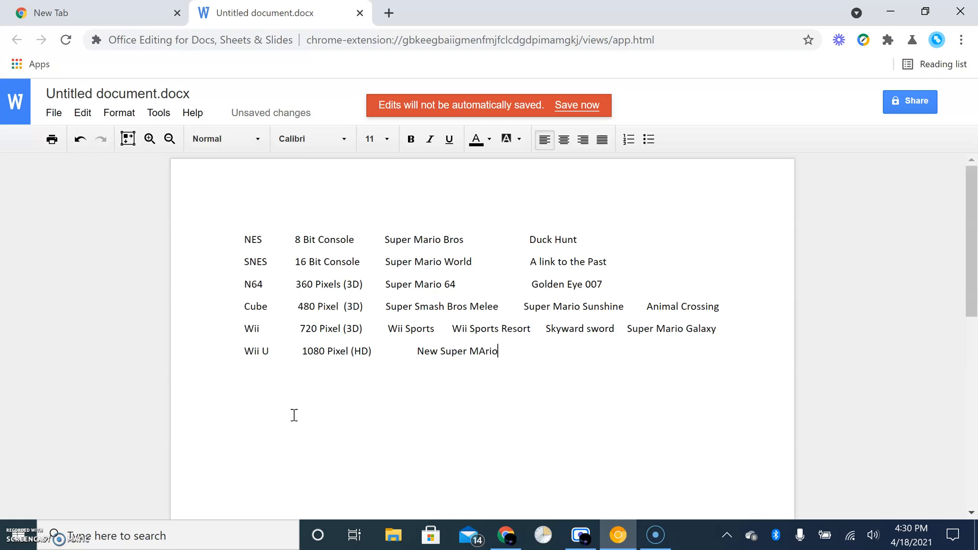
{"action": "type", "text": "Bros"}
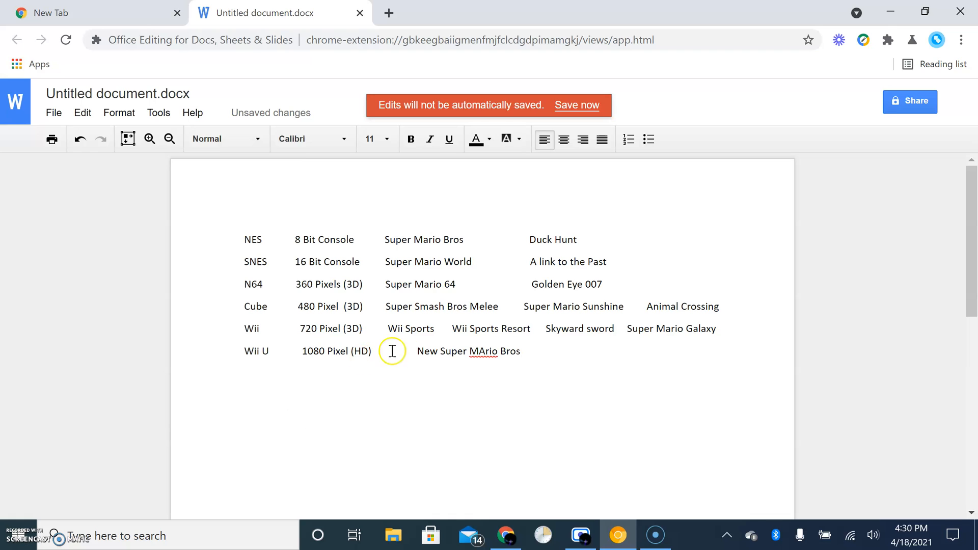
{"action": "right_click", "coordinate": [480, 351]}
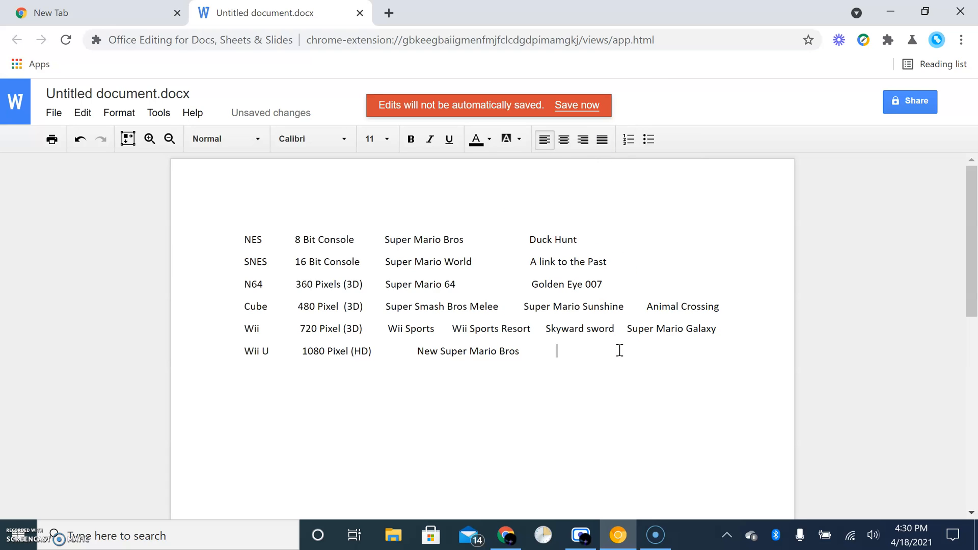
{"action": "type", "text": "Wii Sport"}
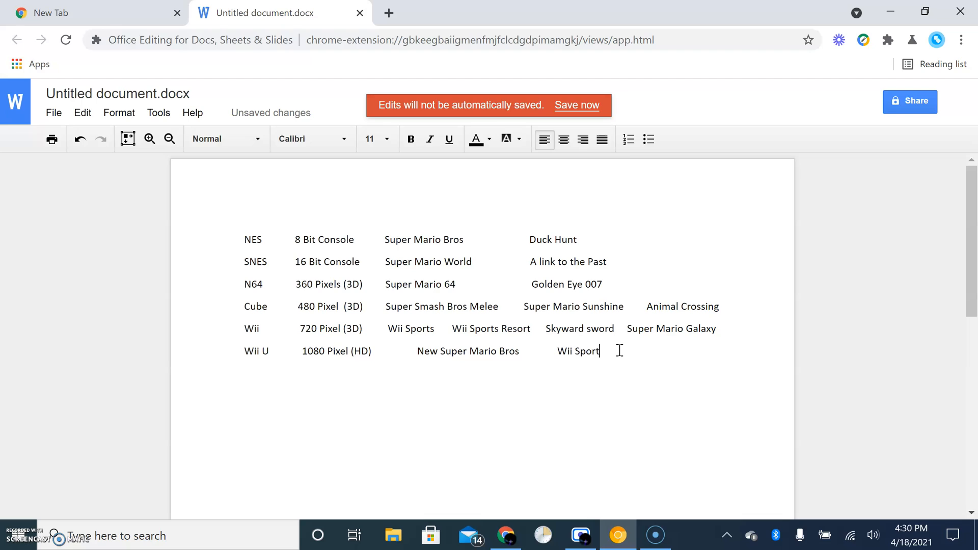
{"action": "type", "text": "s Club"}
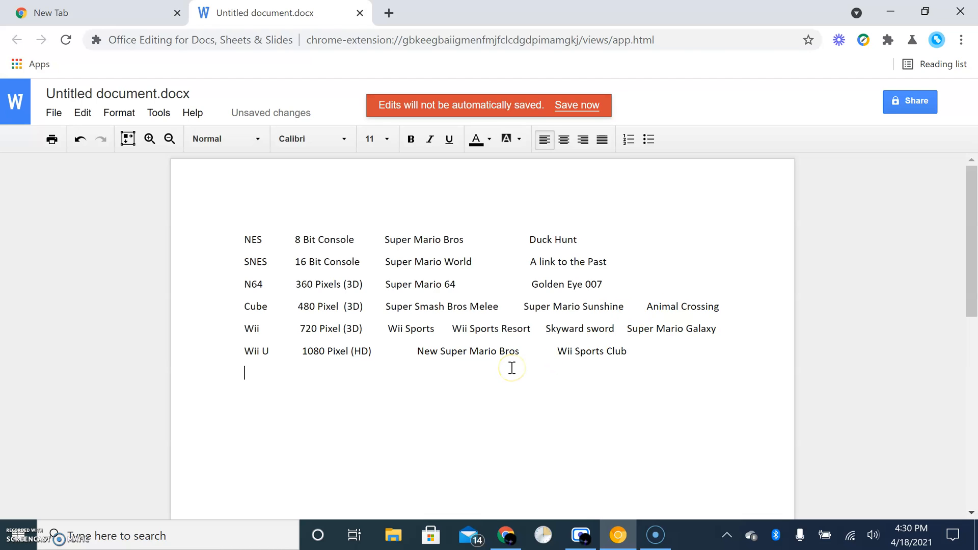
Step: Type 'Switch' followed by a first-draft '1440 Pixel' resolution
{"action": "type", "text": "SW"}
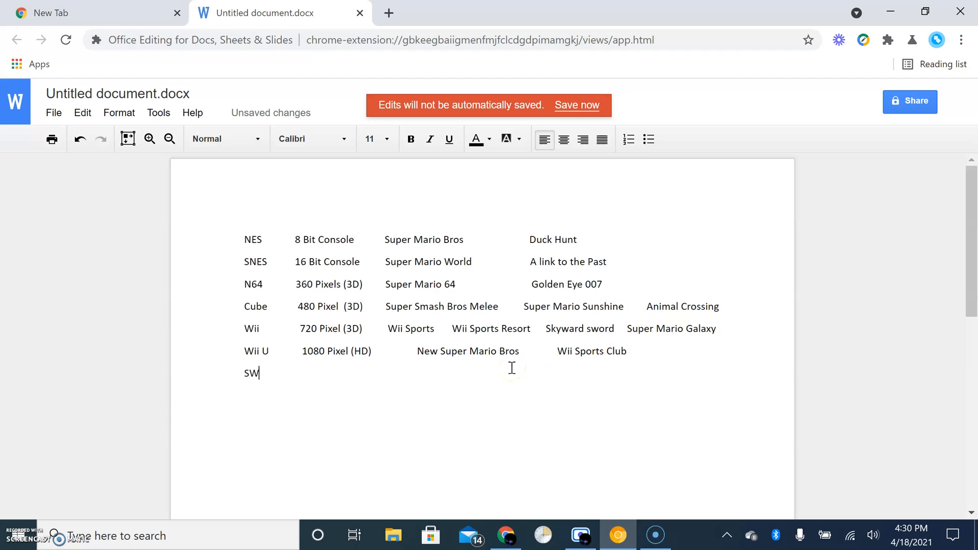
{"action": "type", "text": "it"}
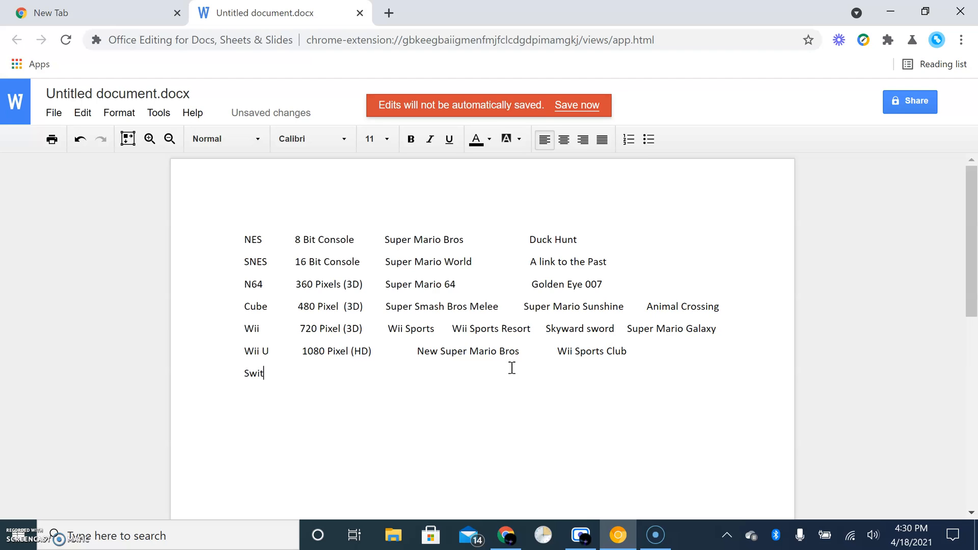
{"action": "type", "text": "ch"}
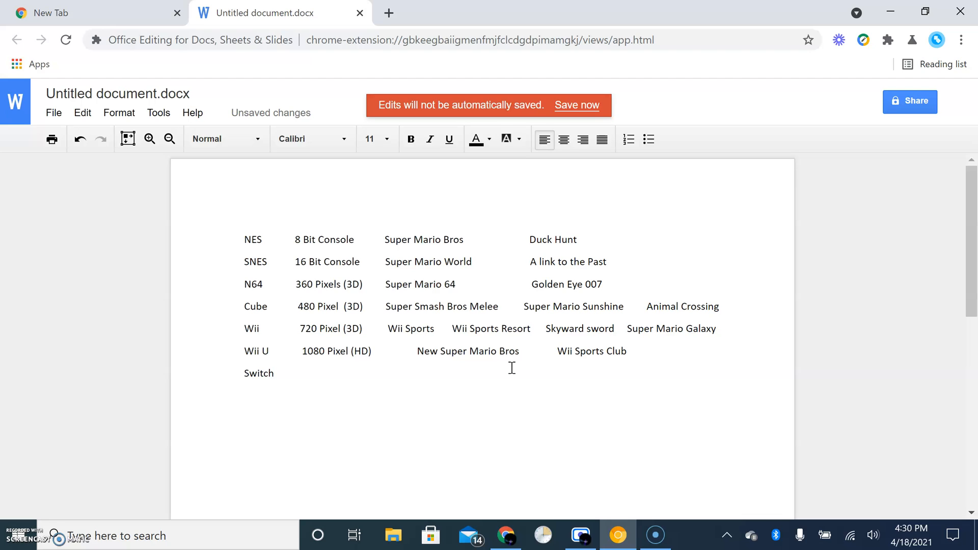
{"action": "type", "text": "1440 P"}
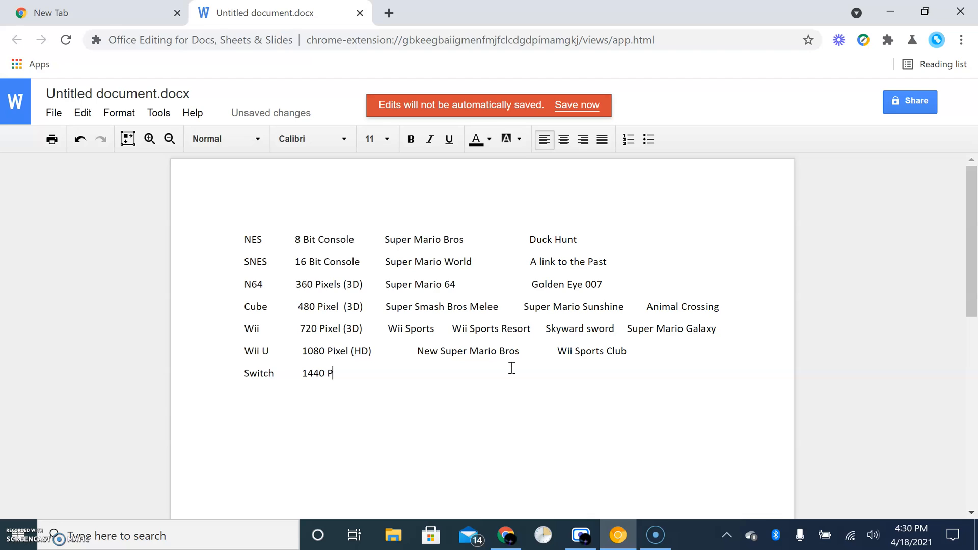
{"action": "type", "text": "ix"}
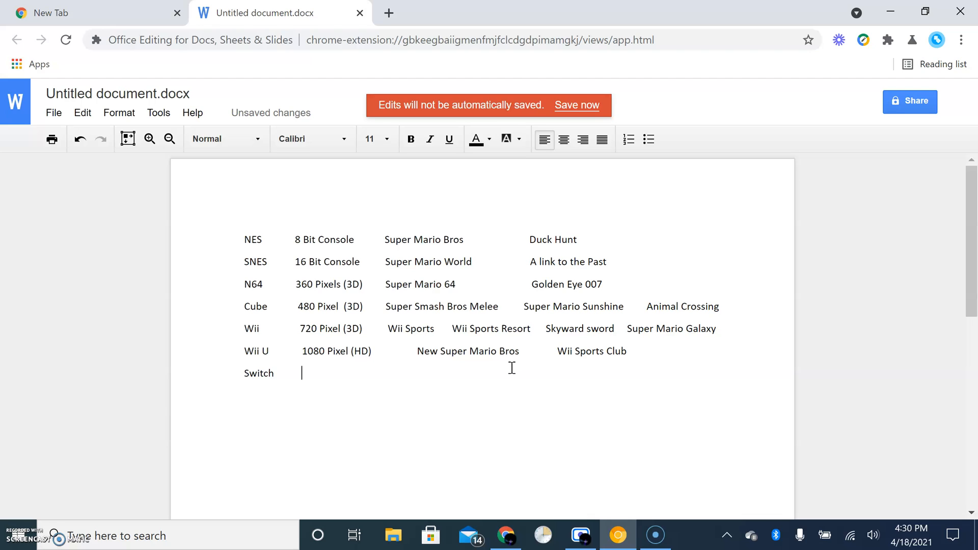
{"action": "type", "text": "1300"}
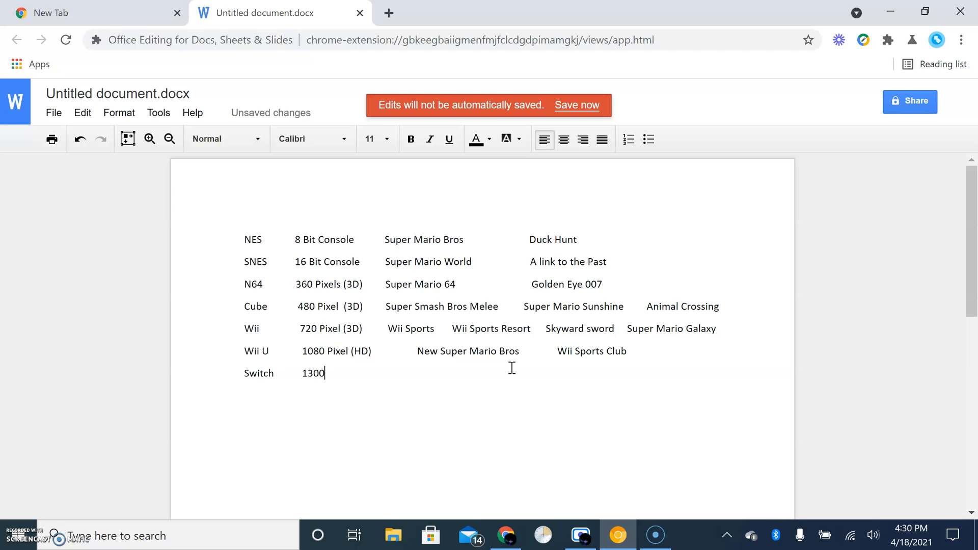
{"action": "key", "text": "Backspace"}
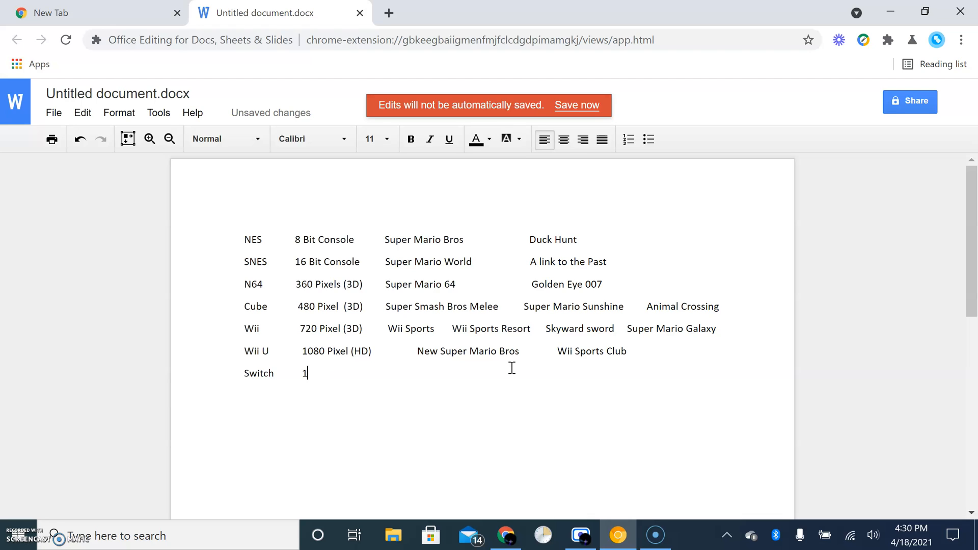
{"action": "type", "text": "280"}
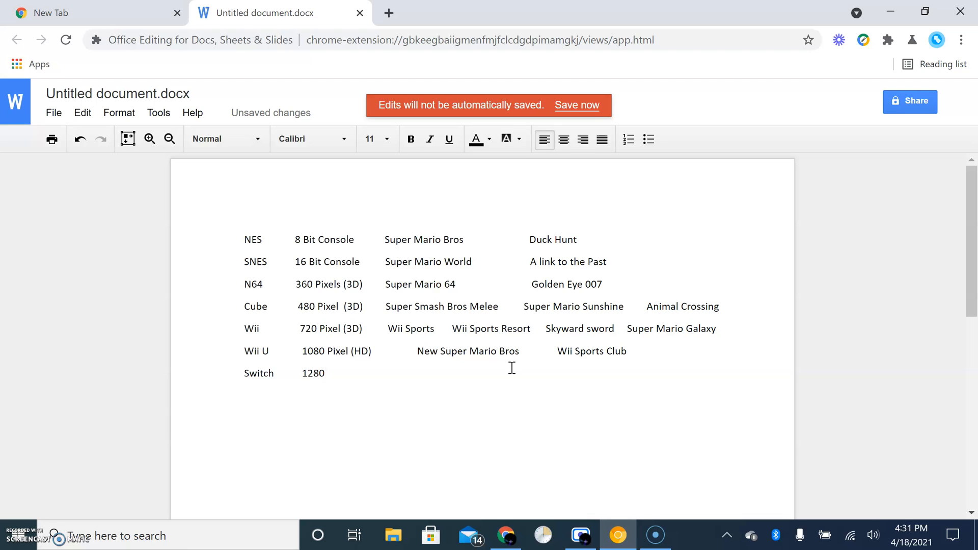
{"action": "key", "text": "Backspace"}
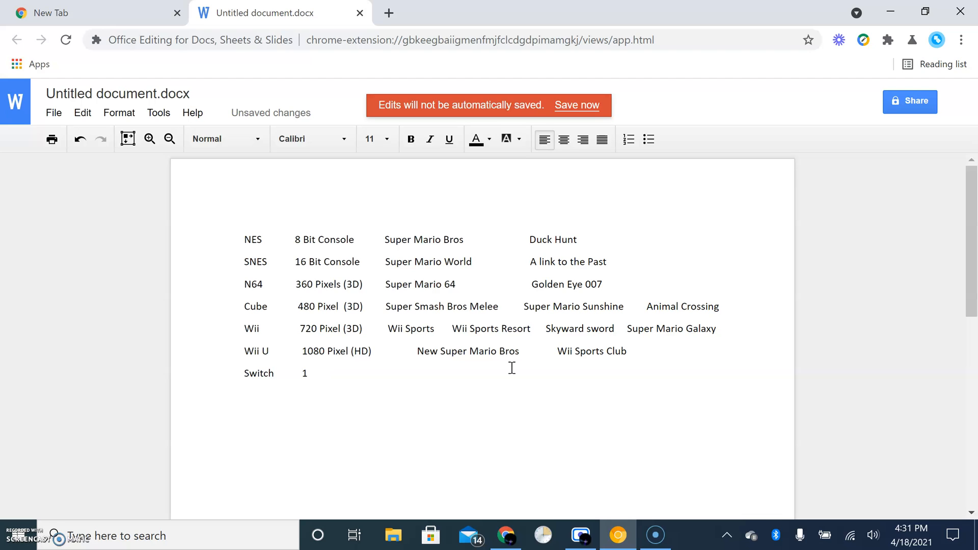
{"action": "type", "text": "440"}
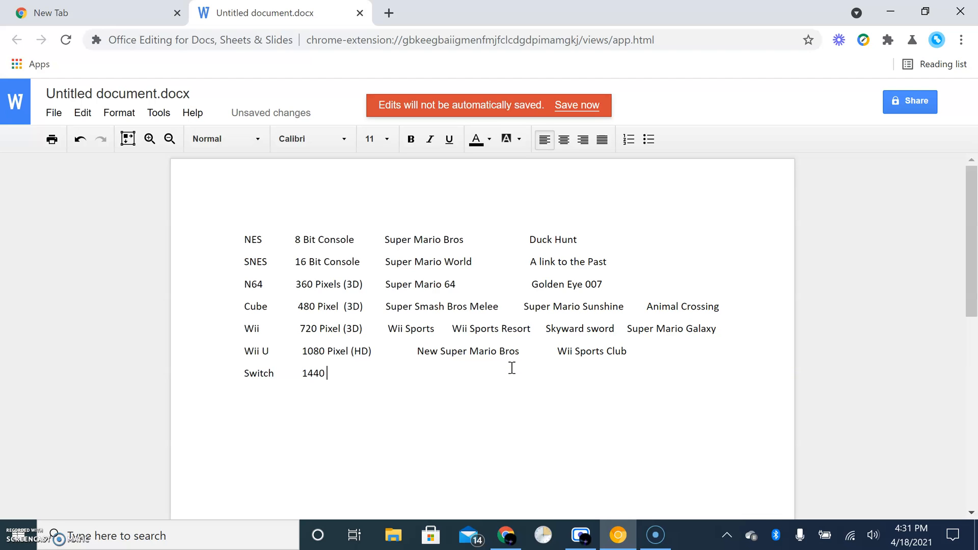
{"action": "type", "text": "Pixel"}
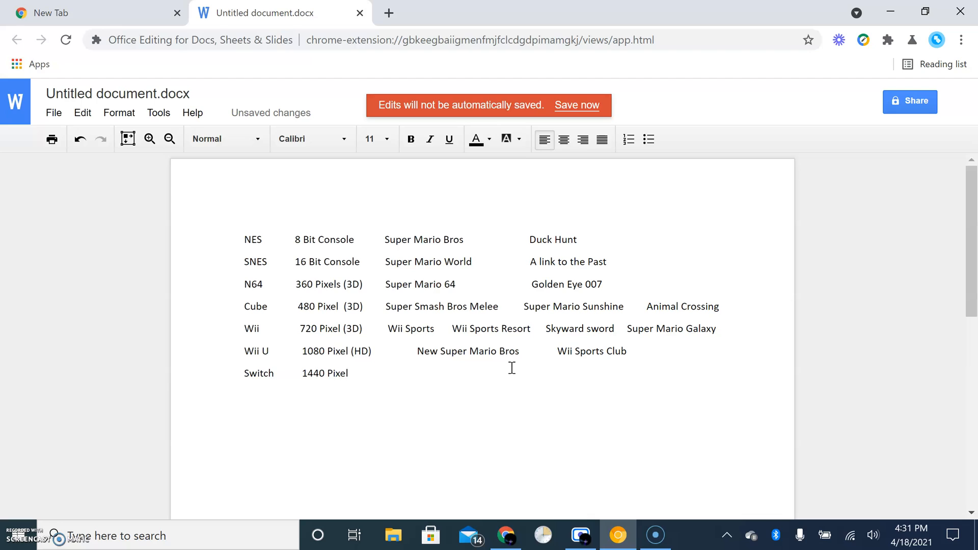
Step: Correct the Switch spec to read '1280 Handheld'
{"action": "left_click", "coordinate": [350, 373]}
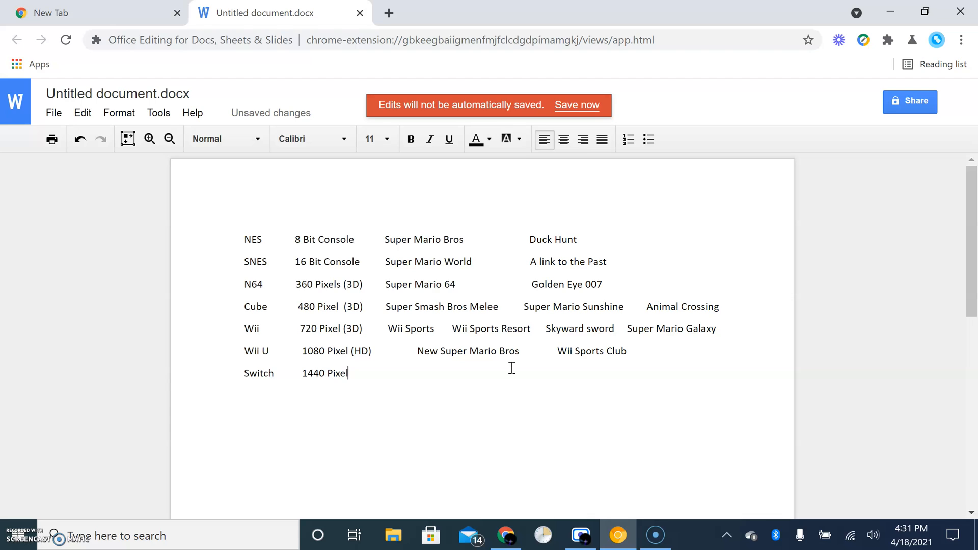
{"action": "key", "text": "Backspace"}
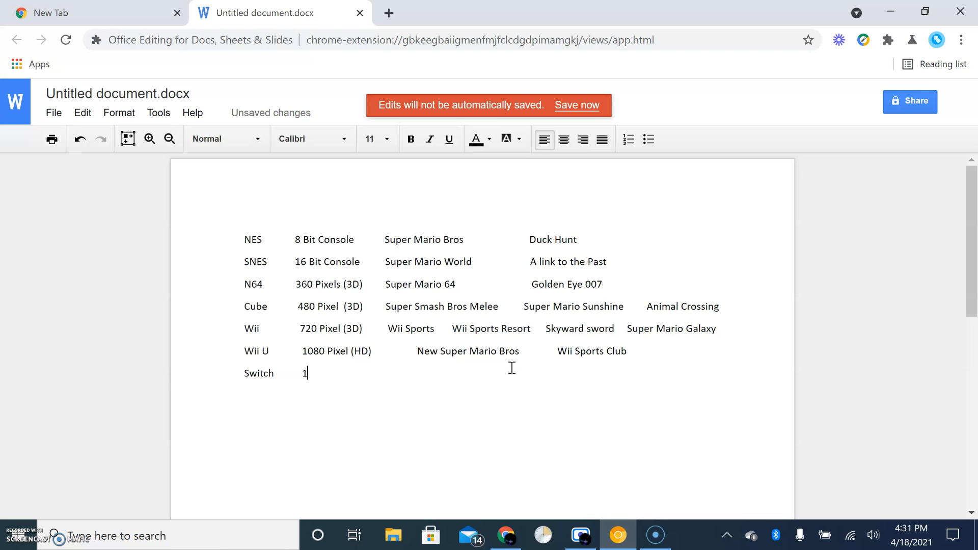
{"action": "type", "text": "280"}
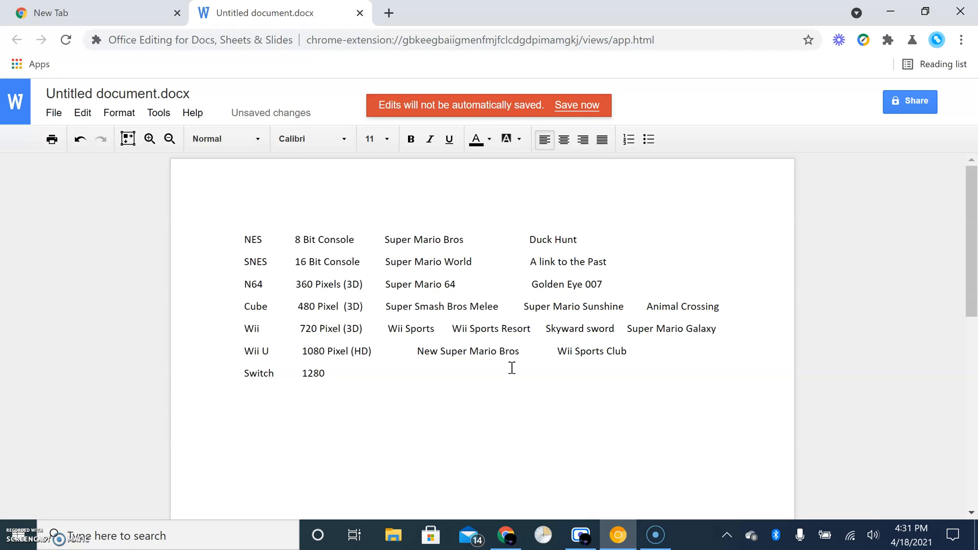
{"action": "type", "text": "Hand"}
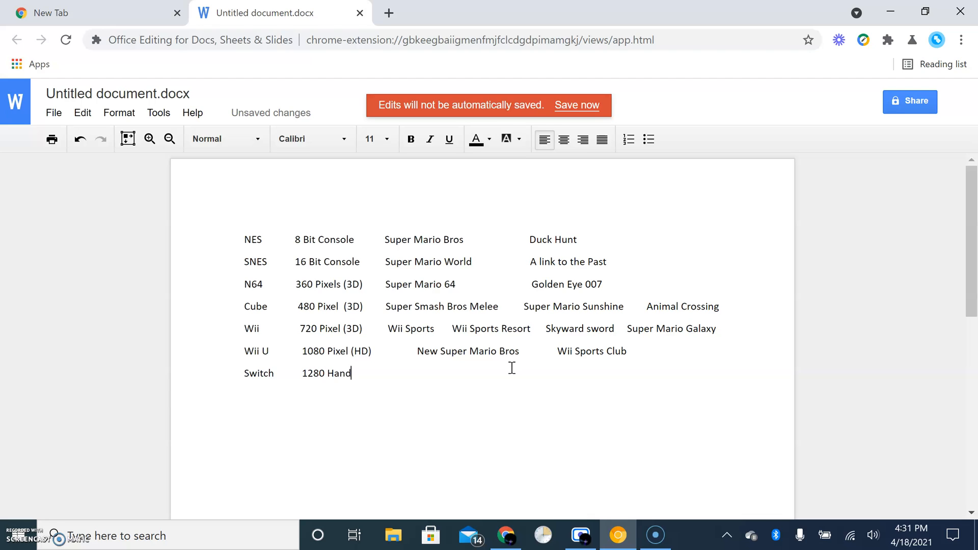
{"action": "type", "text": "eled"}
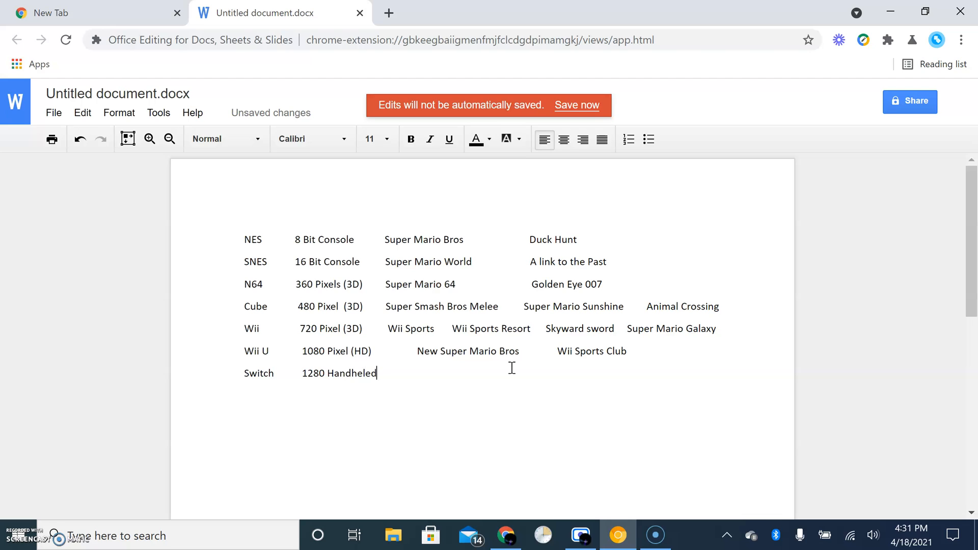
{"action": "key", "text": "Backspace"}
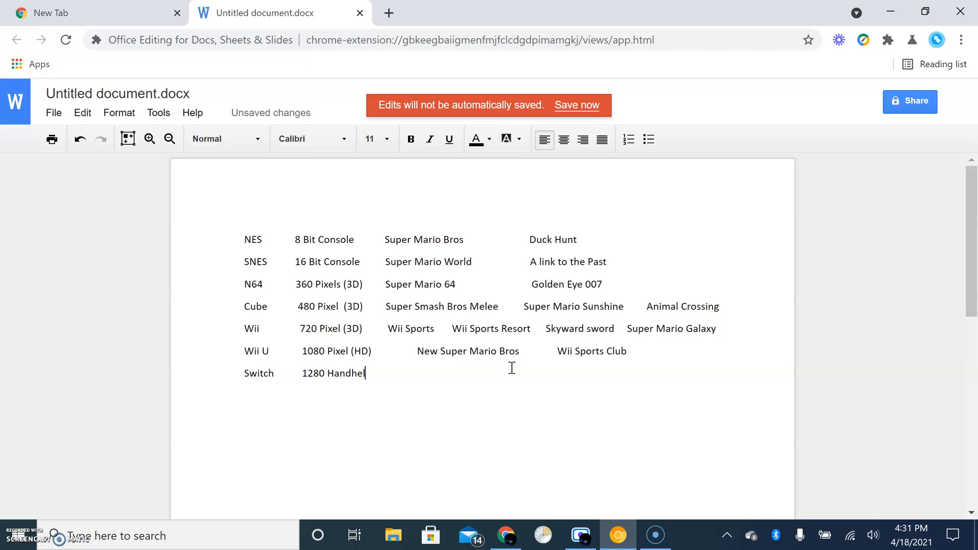
Step: Add a continuation line reading '1440 TV' below the Switch row
{"action": "key", "text": "enter"}
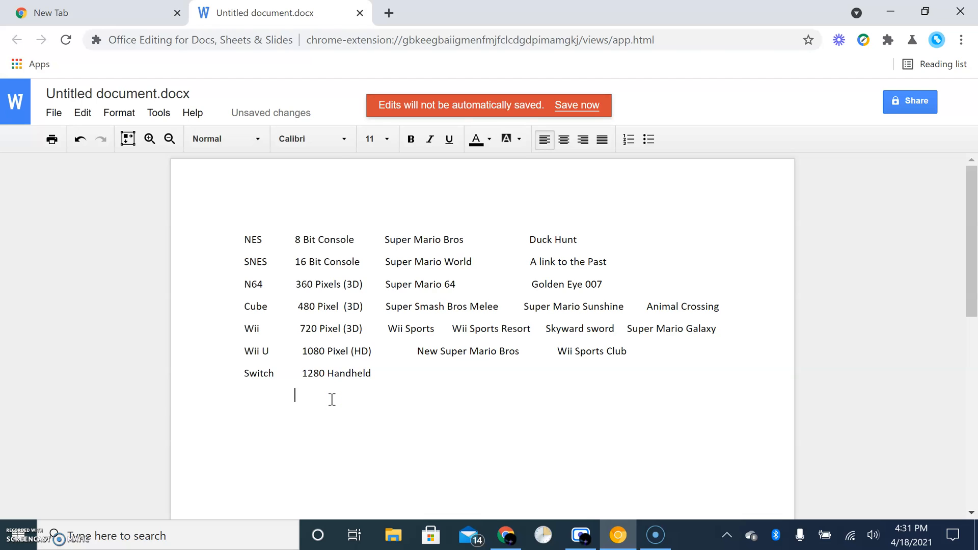
{"action": "type", "text": "1"}
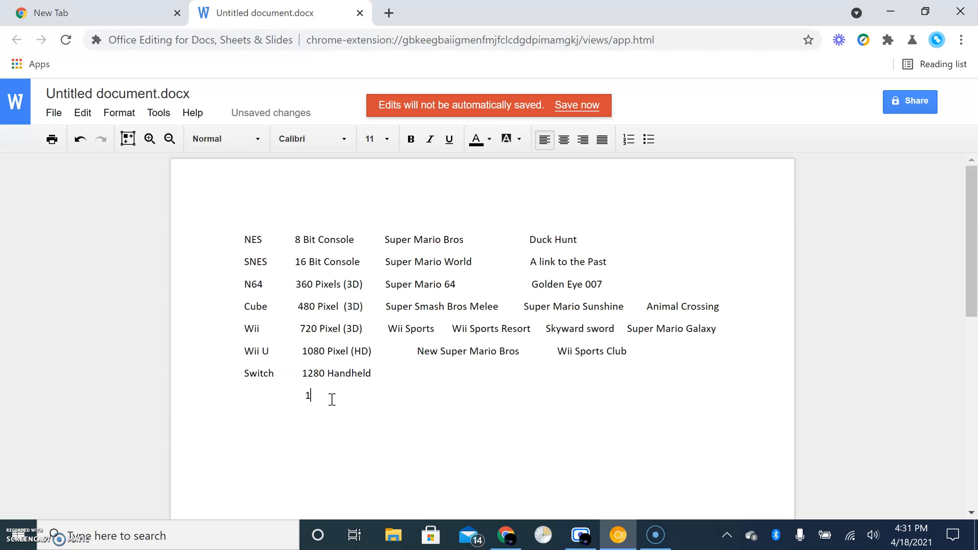
{"action": "type", "text": "440"}
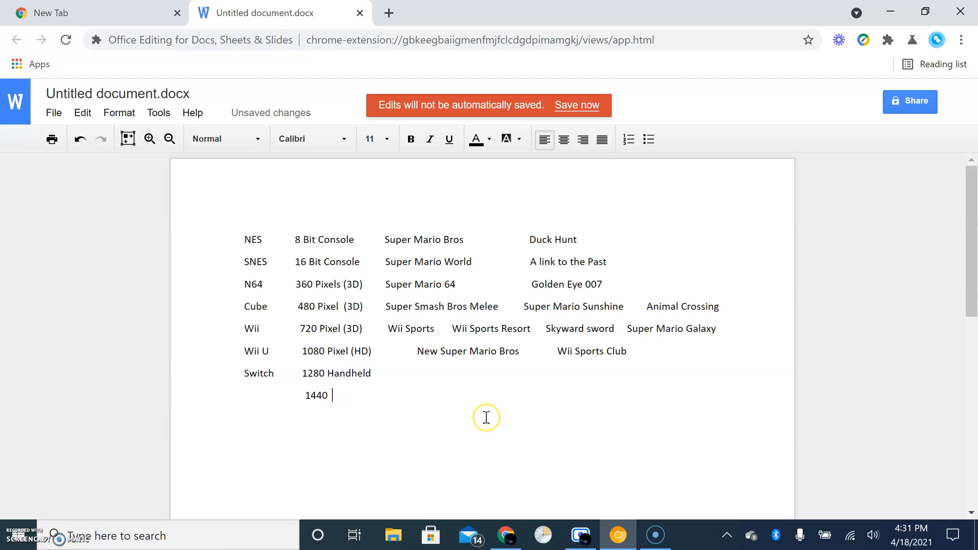
{"action": "type", "text": "TV"}
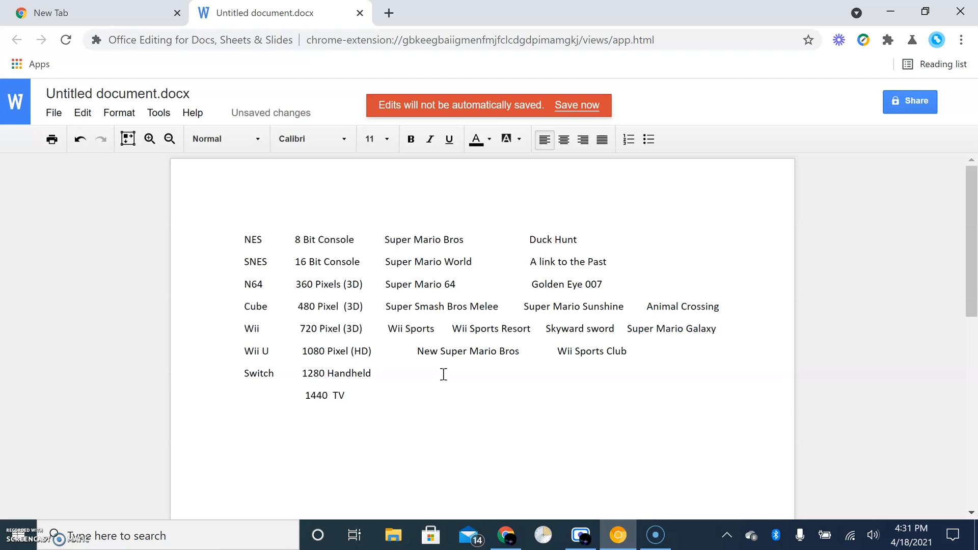
Step: Type Breath of the Wild and Super Smash Bros Ultimate on the Switch line, fixing typos
{"action": "type", "text": "Breath of the Wild"}
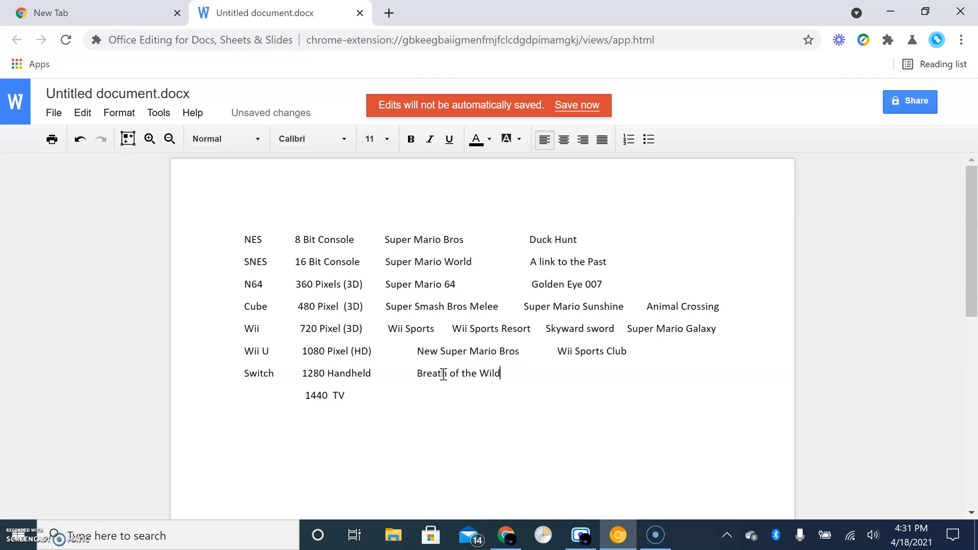
{"action": "type", "text": "Smash"}
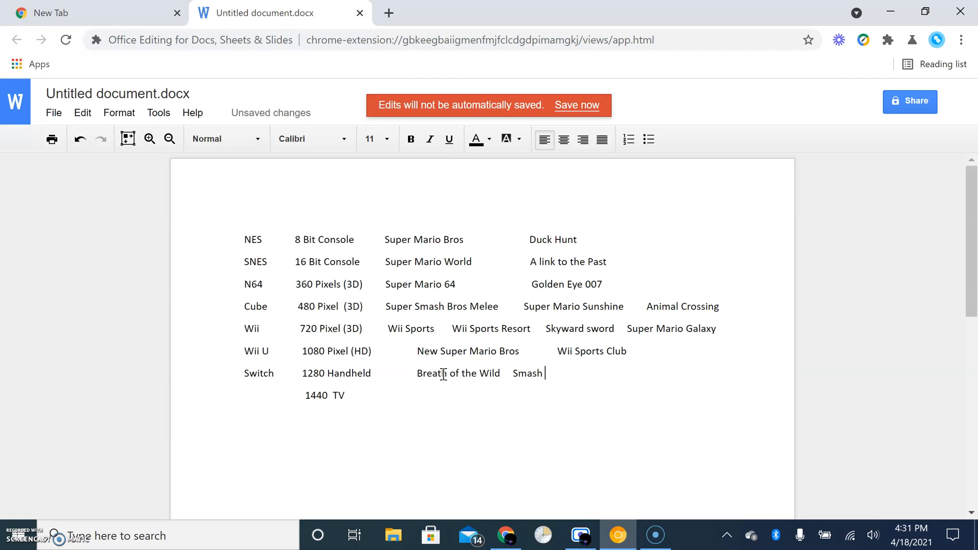
{"action": "type", "text": "Bros"}
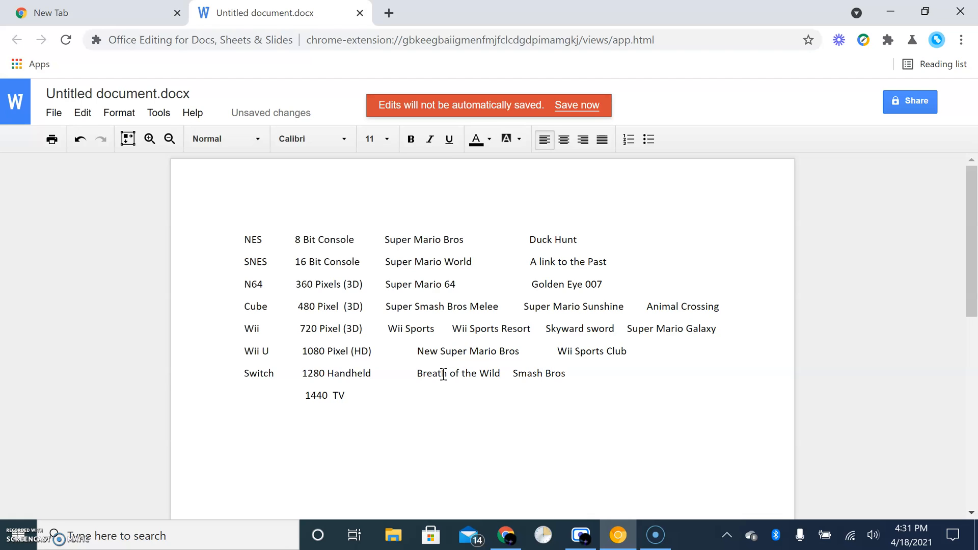
{"action": "type", "text": "Su"}
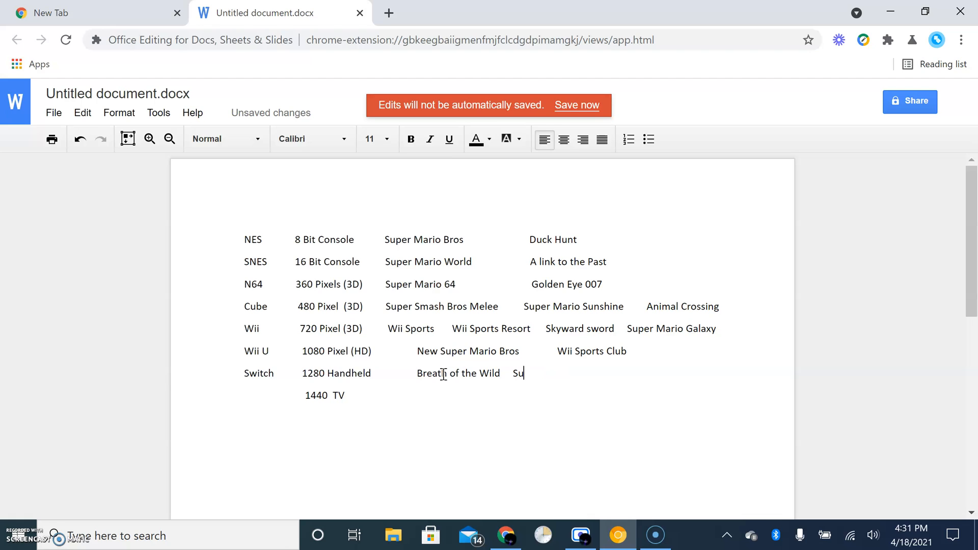
{"action": "type", "text": "per"}
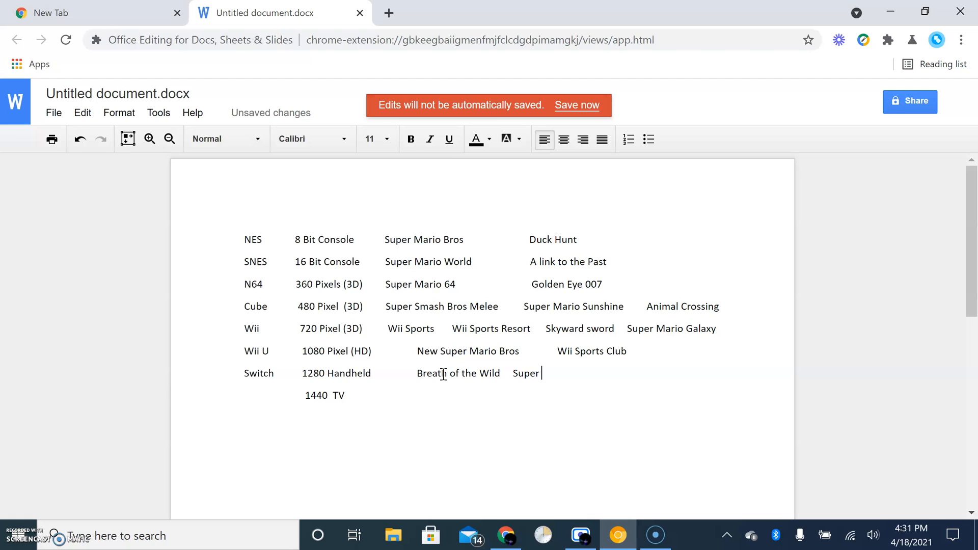
{"action": "type", "text": "Smah Bros"}
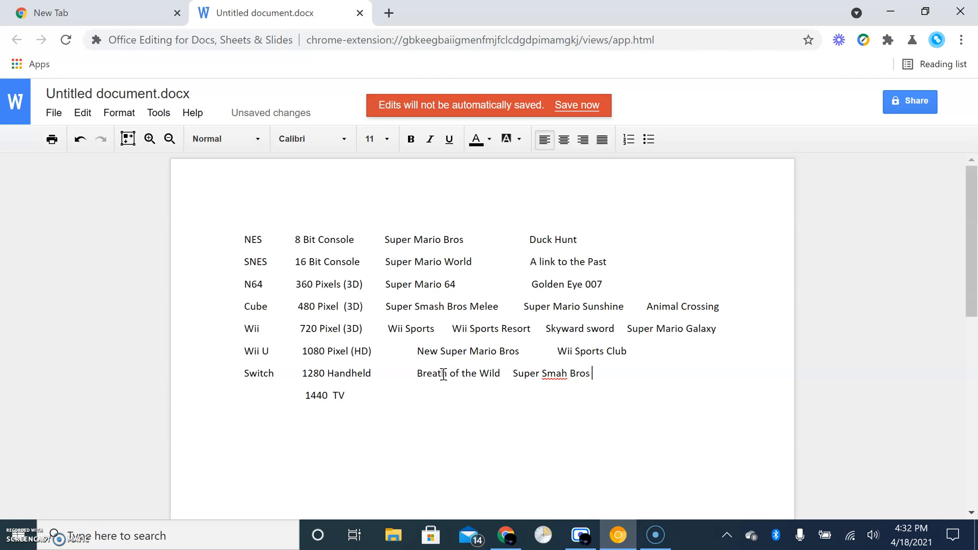
{"action": "type", "text": "Ultiate"}
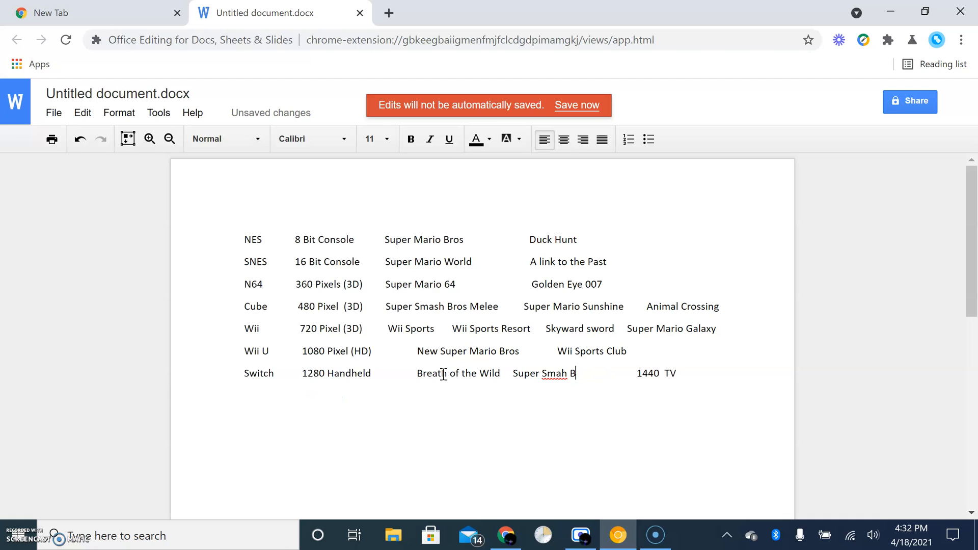
{"action": "key", "text": "BackSpace"}
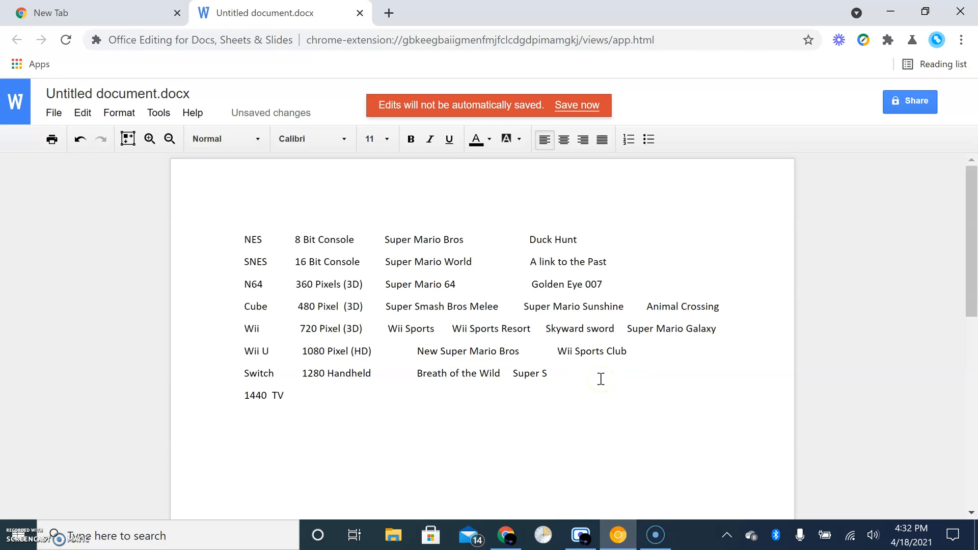
{"action": "left_click", "coordinate": [581, 373]}
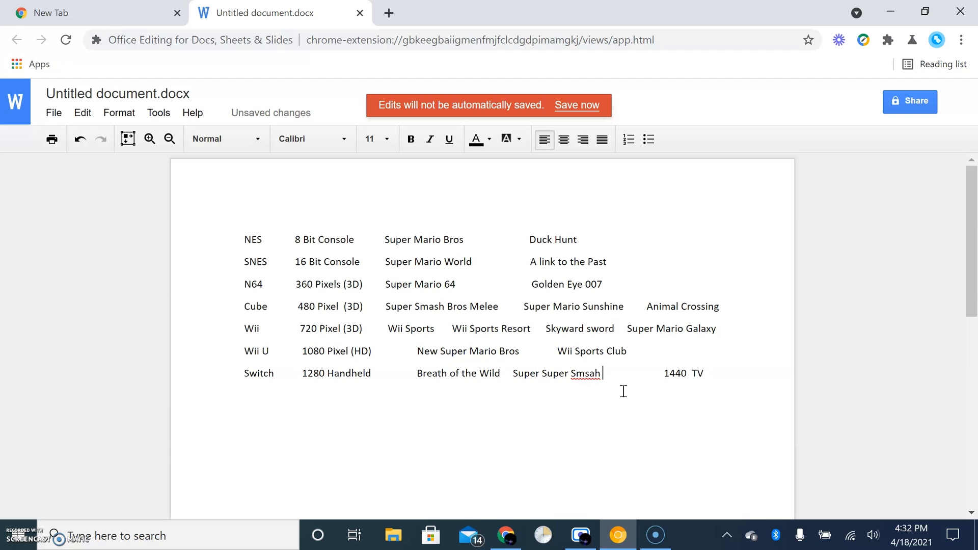
{"action": "type", "text": "Bros U"}
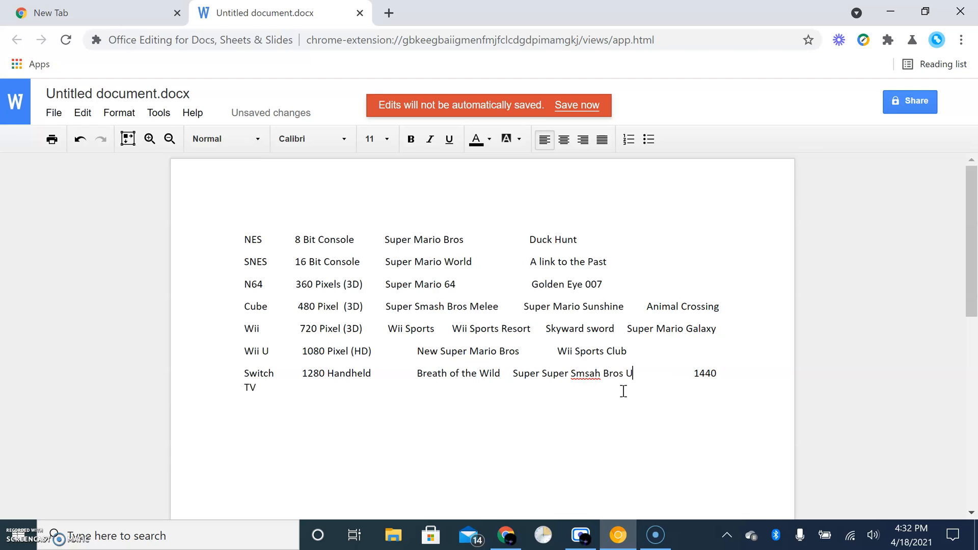
{"action": "type", "text": "ltimate"}
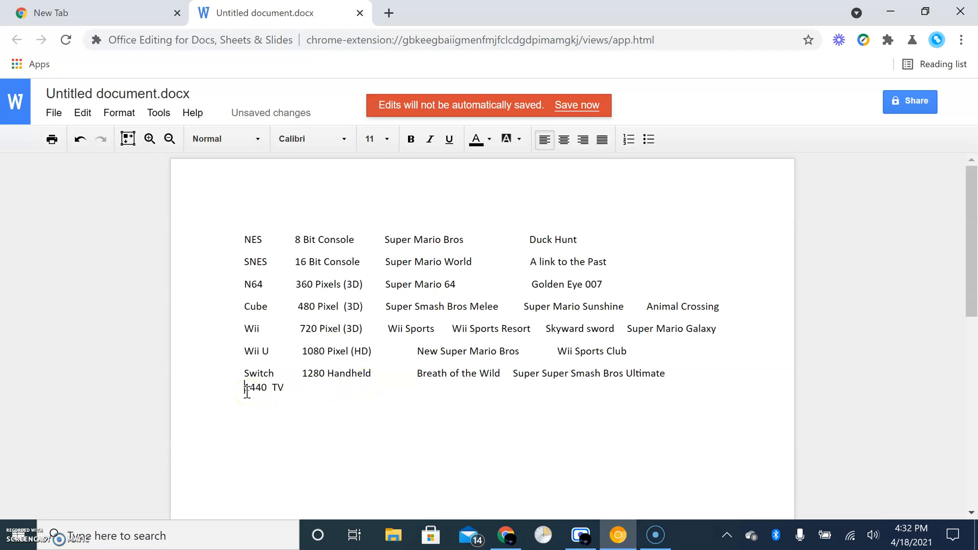
{"action": "scroll", "scroll_direction": "down", "scroll_amount": 3}
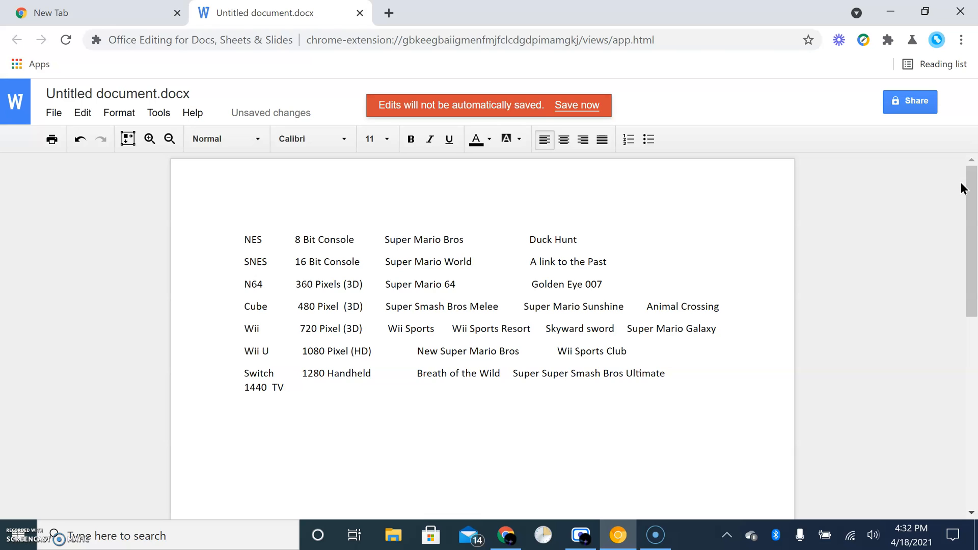
{"action": "mouse_move", "coordinate": [173, 503]}
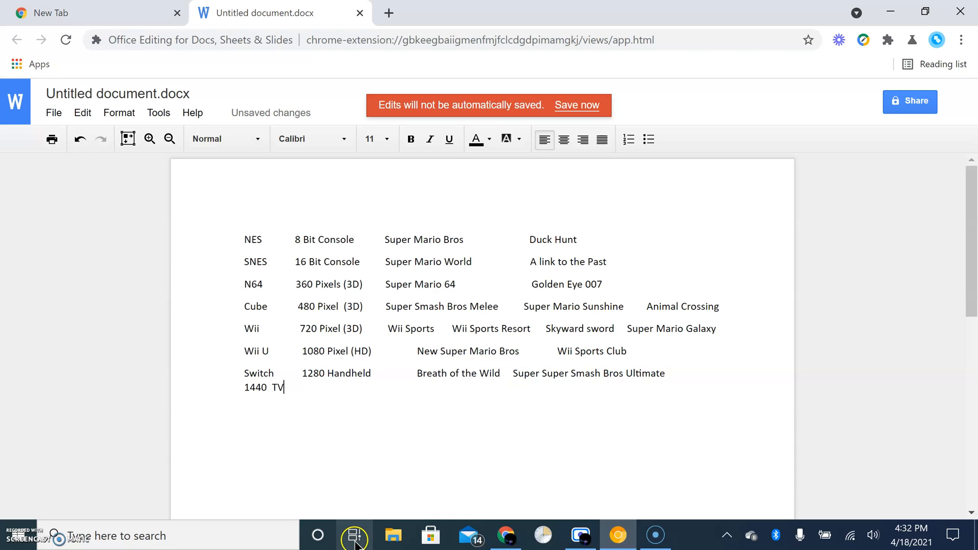
{"action": "mouse_move", "coordinate": [355, 535]}
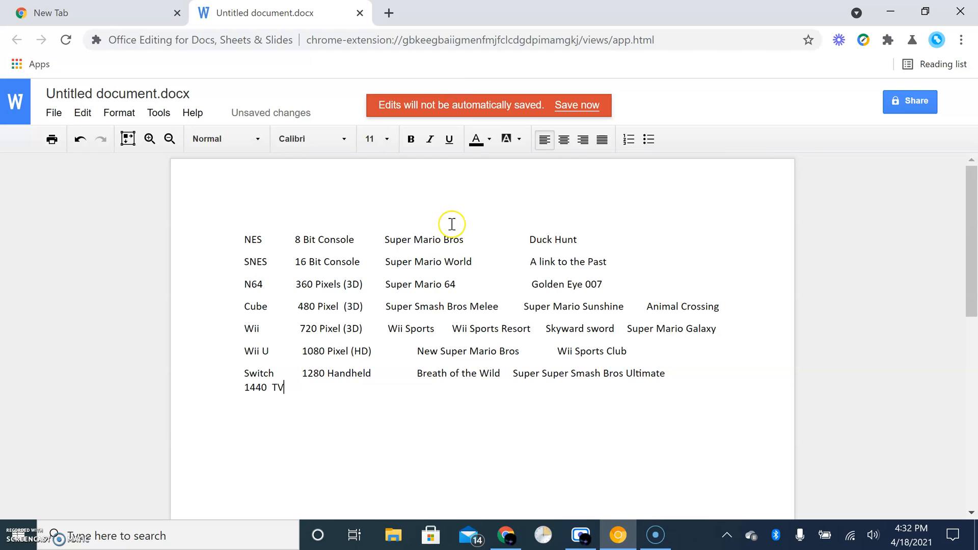
{"action": "mouse_move", "coordinate": [967, 72]}
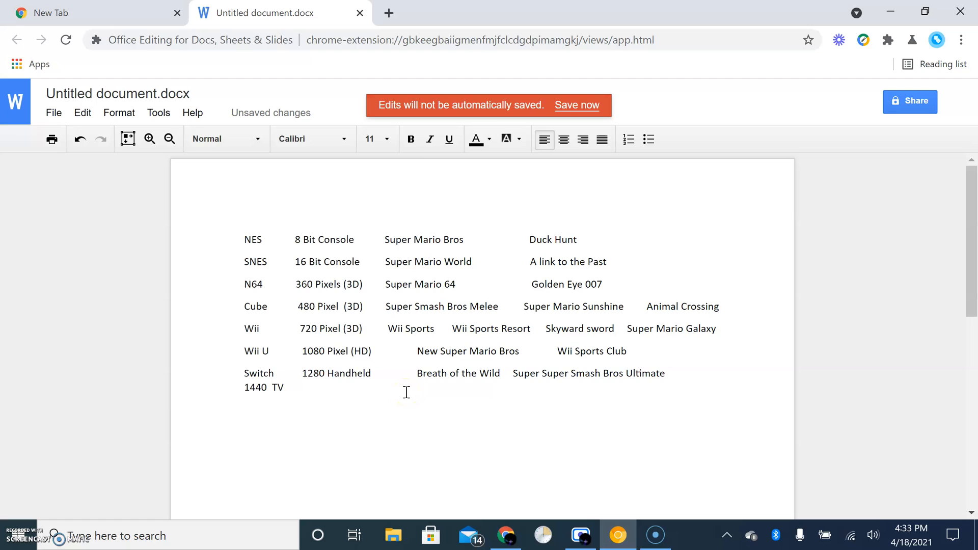
Step: Type a 'Switch Pro' row with the spec '3080 (4K)', fixing the mistyped K
{"action": "type", "text": "Switch"}
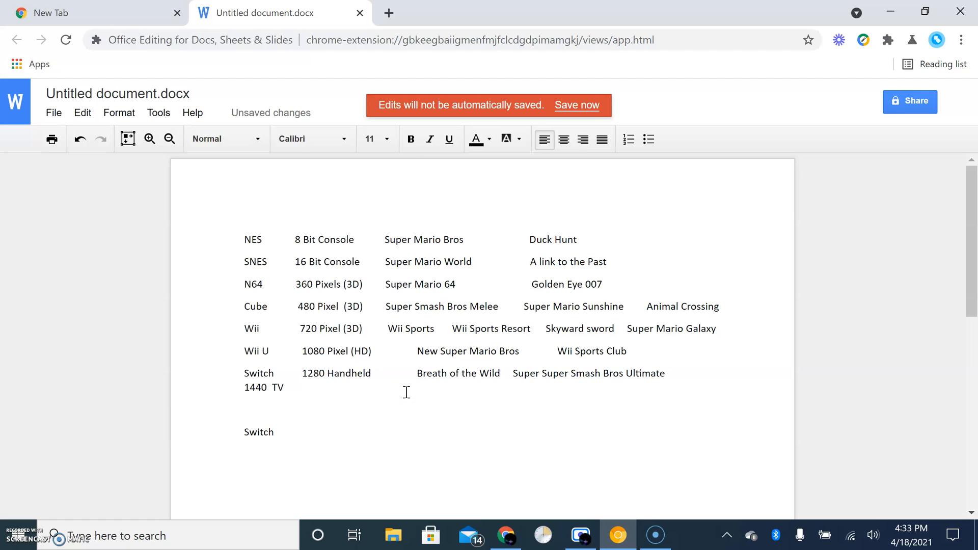
{"action": "type", "text": "Pro"}
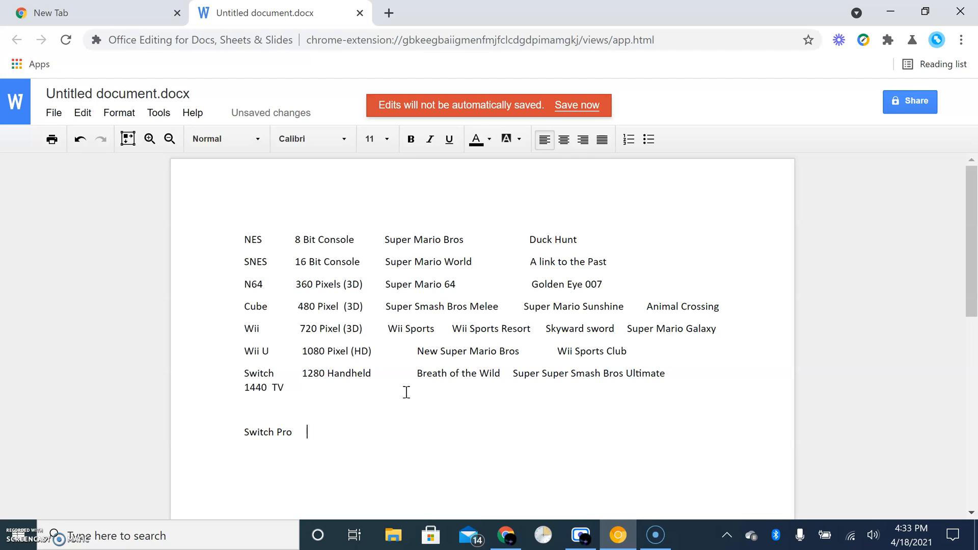
{"action": "type", "text": "308"}
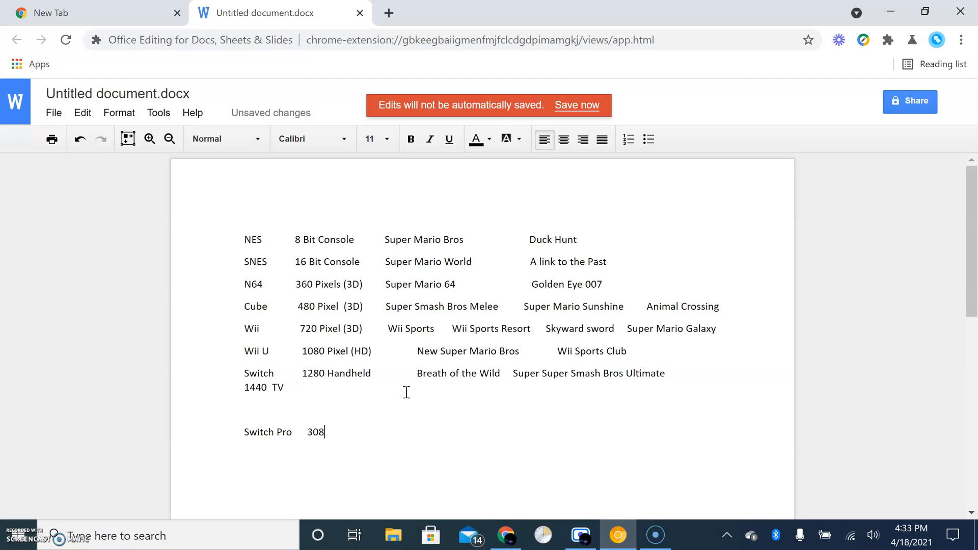
{"action": "type", "text": "0"}
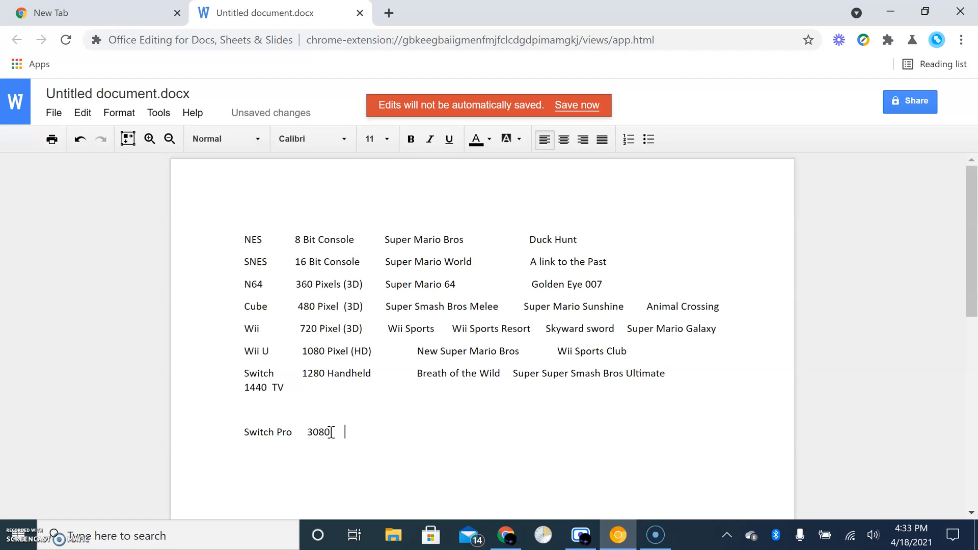
{"action": "type", "text": "(4"}
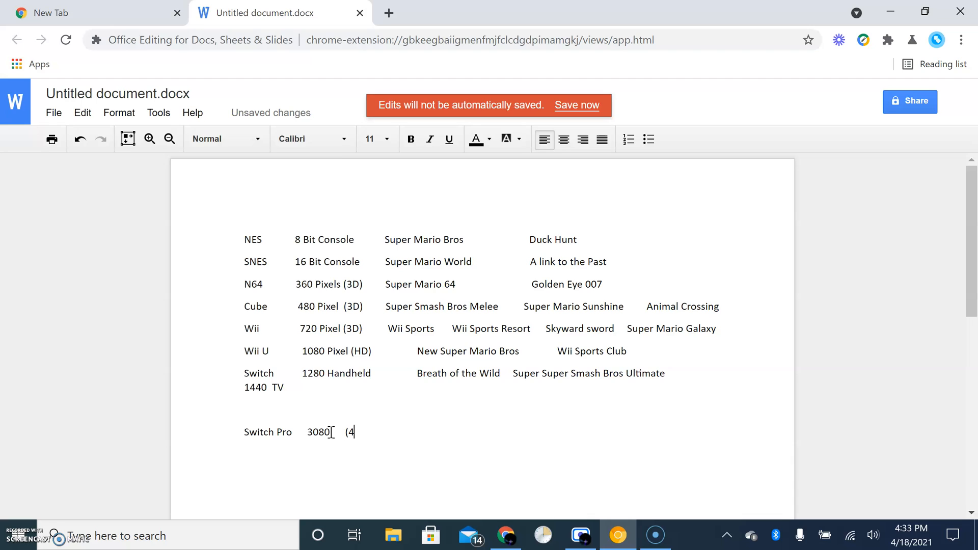
{"action": "type", "text": "K+"}
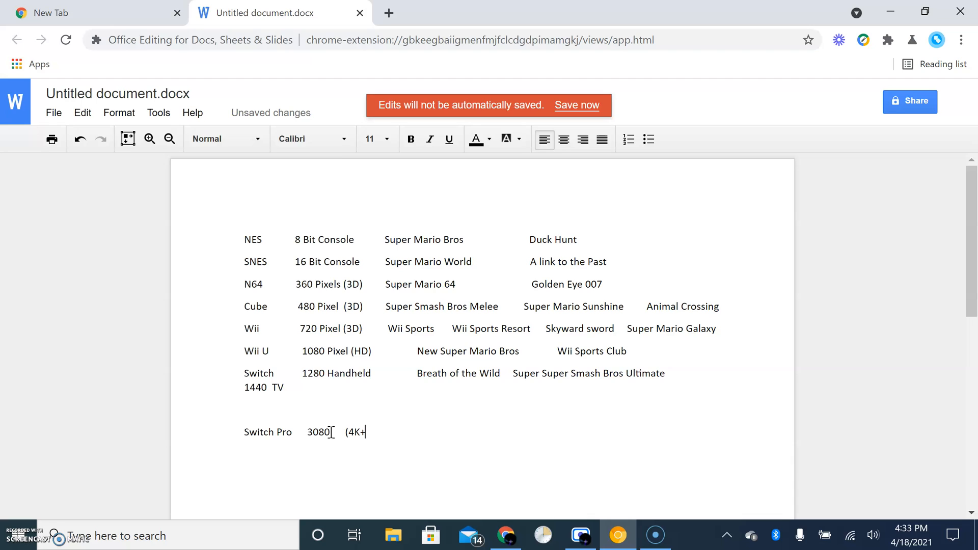
{"action": "key", "text": "Backspace"}
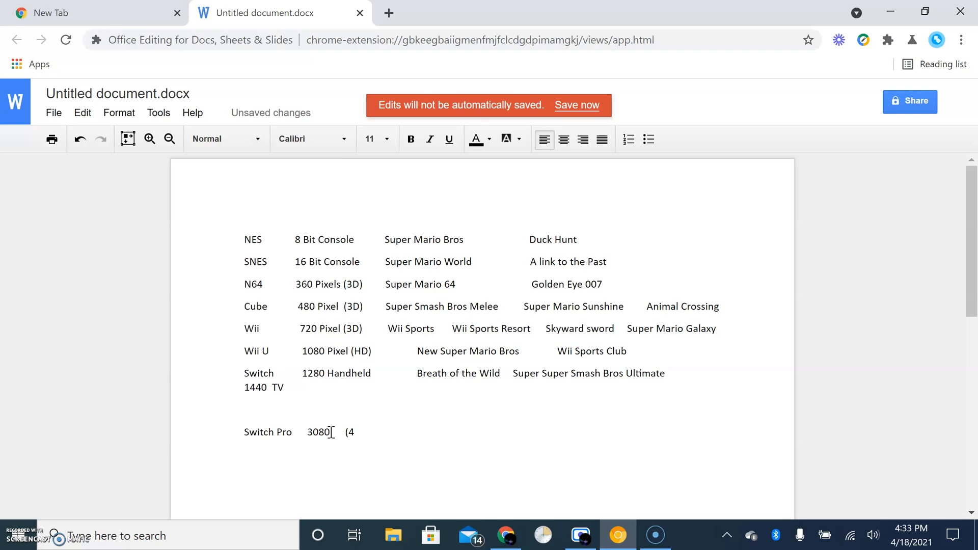
{"action": "type", "text": "K)"}
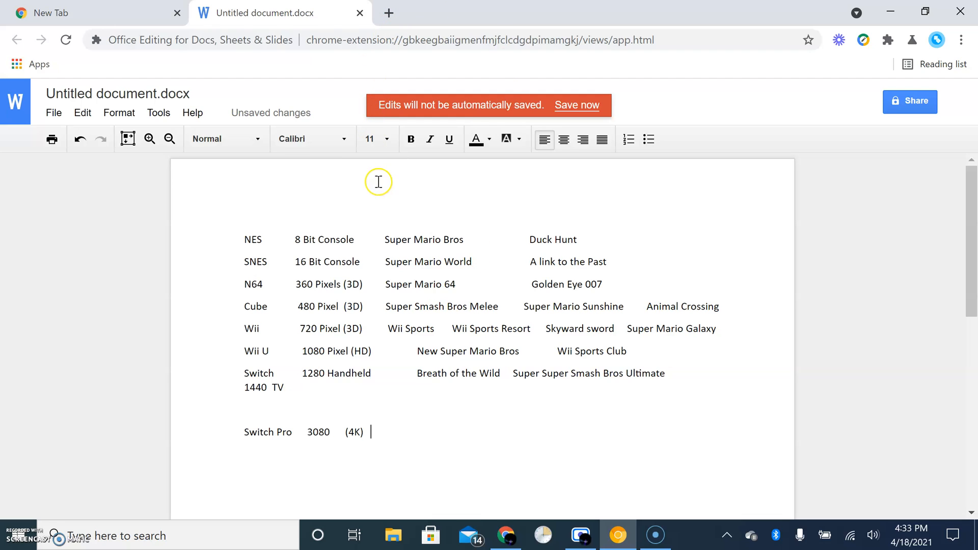
{"action": "mouse_move", "coordinate": [436, 192]}
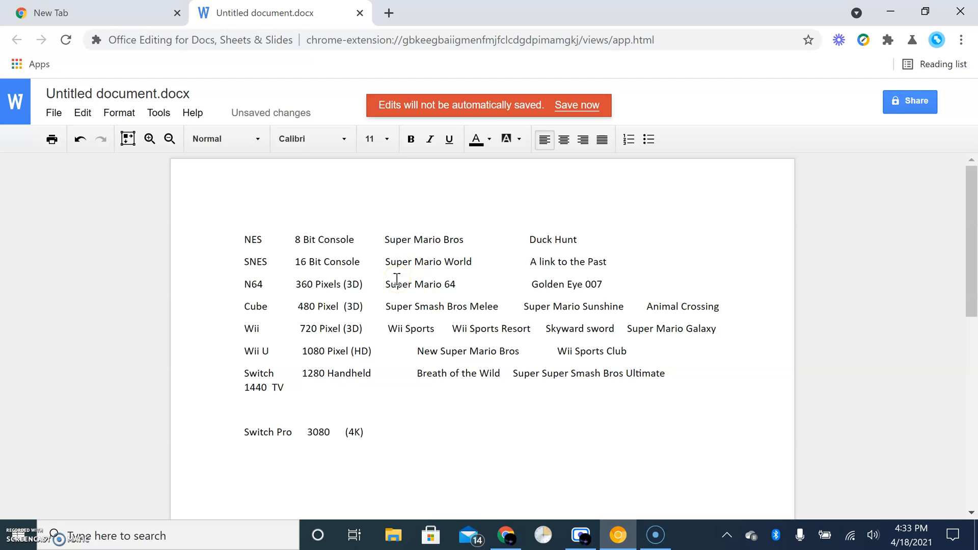
Step: Append '1880 Handheld' to the Switch Pro row
{"action": "type", "text": "1"}
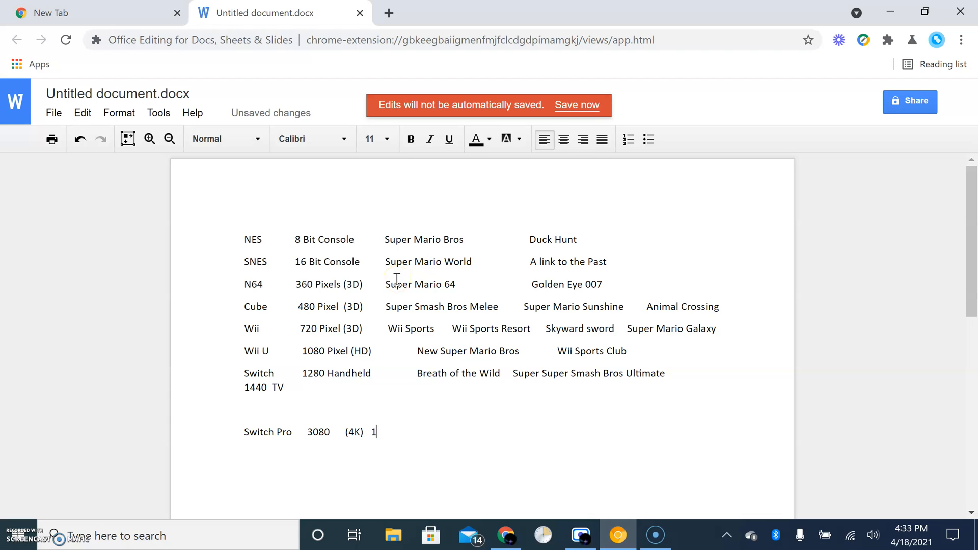
{"action": "type", "text": "880"}
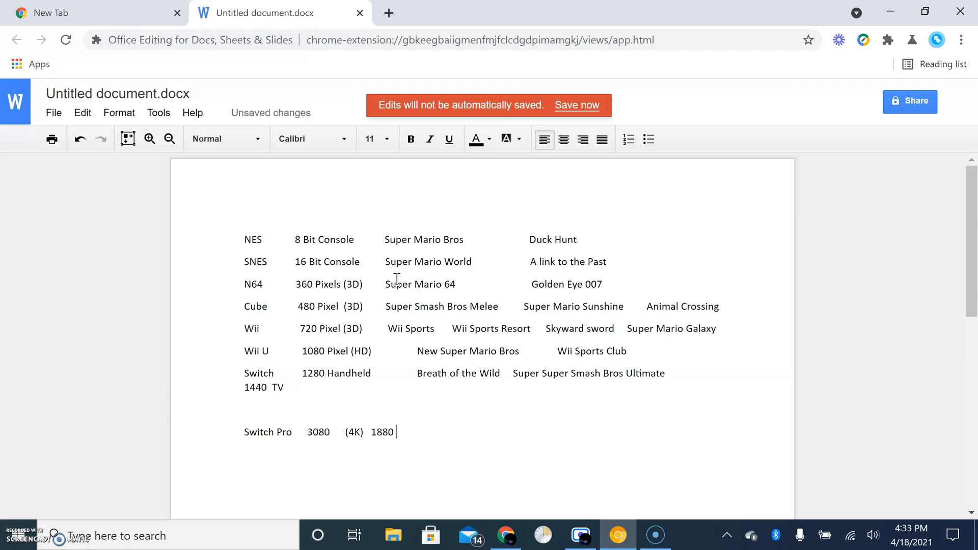
{"action": "type", "text": "Hand"}
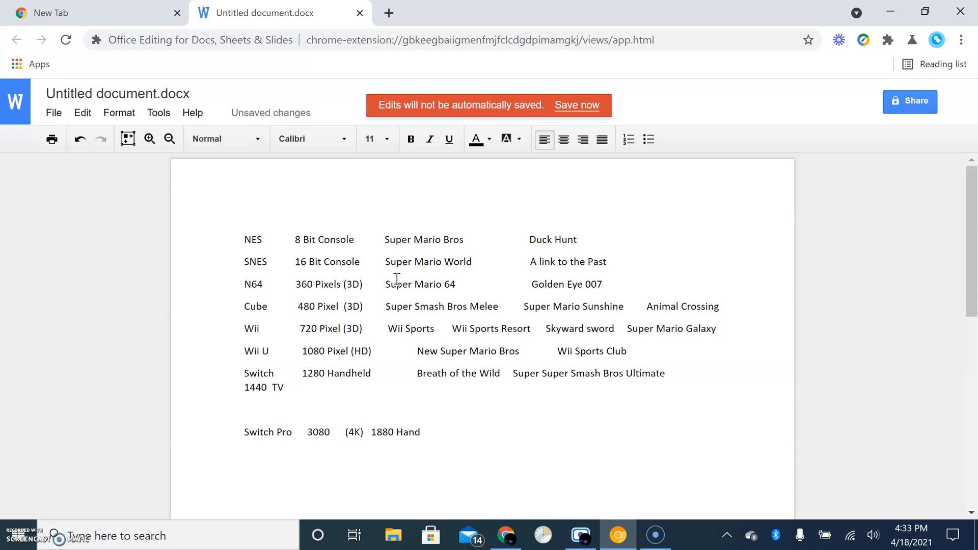
{"action": "type", "text": "he"}
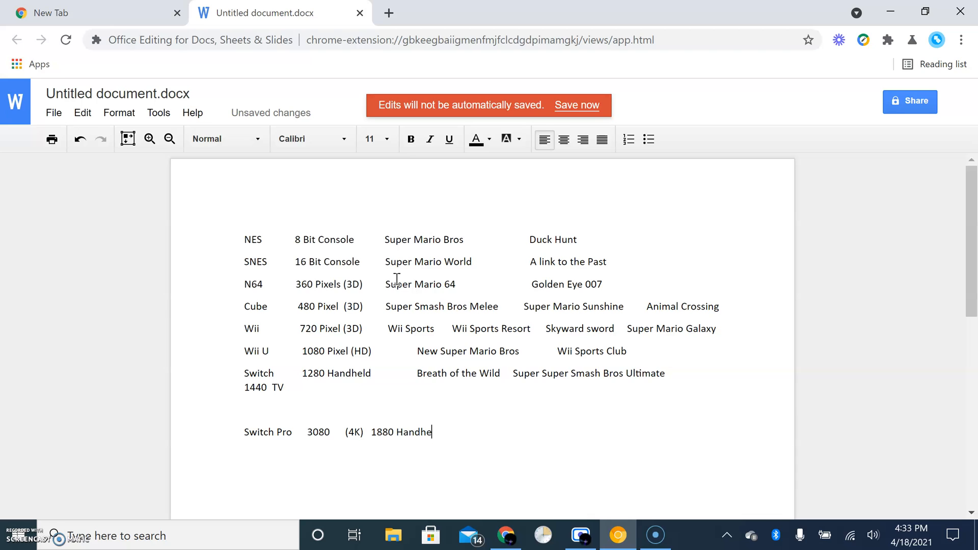
{"action": "type", "text": "ld"}
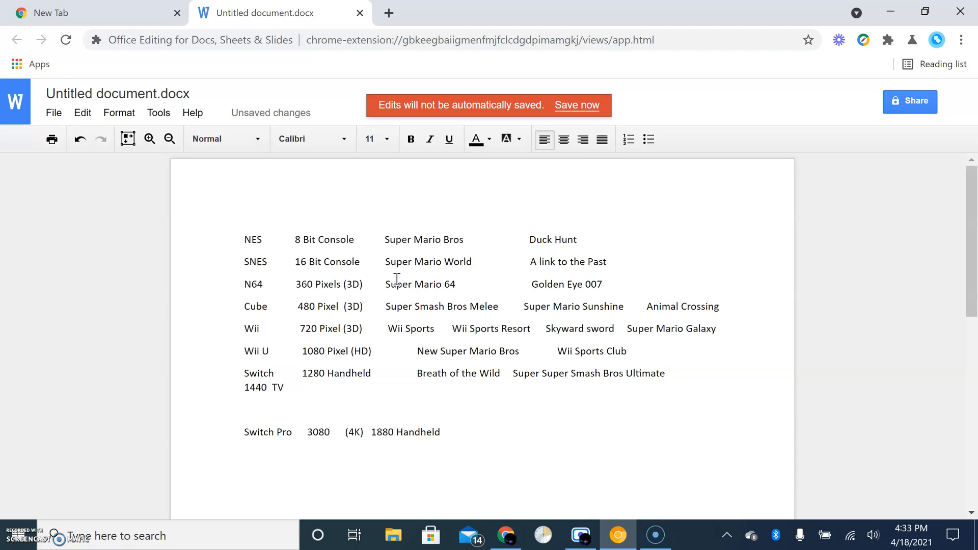
Step: Type 'Breath of the Wild' and a second game name, then start erasing them
{"action": "left_click", "coordinate": [441, 433]}
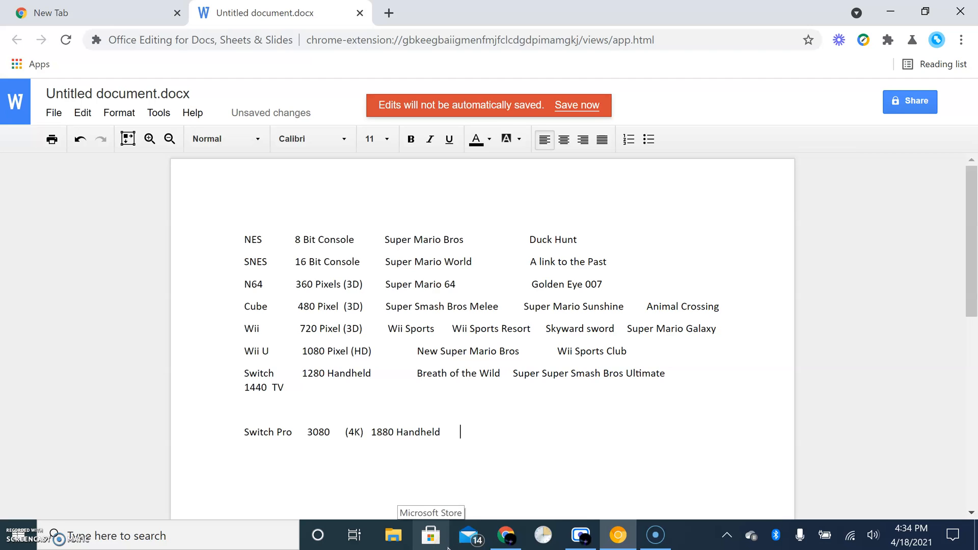
{"action": "type", "text": "Br"}
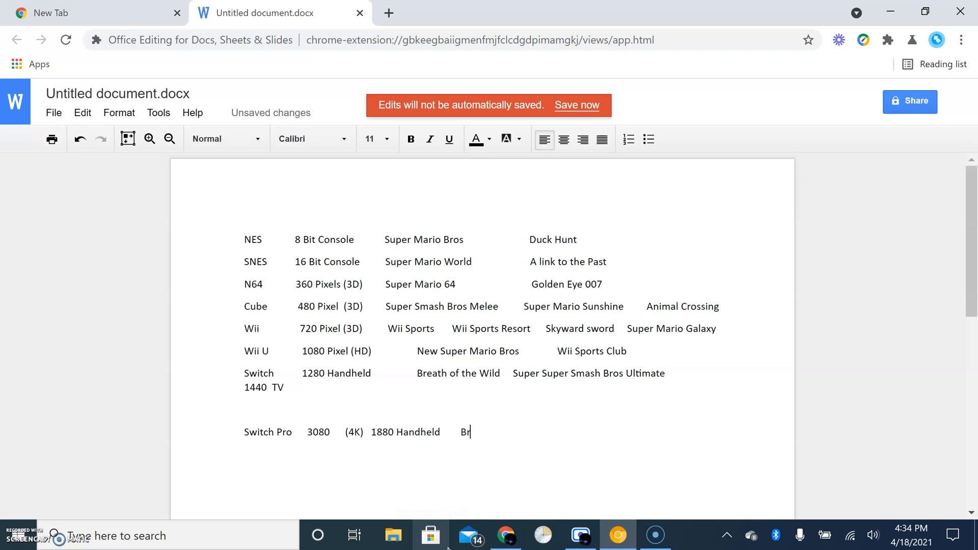
{"action": "type", "text": "eath of"}
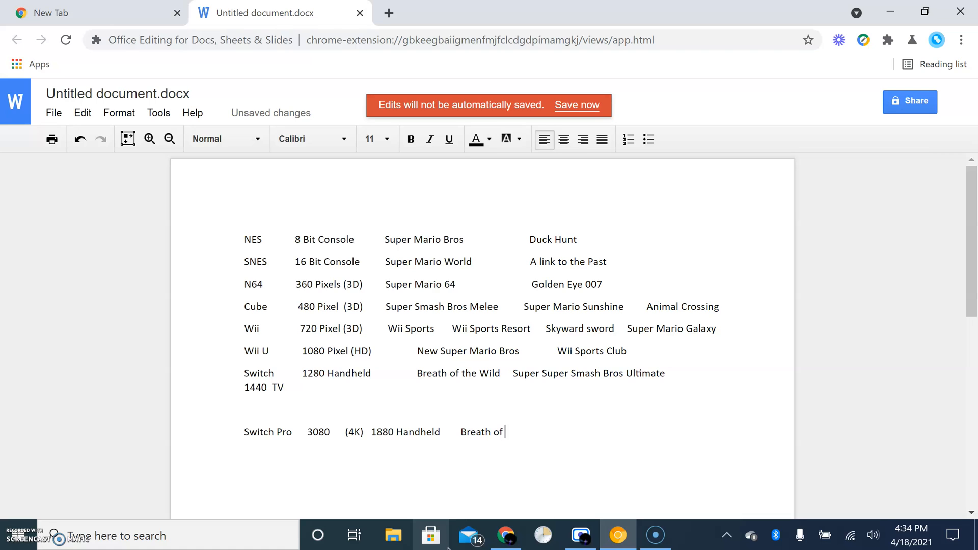
{"action": "type", "text": "the Wild 2  S"}
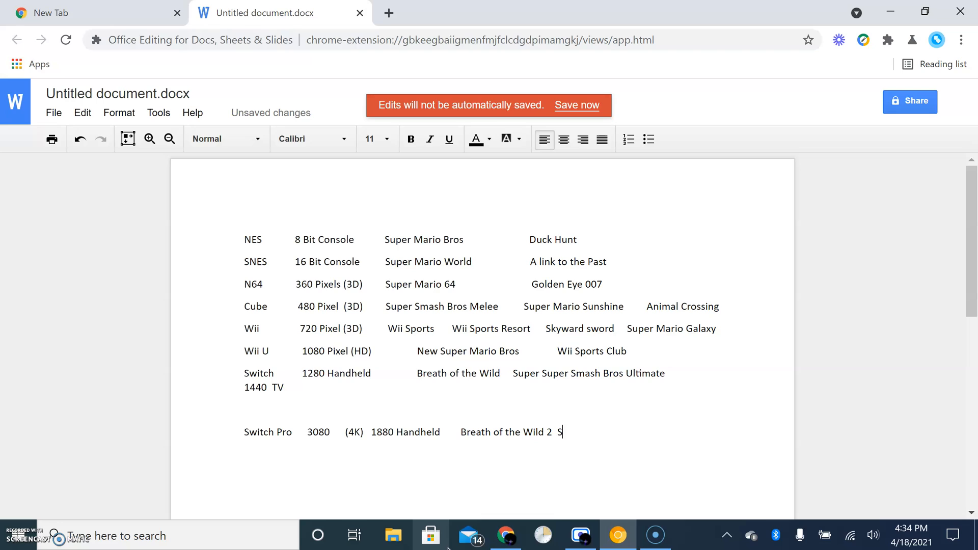
{"action": "type", "text": "witch Sp"}
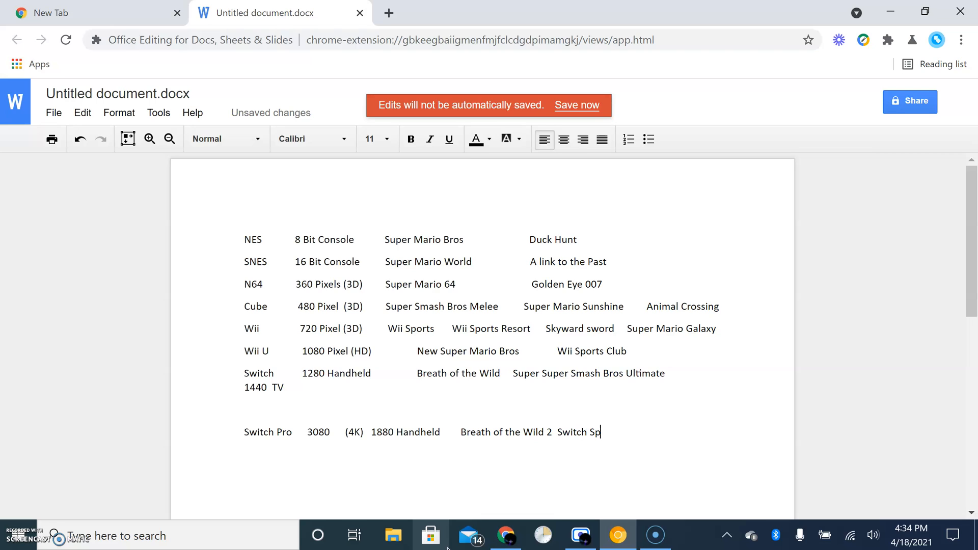
{"action": "key", "text": "backspace"}
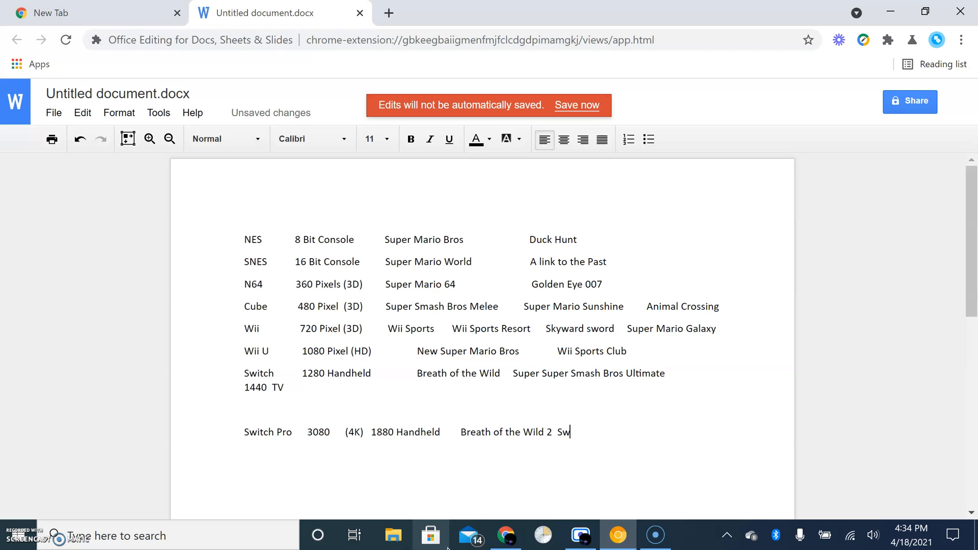
{"action": "key", "text": "Backspace"}
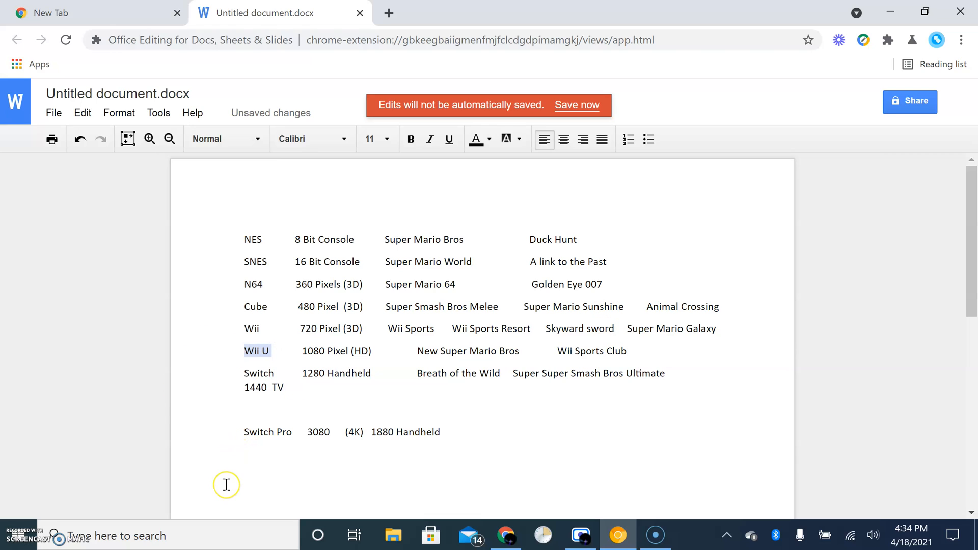
Step: Click in the document to deselect the Wii U text
{"action": "left_click", "coordinate": [664, 400]}
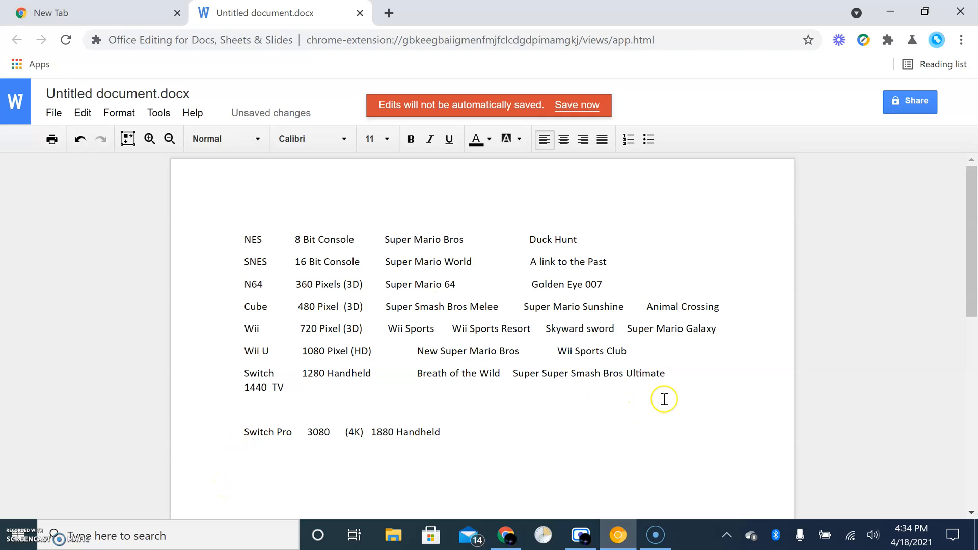
{"action": "mouse_move", "coordinate": [632, 379]}
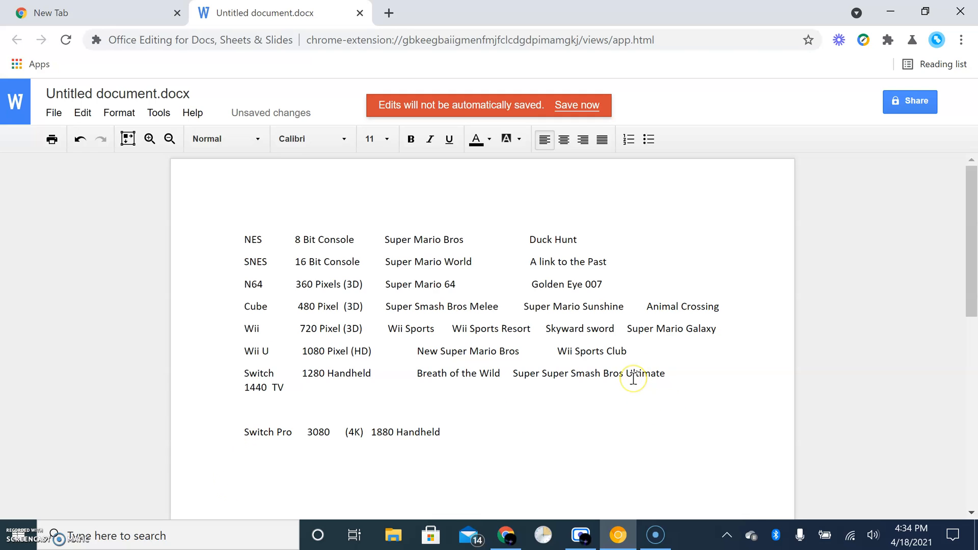